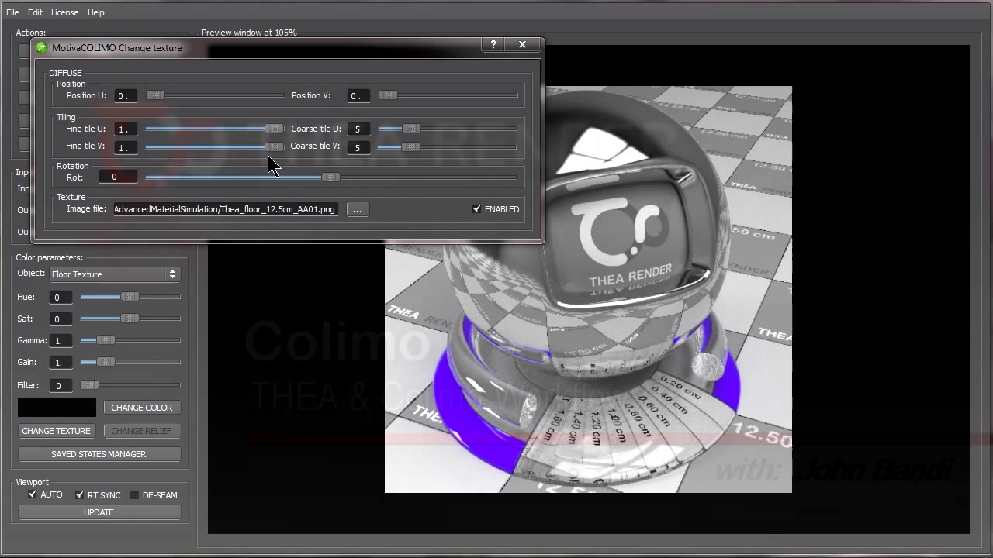
Step: Swap the floor texture to tile diffuse.jpg with a slight rotation and U offset, then accept
drag(155, 95, 194, 95)
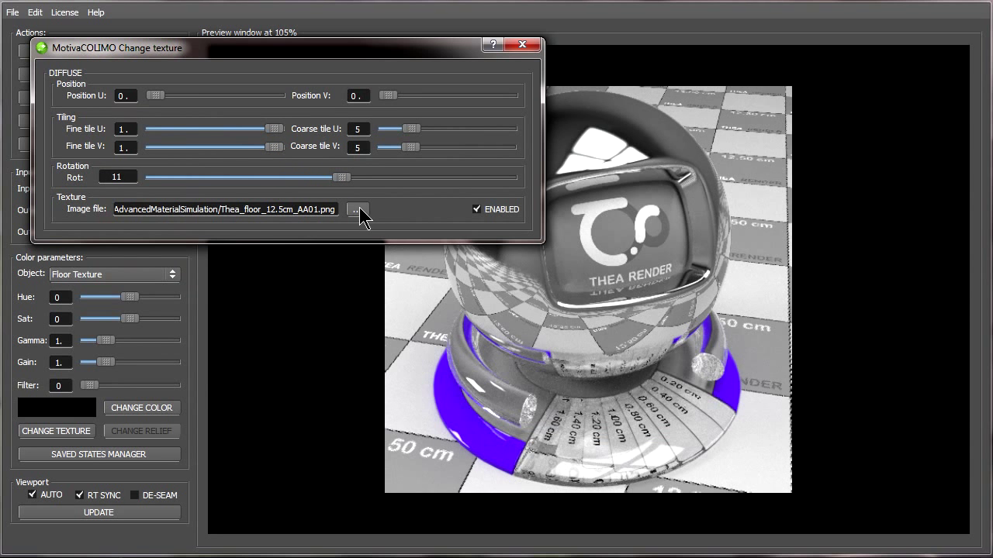
click(521, 44)
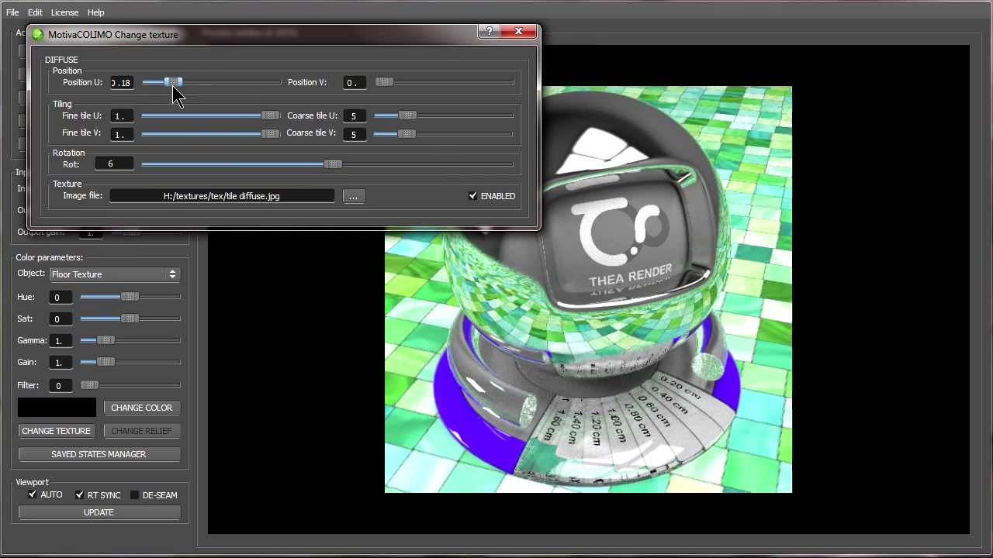
click(518, 31)
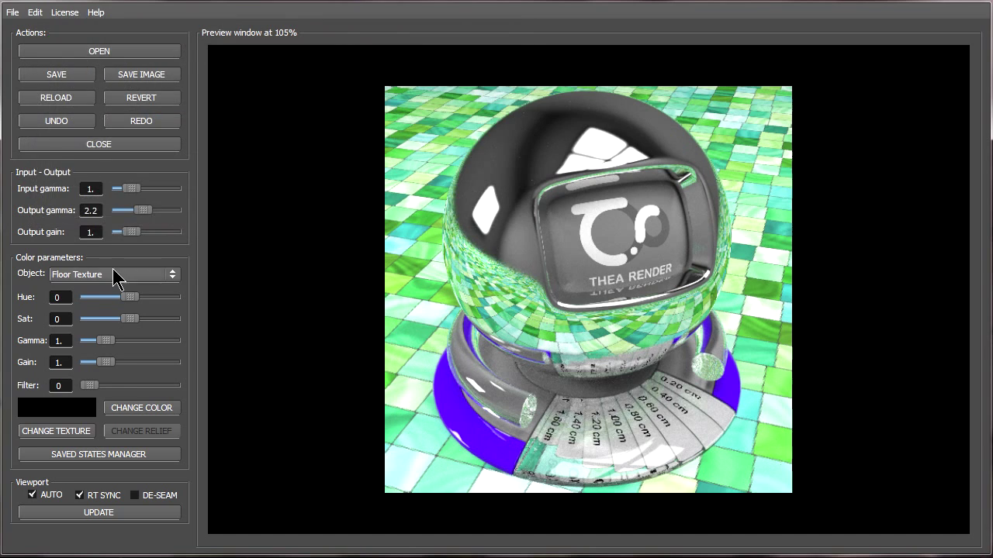
Step: Recolour the ring material through green and other colours, ending on white
click(141, 406)
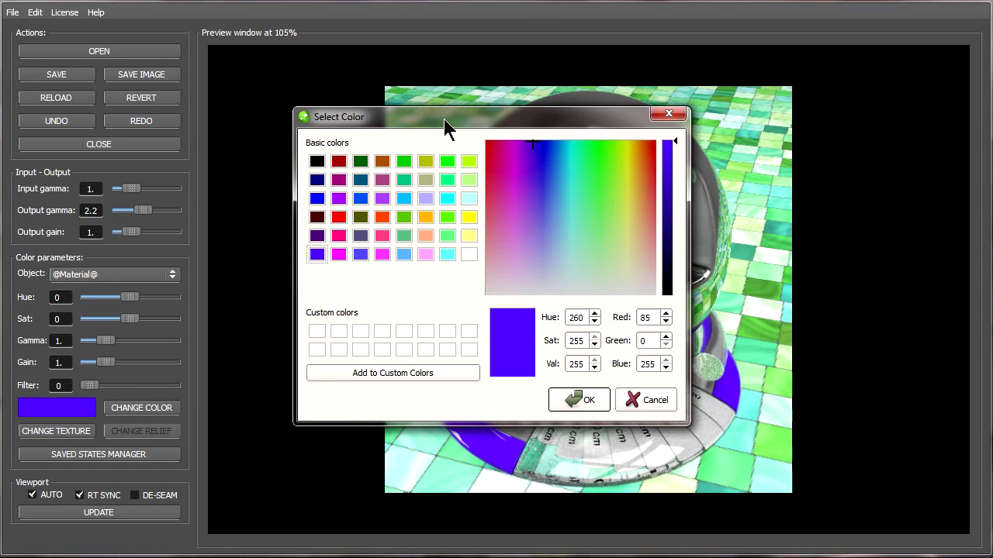
click(578, 400)
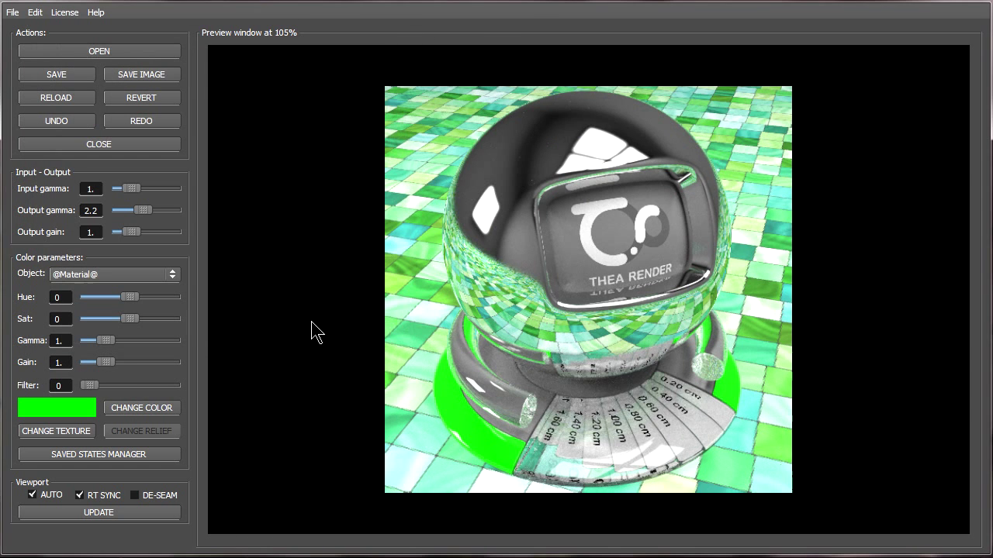
click(141, 406)
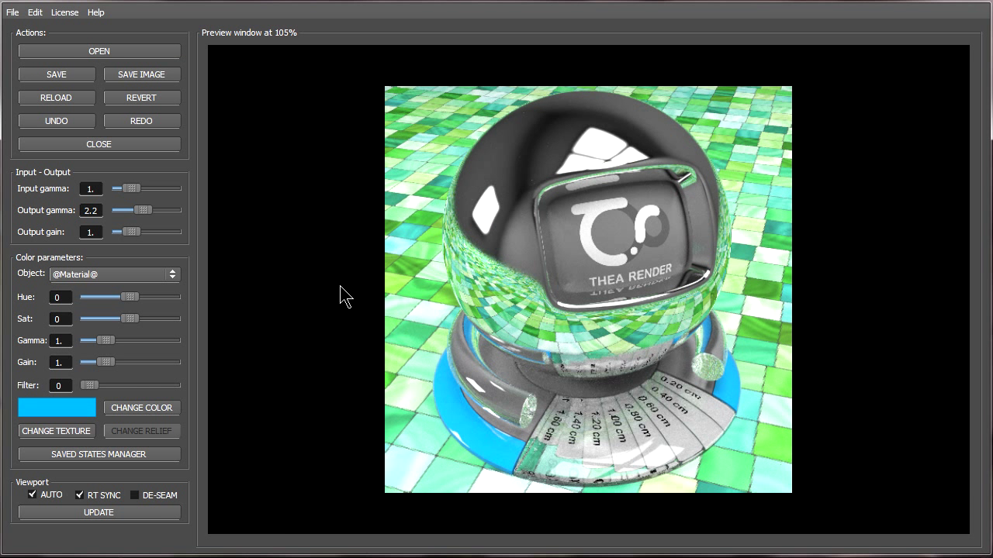
click(141, 406)
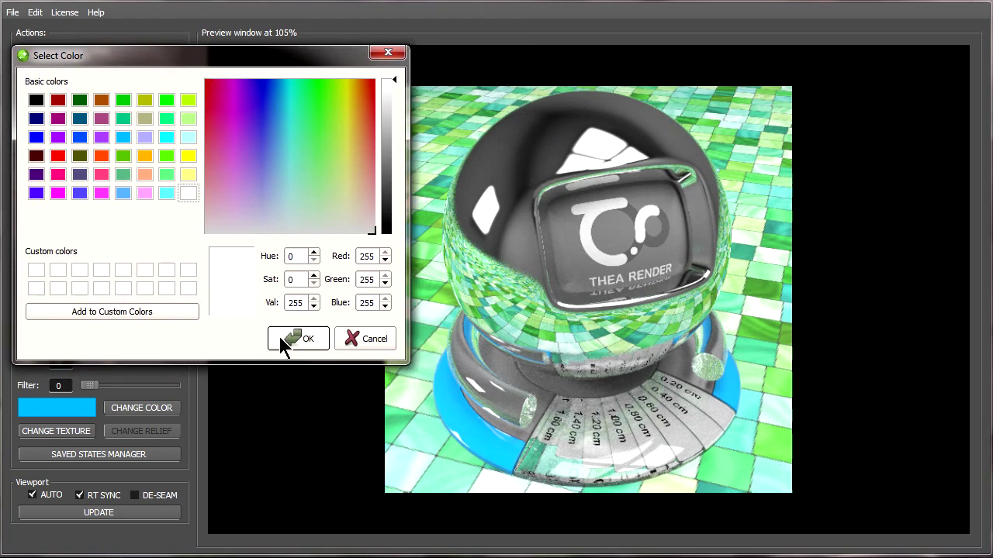
click(298, 338)
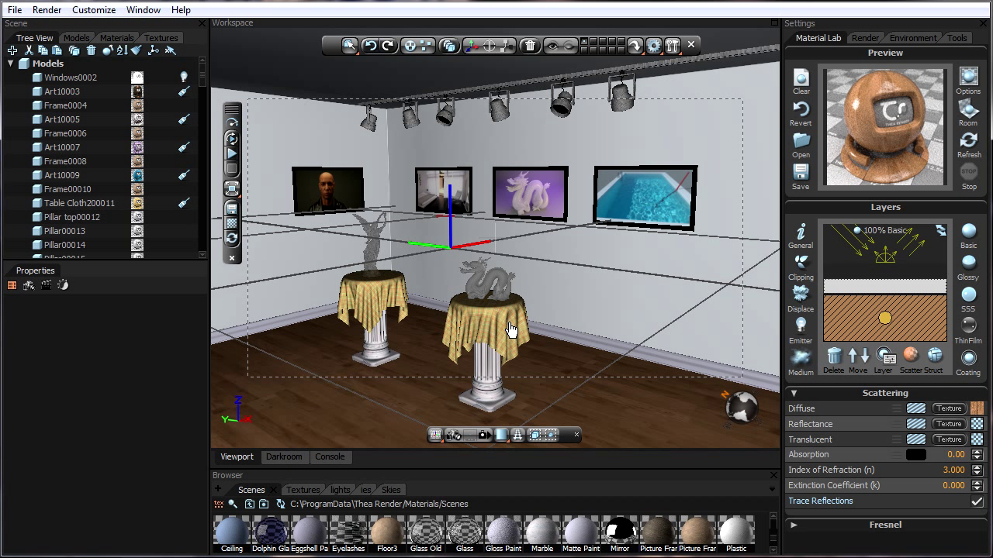
Step: Select the tablecloth, show its material's General properties and the scene materials list
click(465, 333)
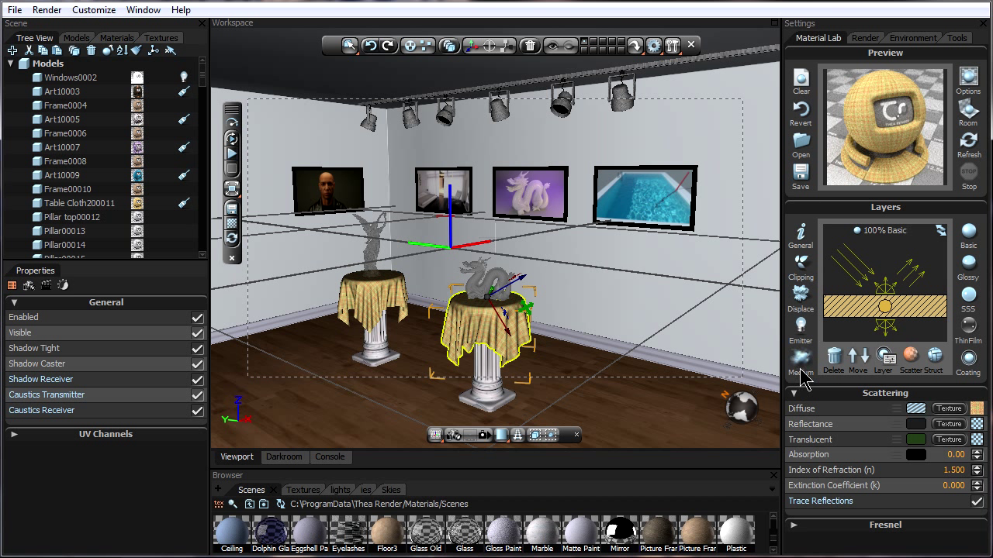
click(800, 360)
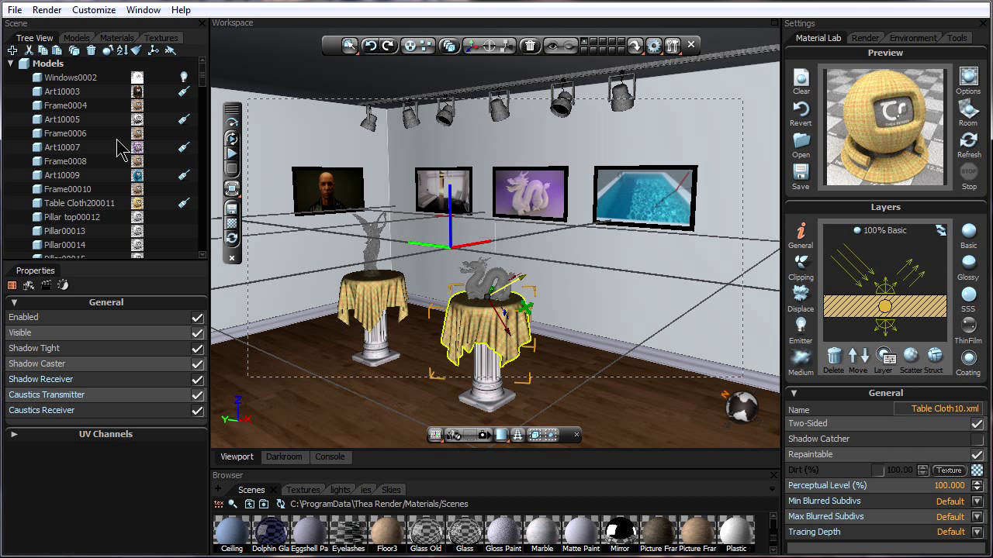
click(11, 62)
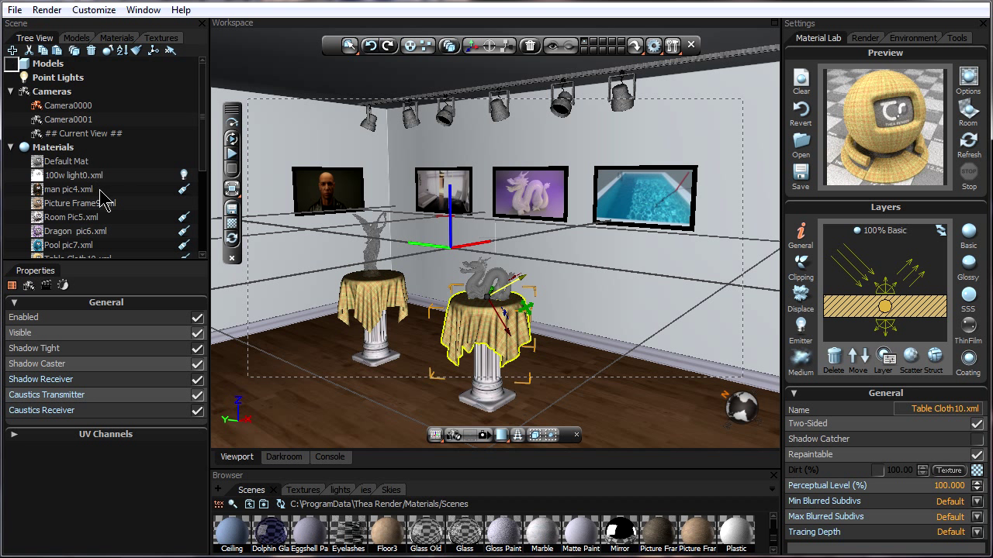
Step: Select man pic4.xml in the Materials tree and bring up its context options
click(67, 189)
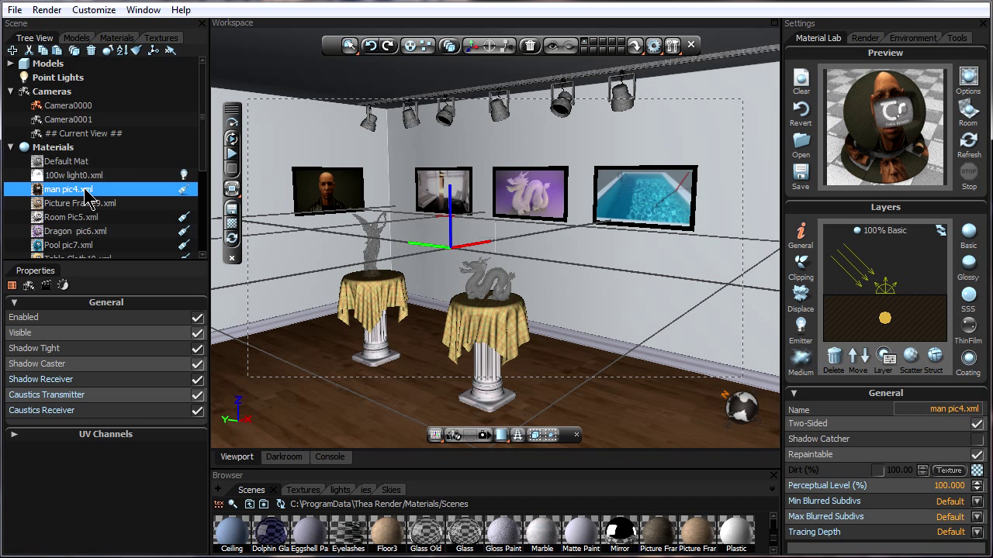
right_click(70, 189)
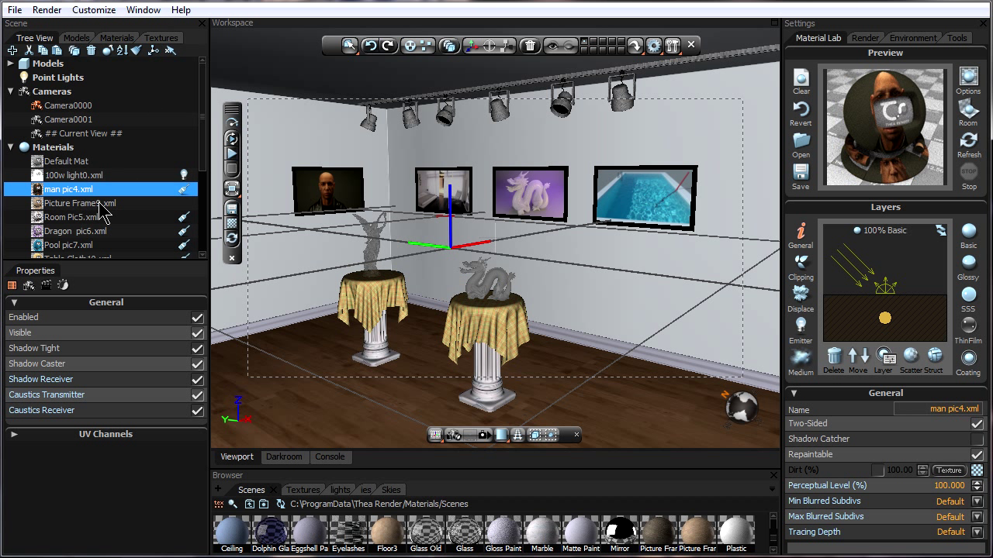
right_click(70, 218)
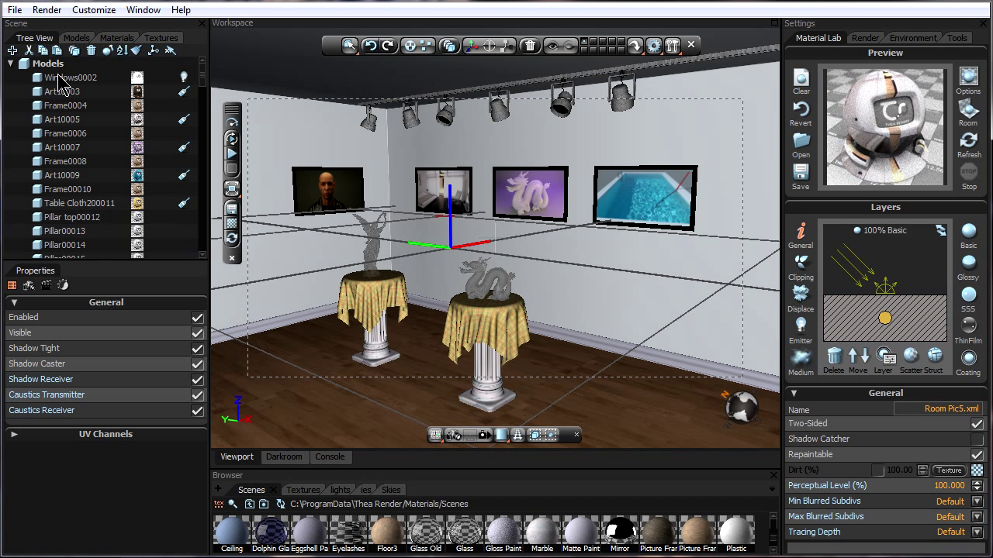
Step: Select artwork Art10003 and assign it the man pic4.xml material
click(68, 89)
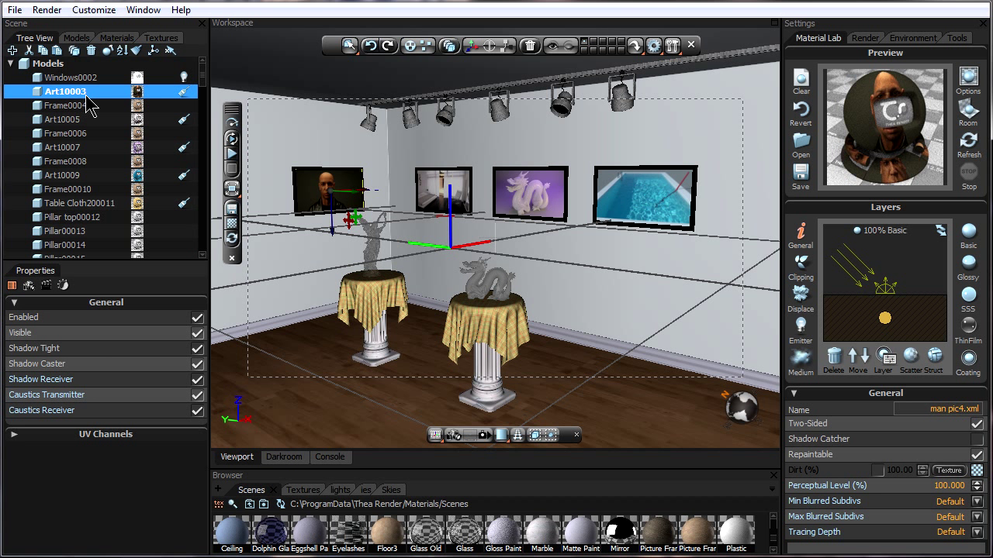
right_click(69, 90)
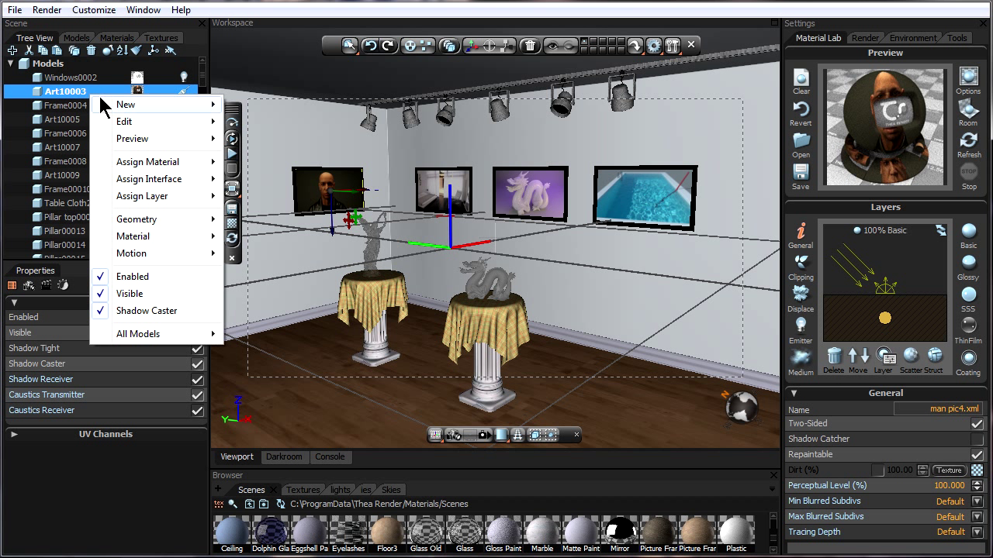
mouse_move(134, 236)
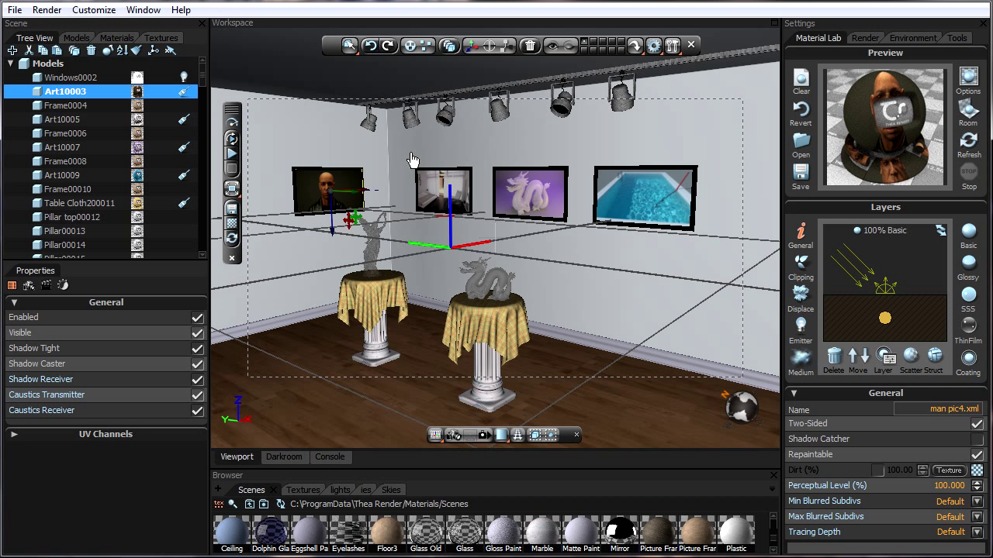
mouse_move(462, 155)
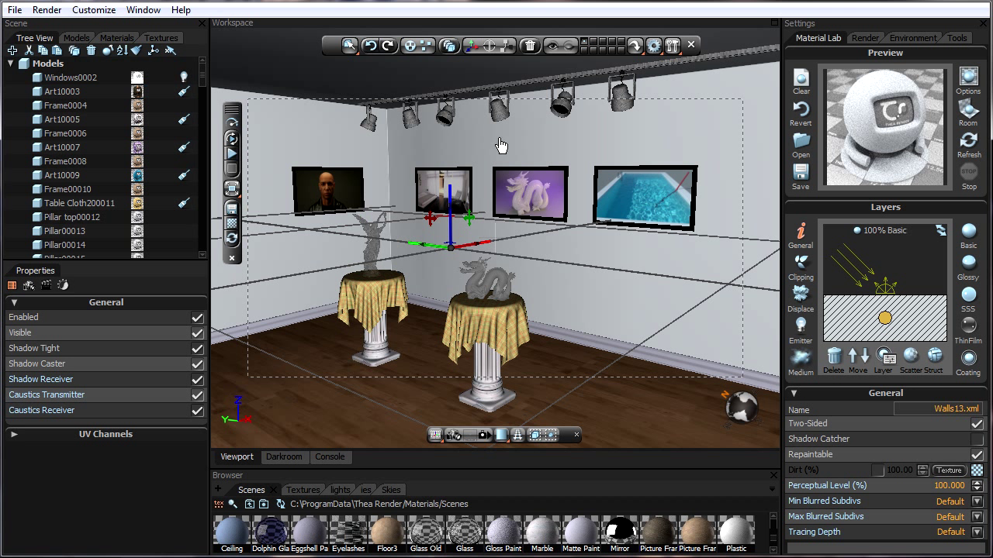
mouse_move(729, 277)
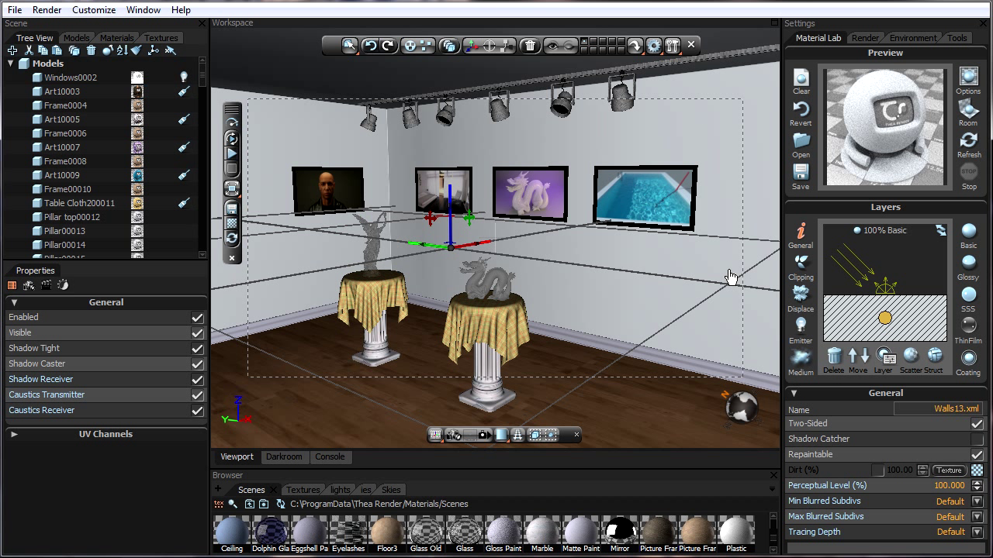
mouse_move(929, 350)
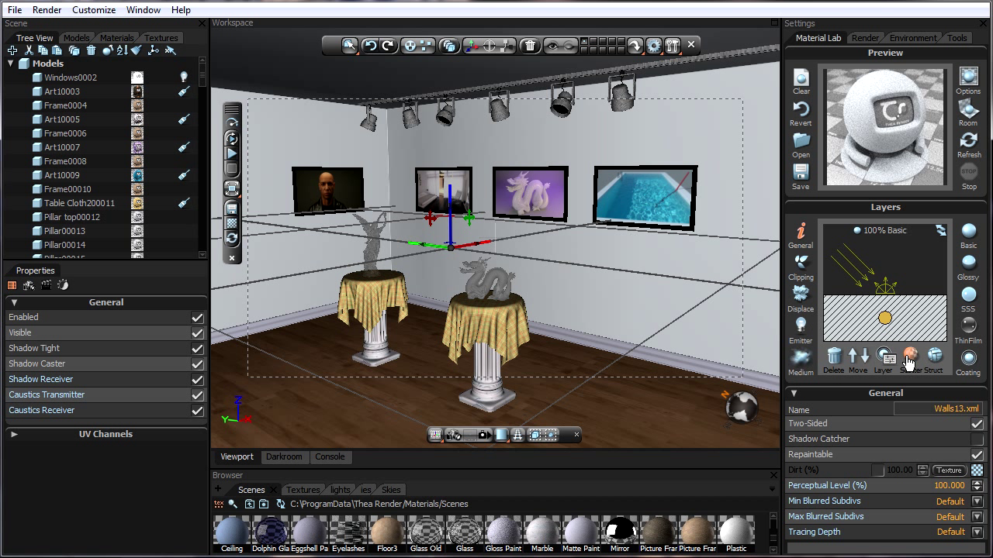
Step: Show the scattering properties of the Walls13 wall material
click(922, 357)
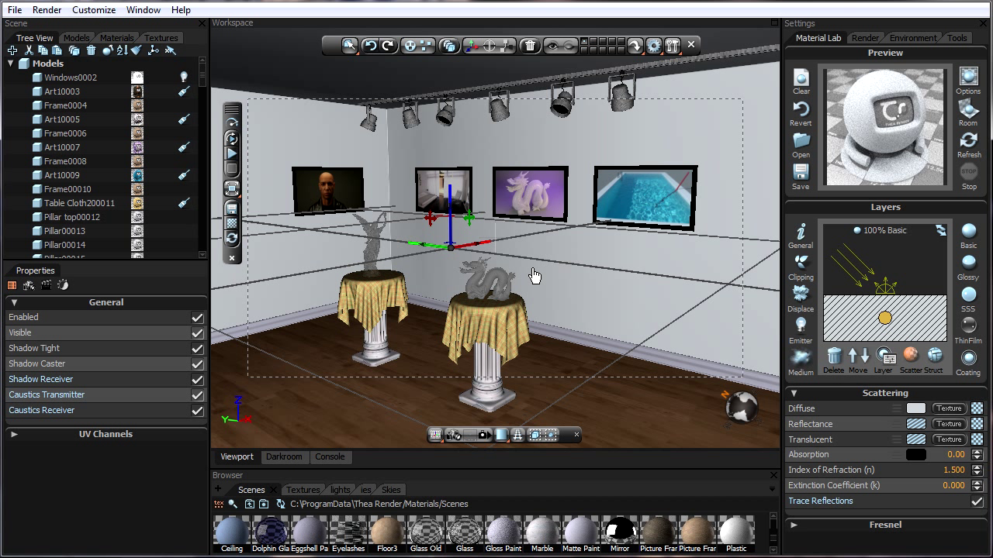
mouse_move(726, 174)
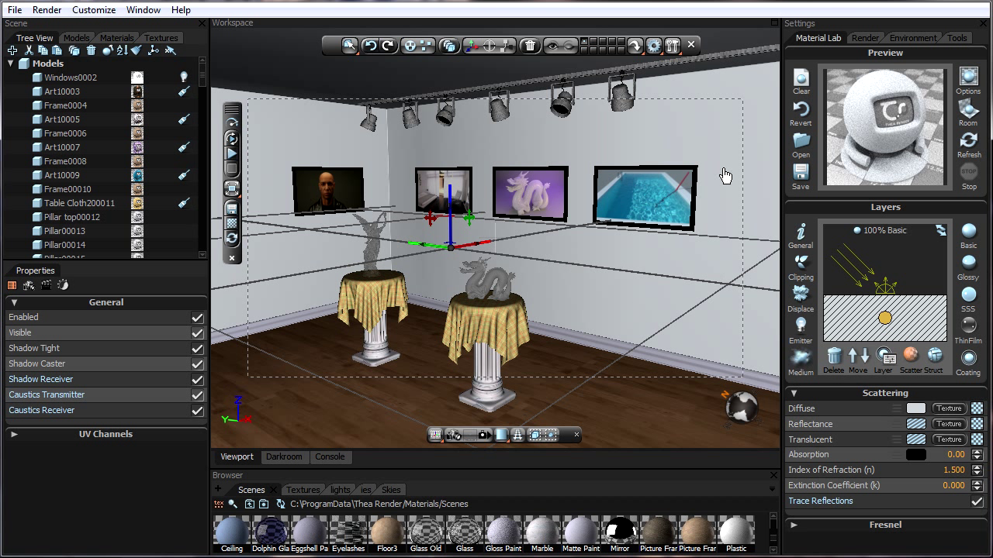
mouse_move(465, 227)
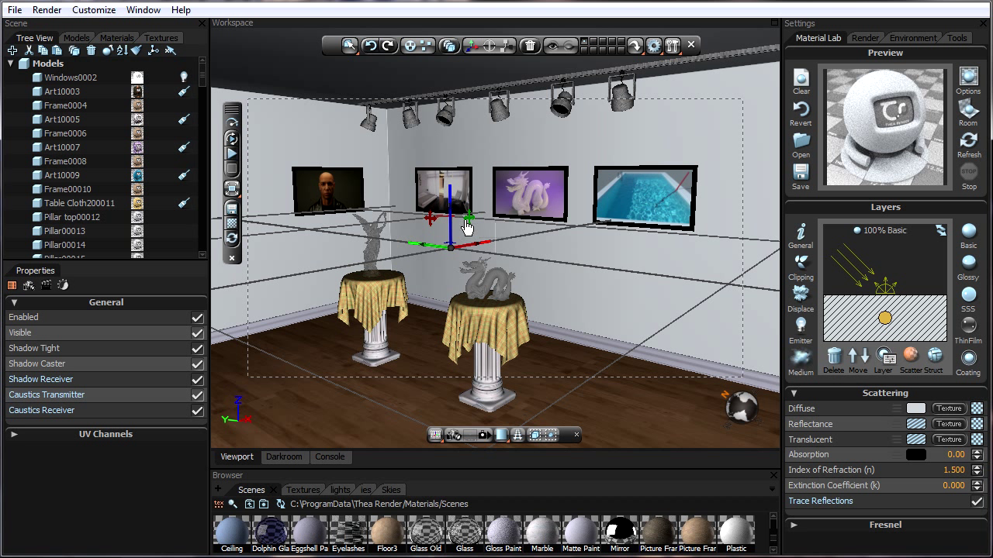
mouse_move(721, 272)
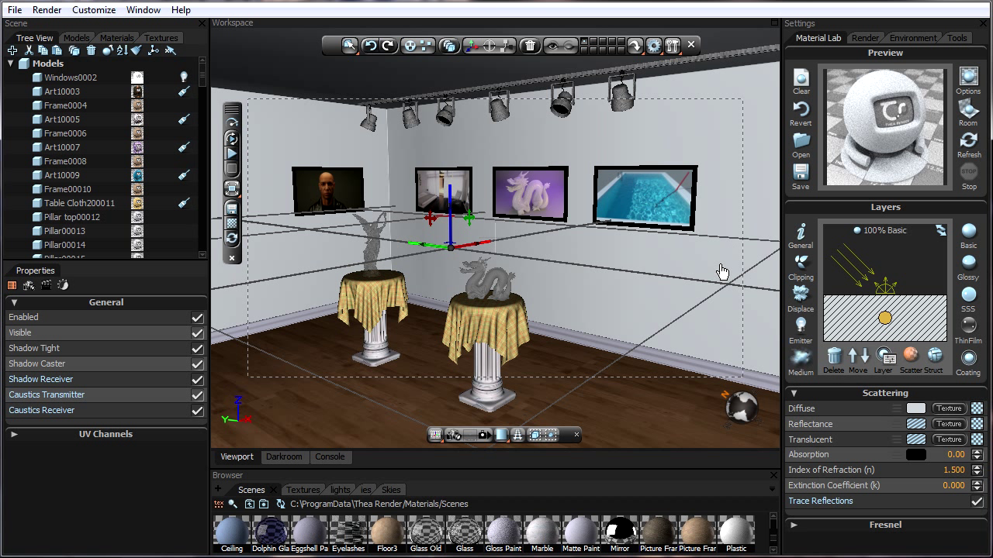
mouse_move(791, 478)
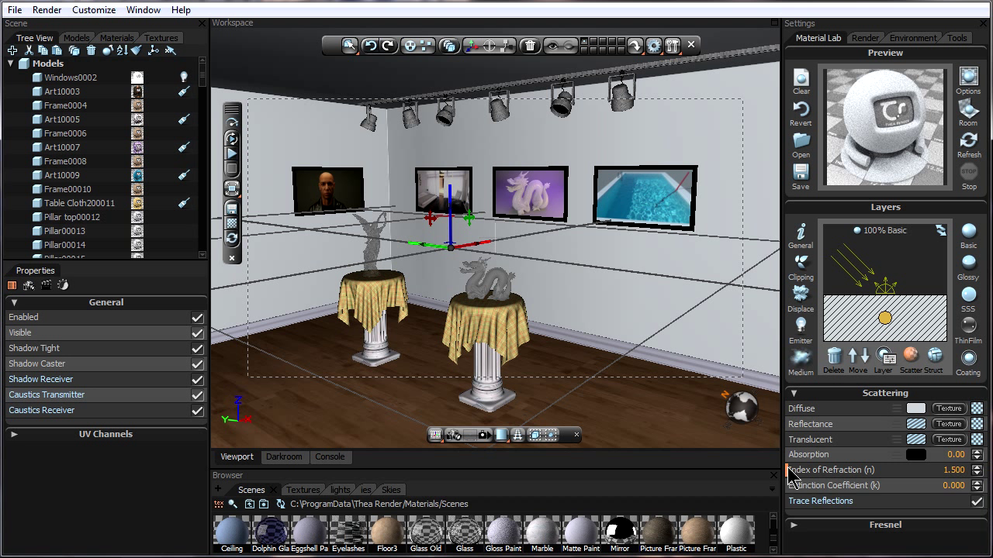
mouse_move(776, 487)
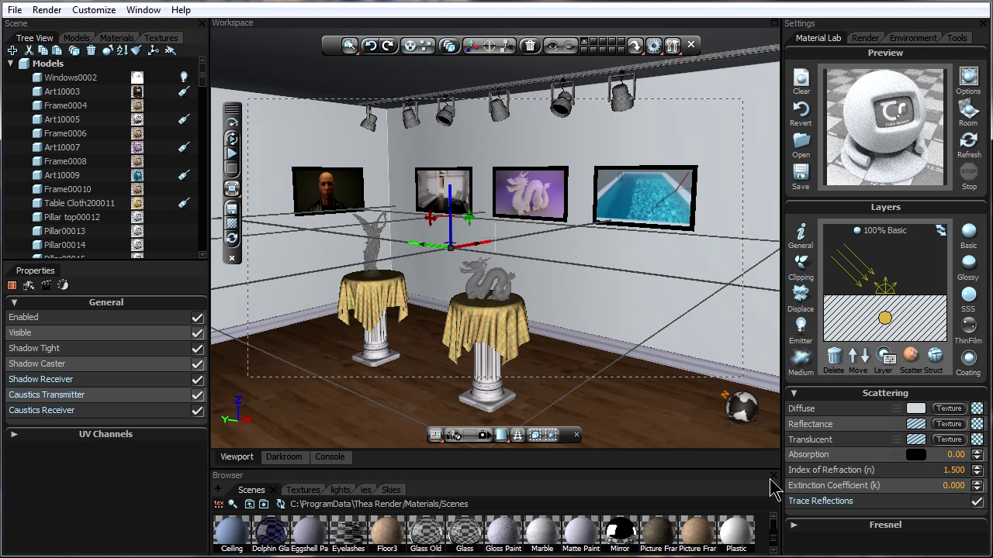
mouse_move(726, 344)
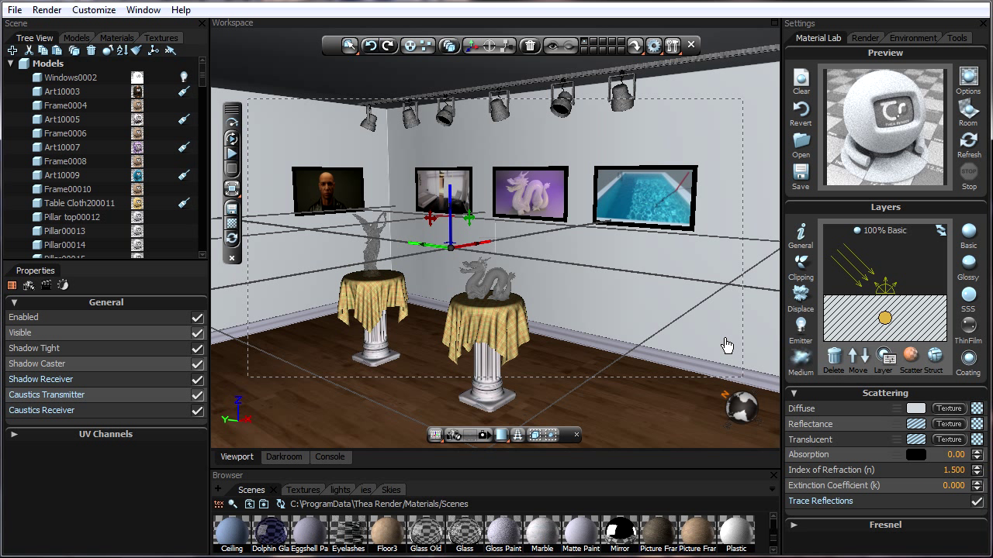
mouse_move(711, 313)
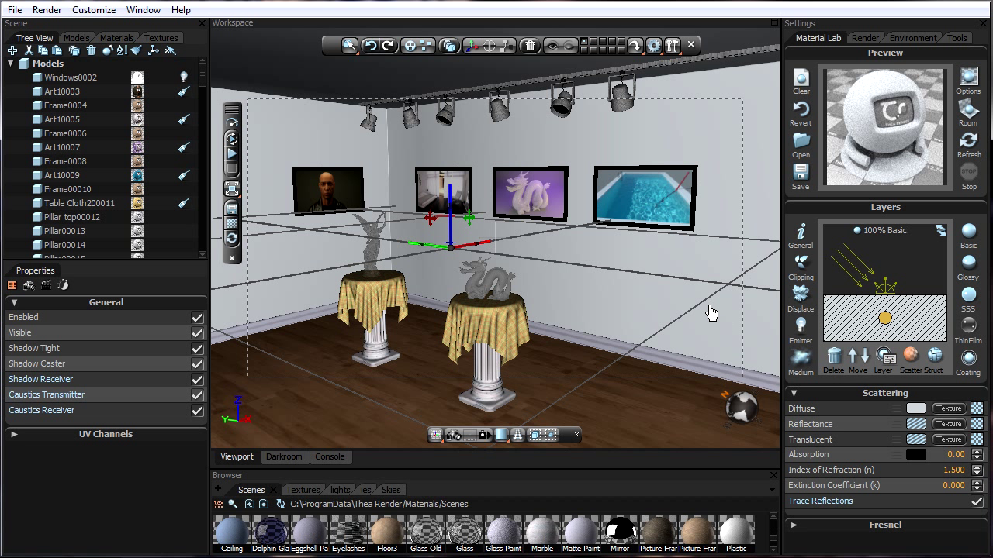
mouse_move(531, 186)
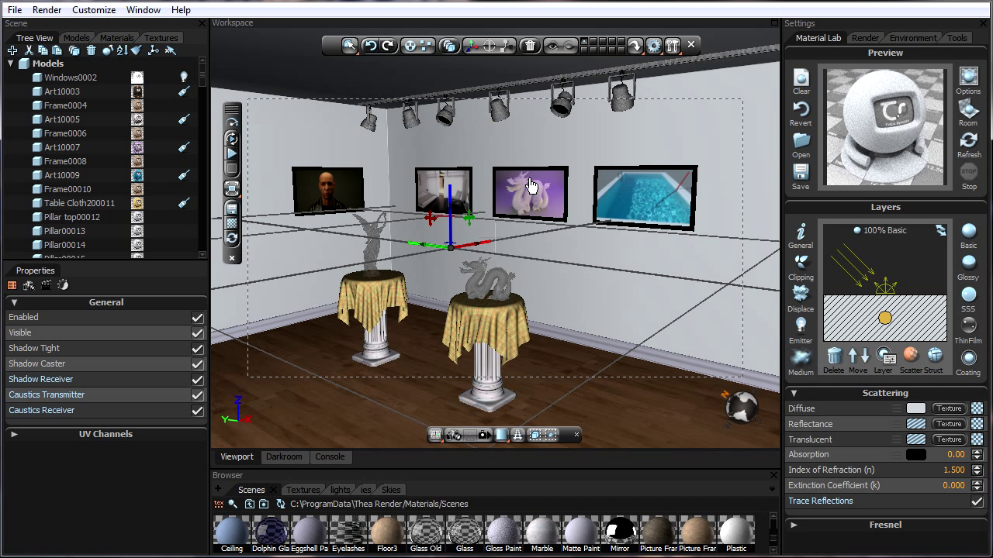
mouse_move(562, 204)
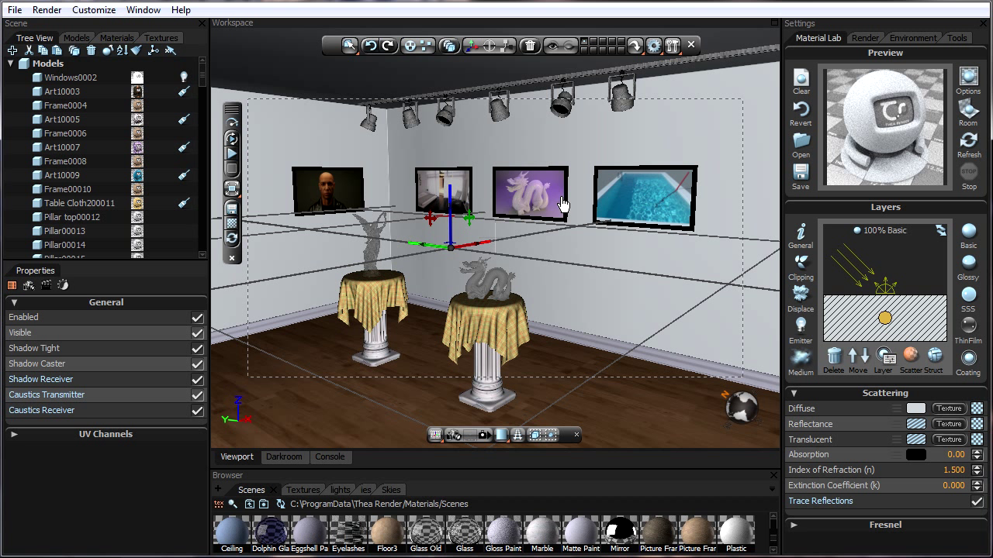
mouse_move(400, 158)
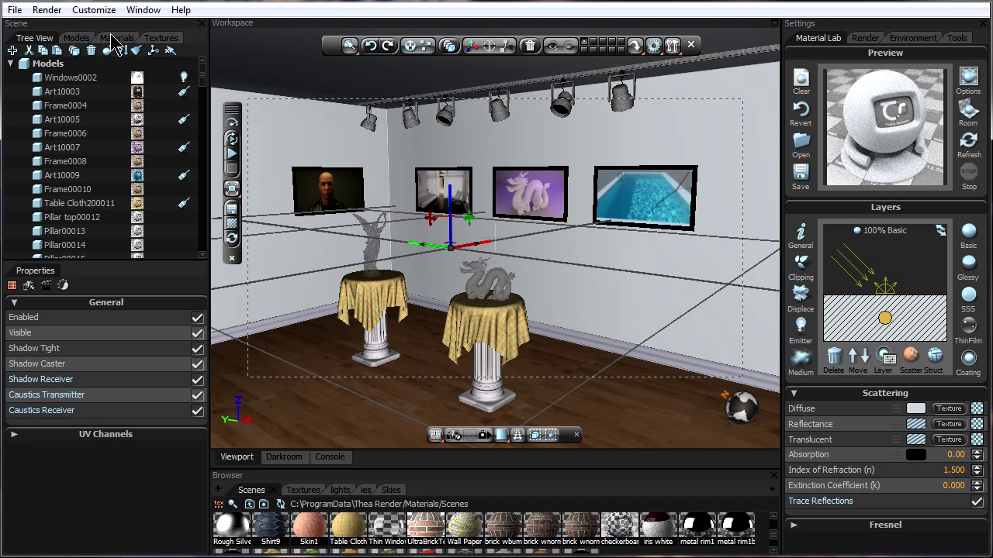
Step: Switch the Scene panel to the Materials list to apply the checkerboard to the walls
click(117, 37)
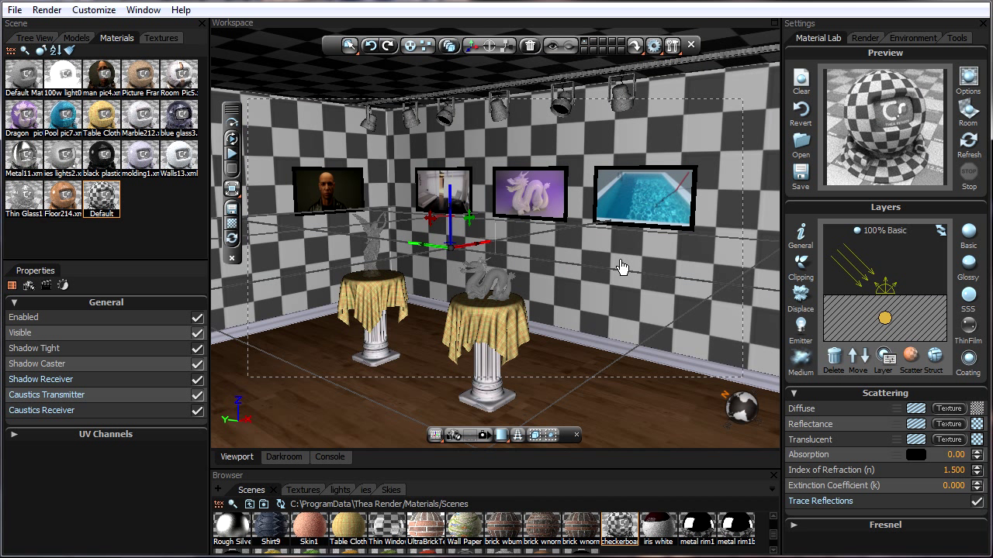
mouse_move(385, 192)
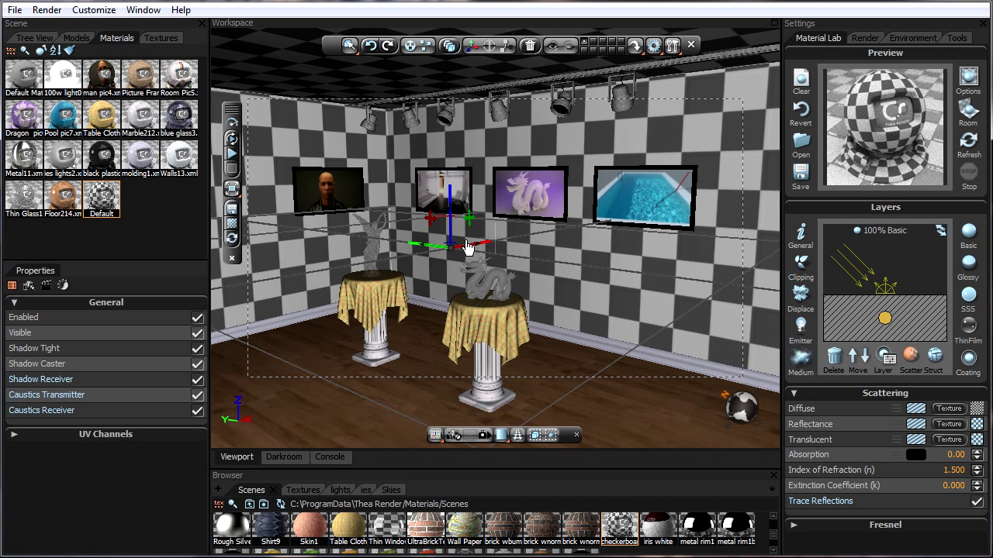
mouse_move(536, 256)
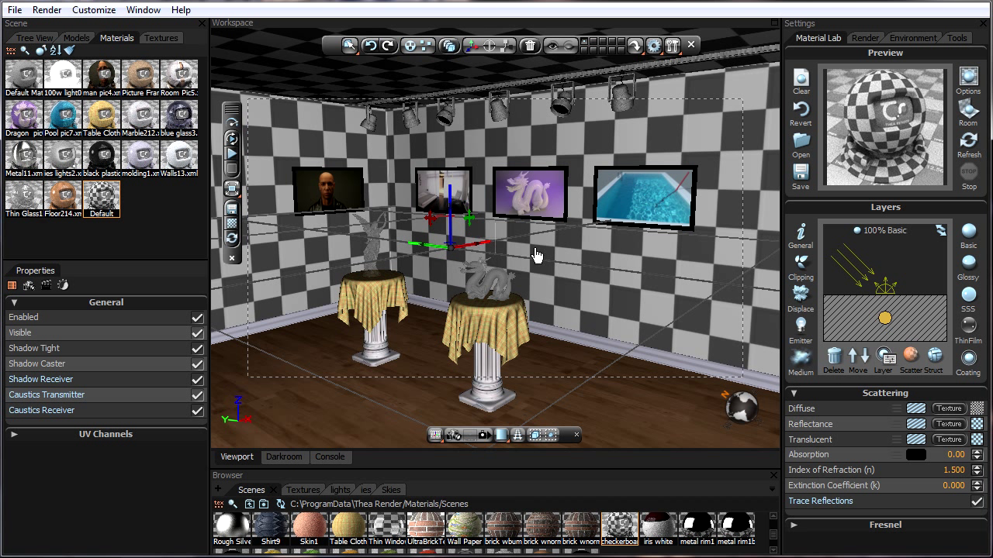
mouse_move(283, 130)
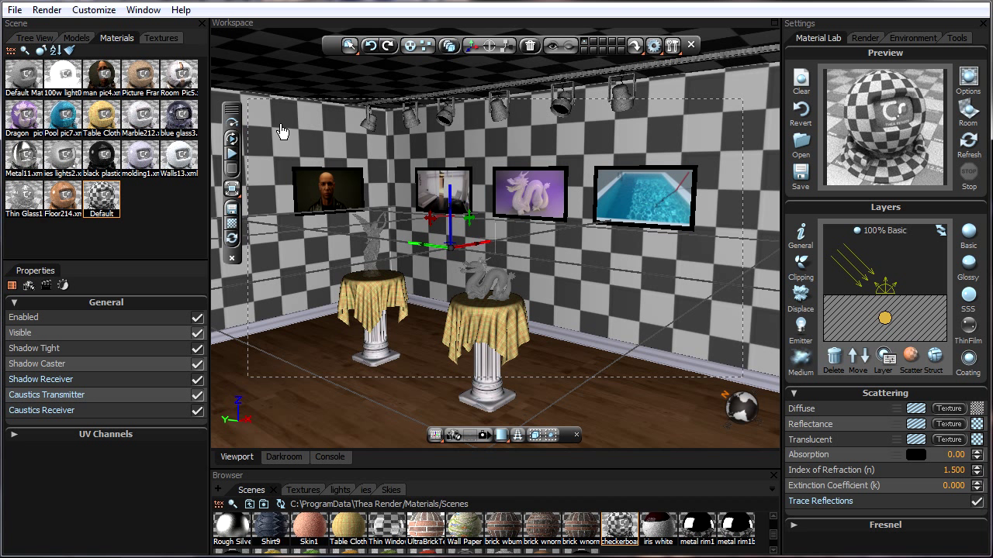
mouse_move(302, 79)
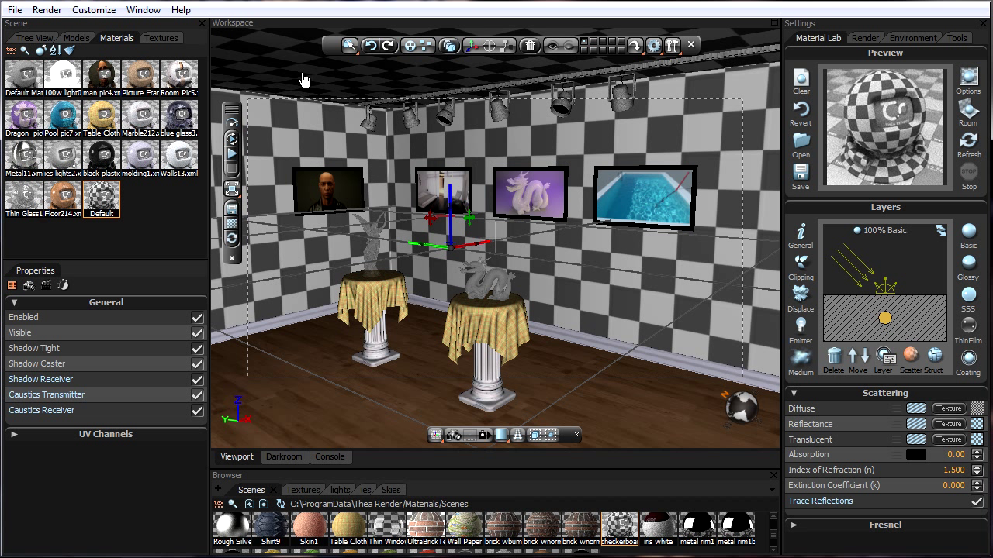
mouse_move(311, 236)
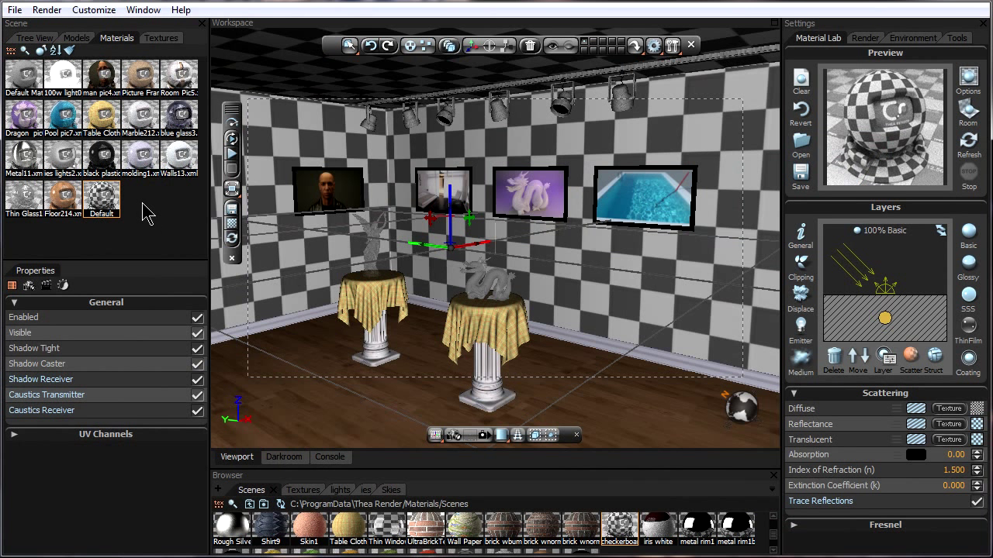
Step: Create New Material Default #2 with a Basic layer, then go to the Help menu
right_click(101, 194)
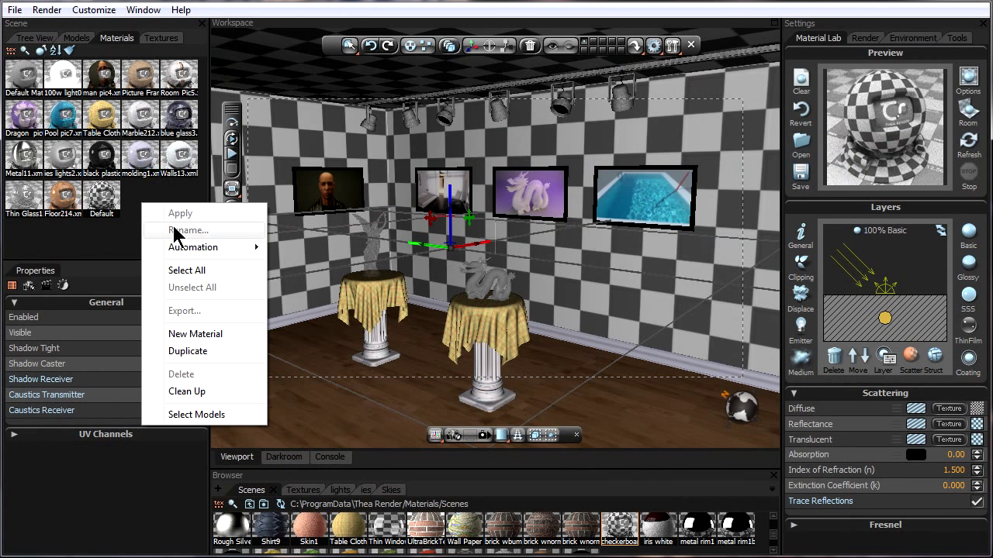
click(188, 350)
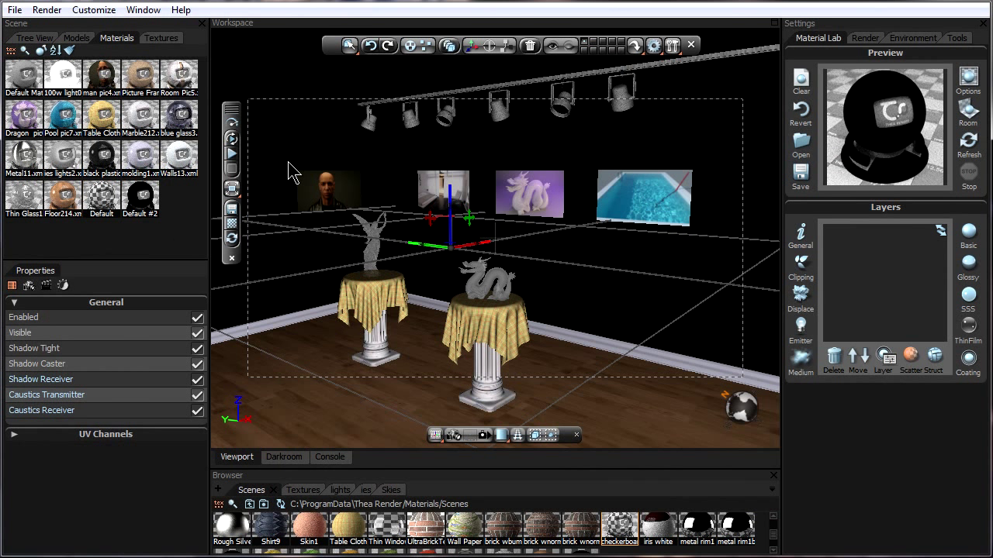
mouse_move(321, 136)
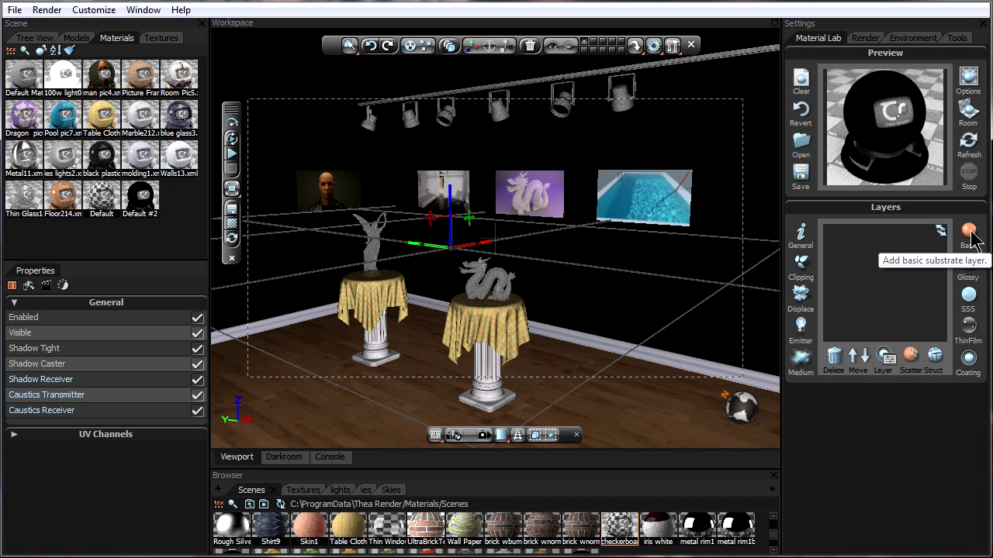
click(968, 231)
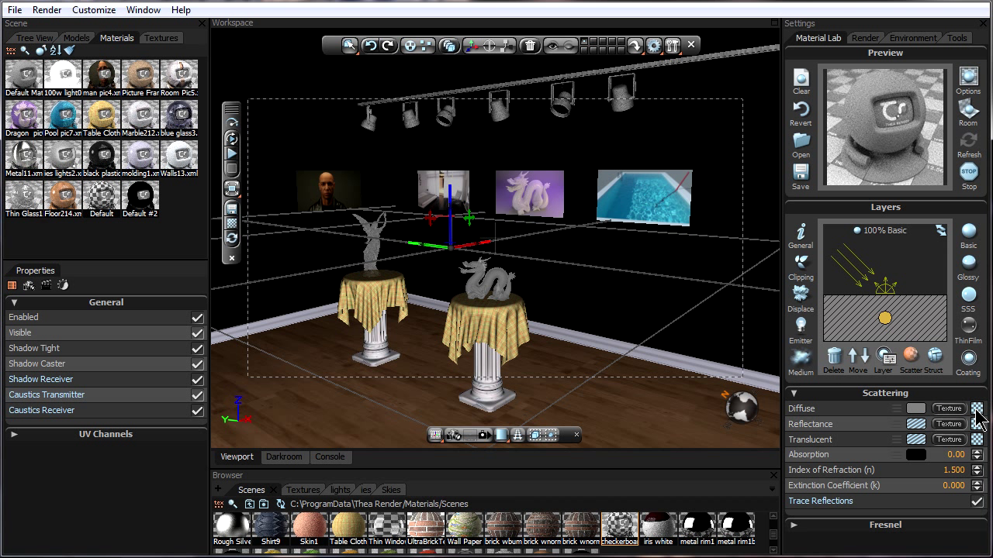
click(968, 140)
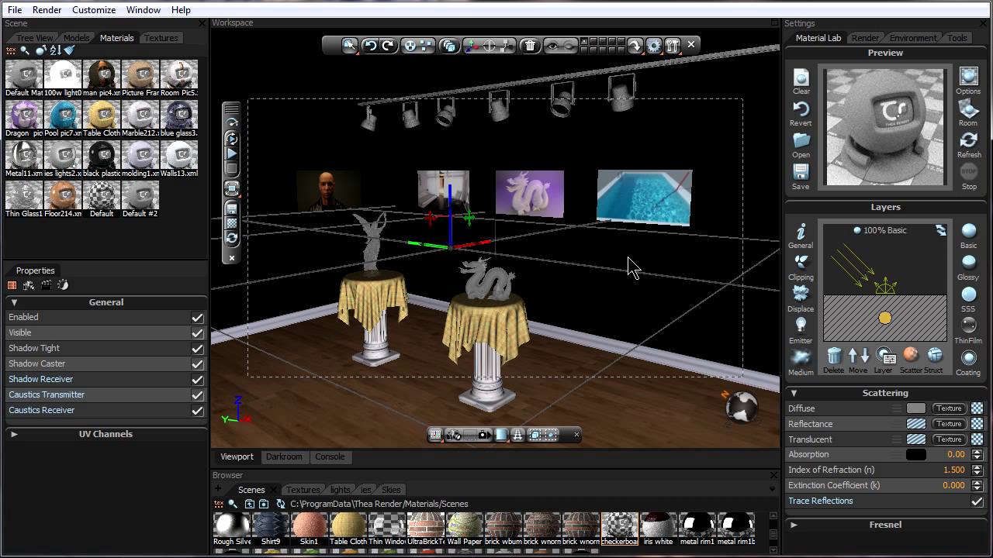
mouse_move(186, 30)
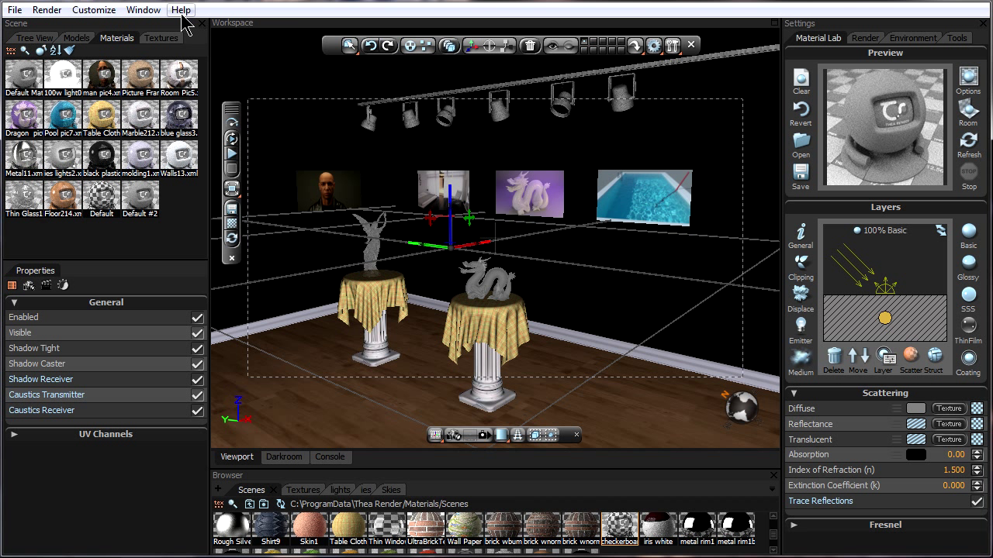
click(180, 9)
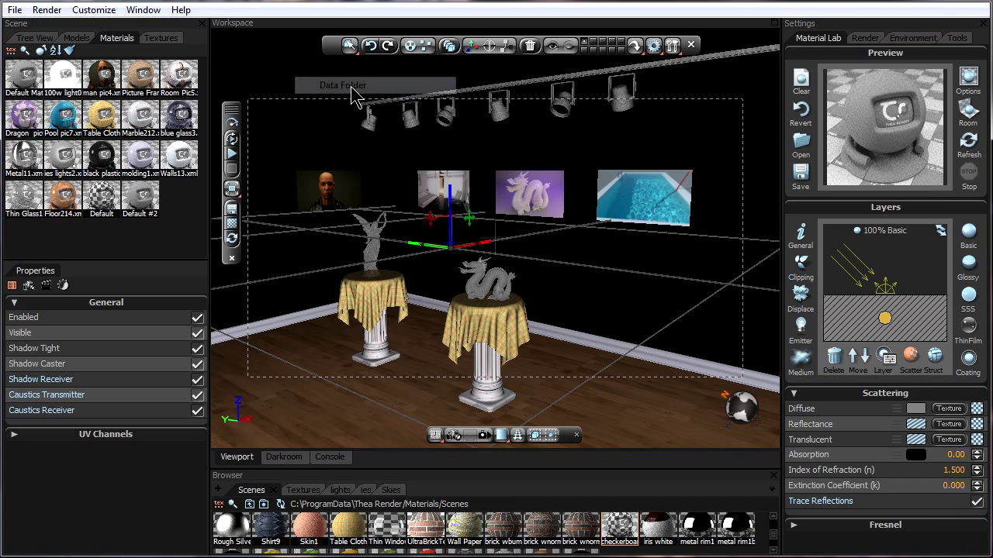
Step: Browse the data folder to Scenes > MaterialEditor > unbiased and pick checker.jpg
click(341, 84)
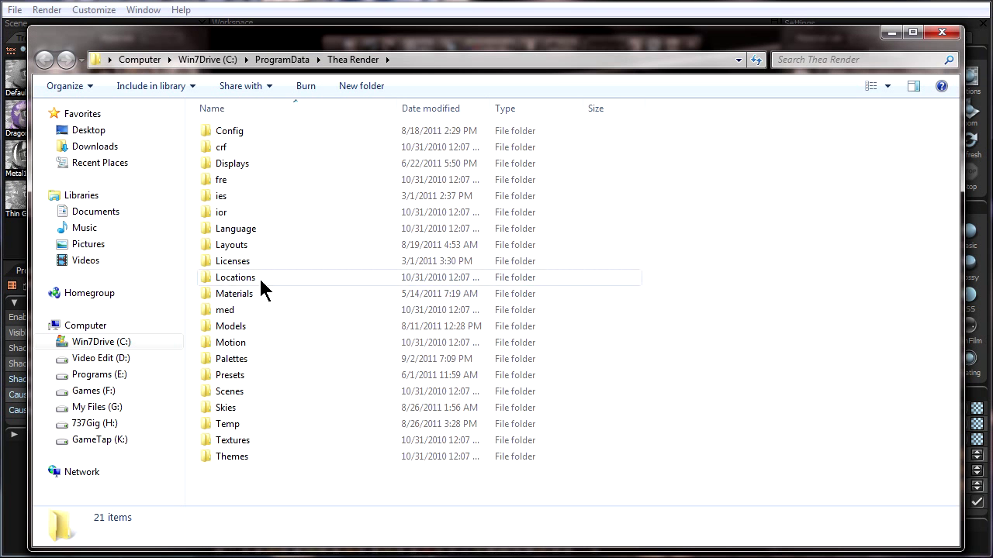
double_click(229, 391)
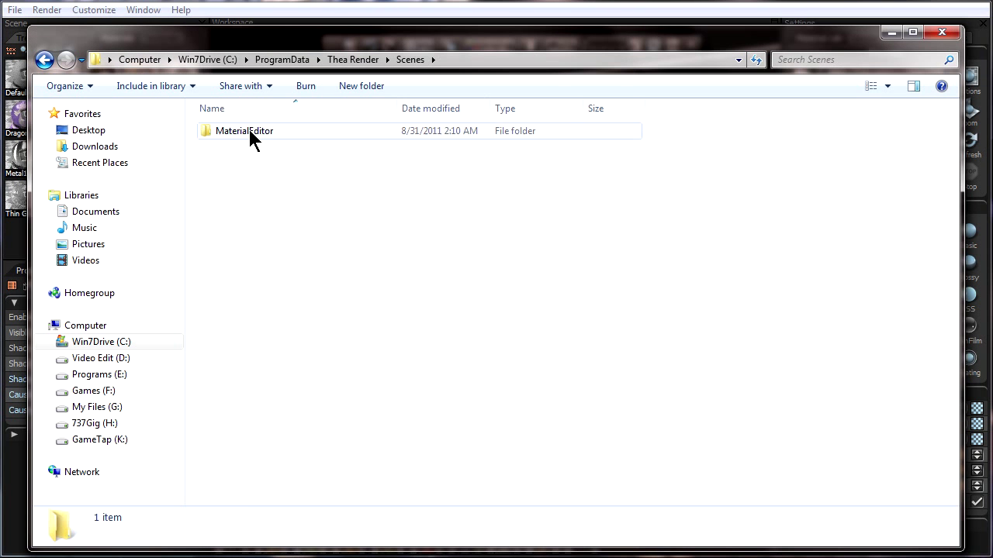
double_click(245, 130)
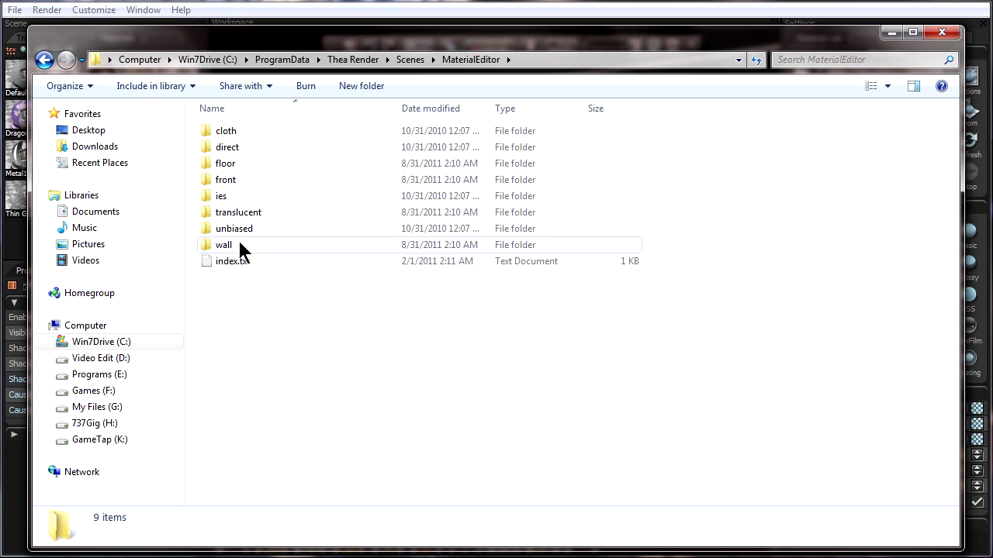
double_click(233, 228)
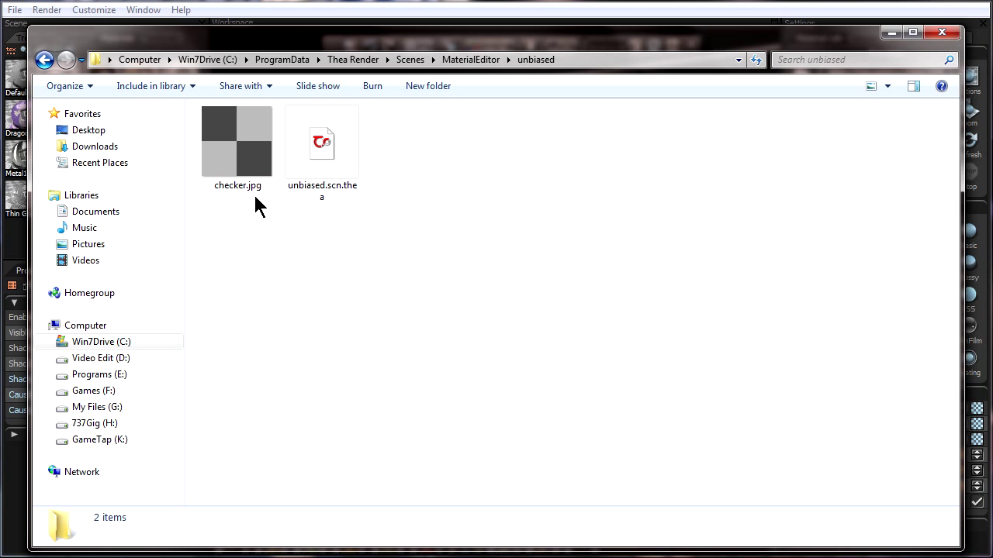
click(238, 141)
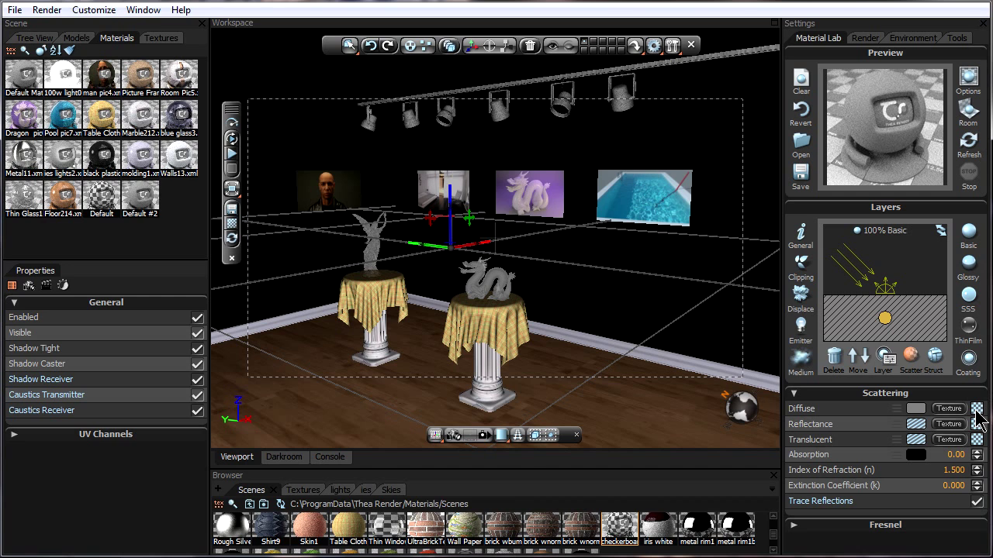
Step: Load checker.jpg as the diffuse texture and set its coordinate scale to 5
click(978, 409)
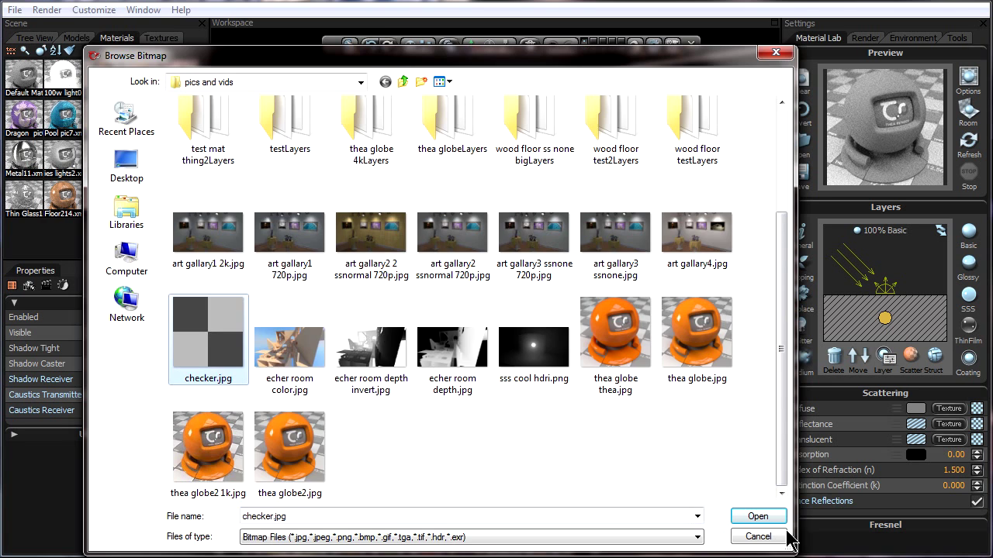
click(757, 536)
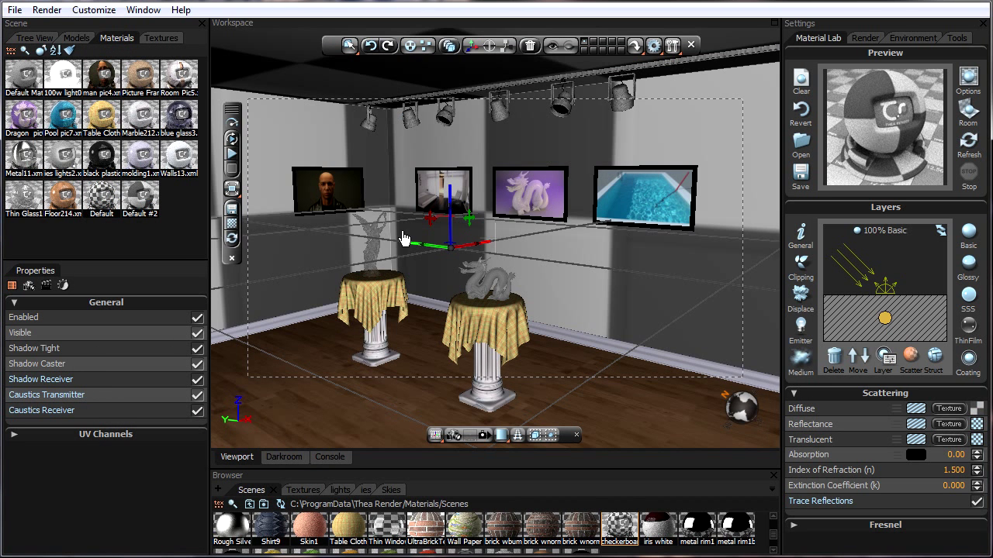
mouse_move(497, 224)
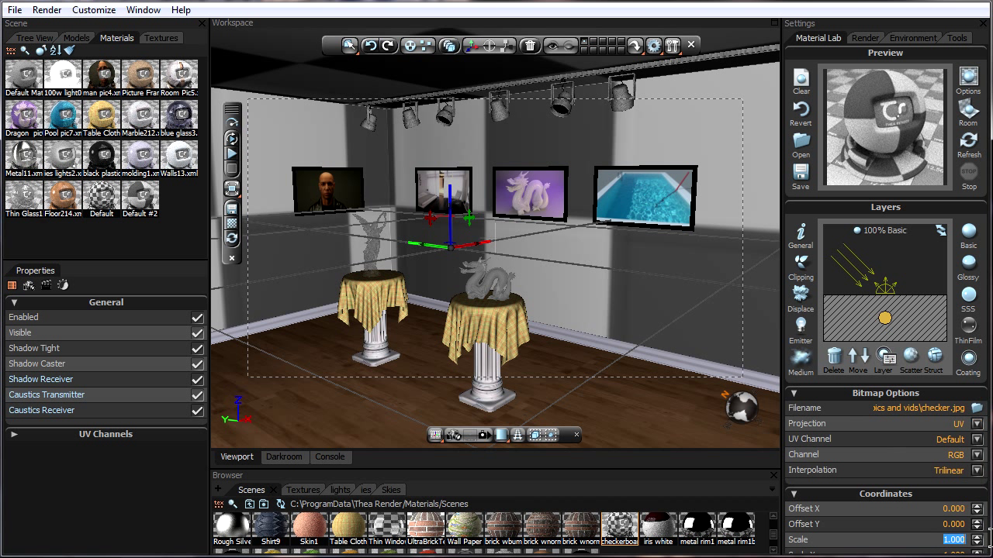
text(5.000)
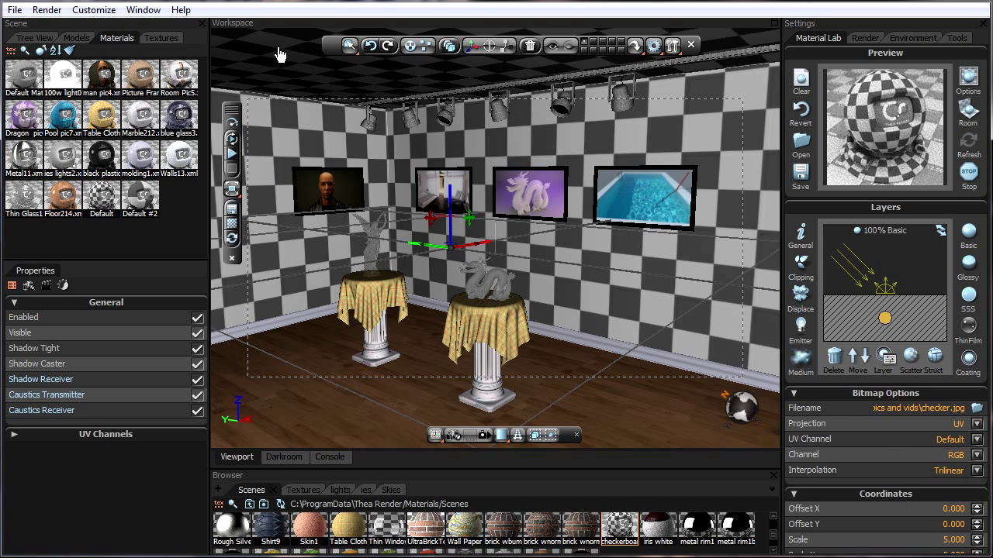
mouse_move(503, 239)
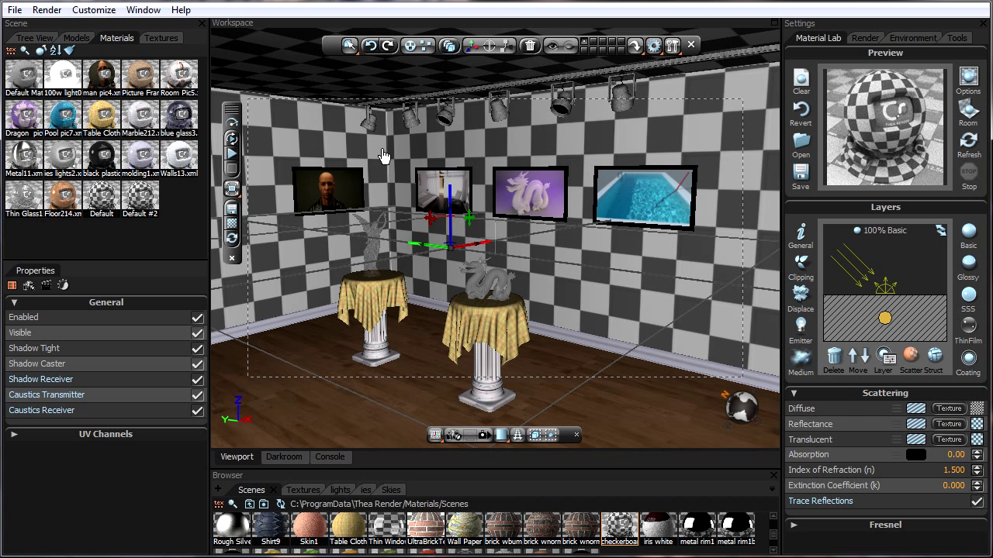
mouse_move(422, 204)
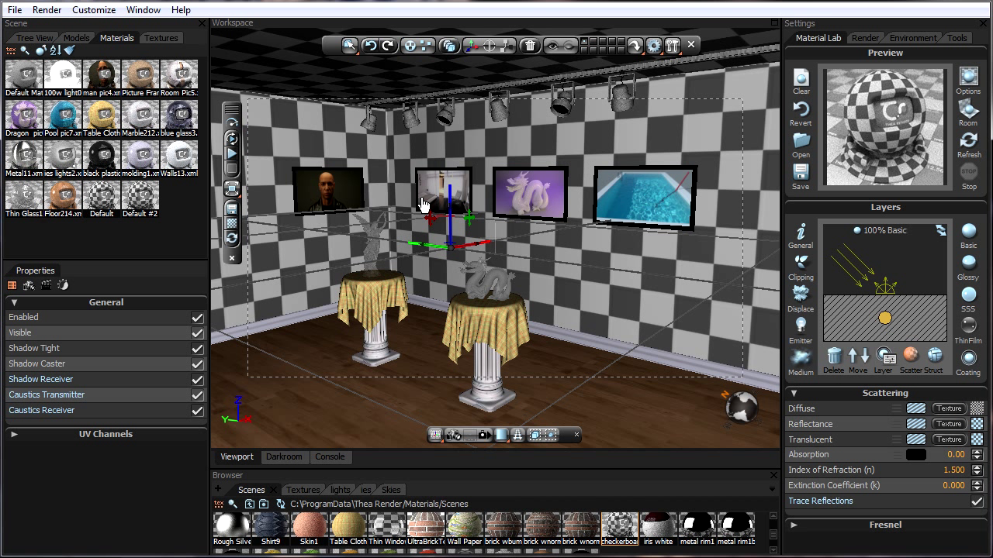
mouse_move(180, 183)
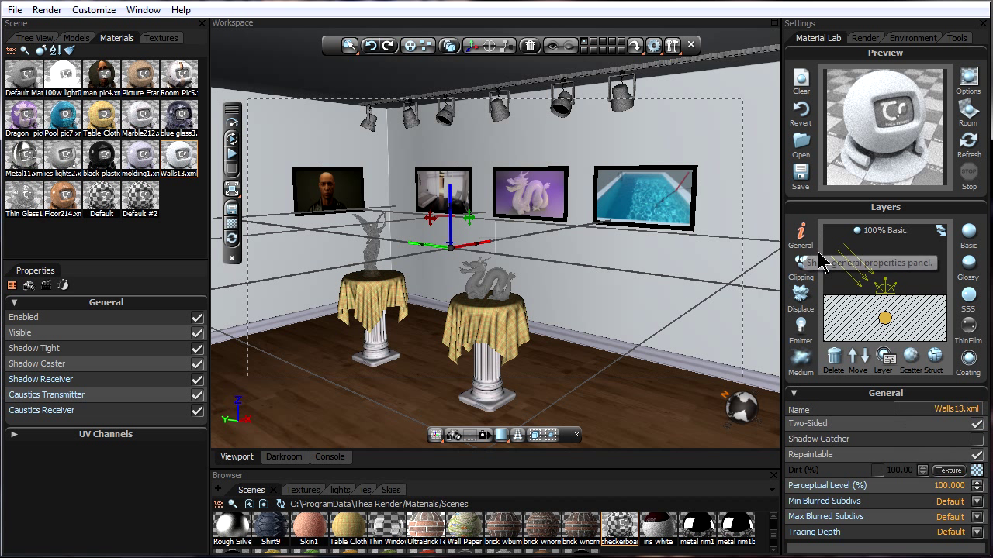
mouse_move(170, 106)
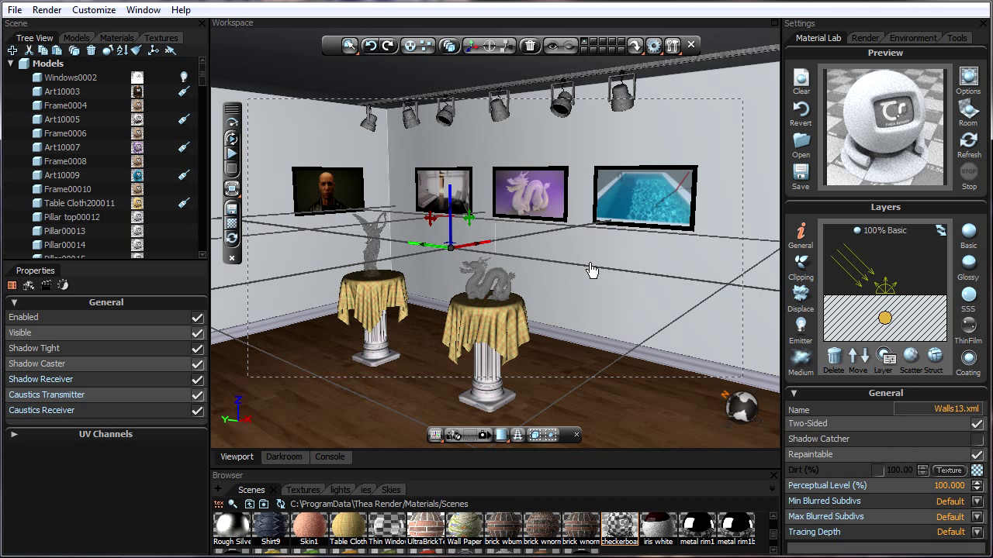
mouse_move(251, 253)
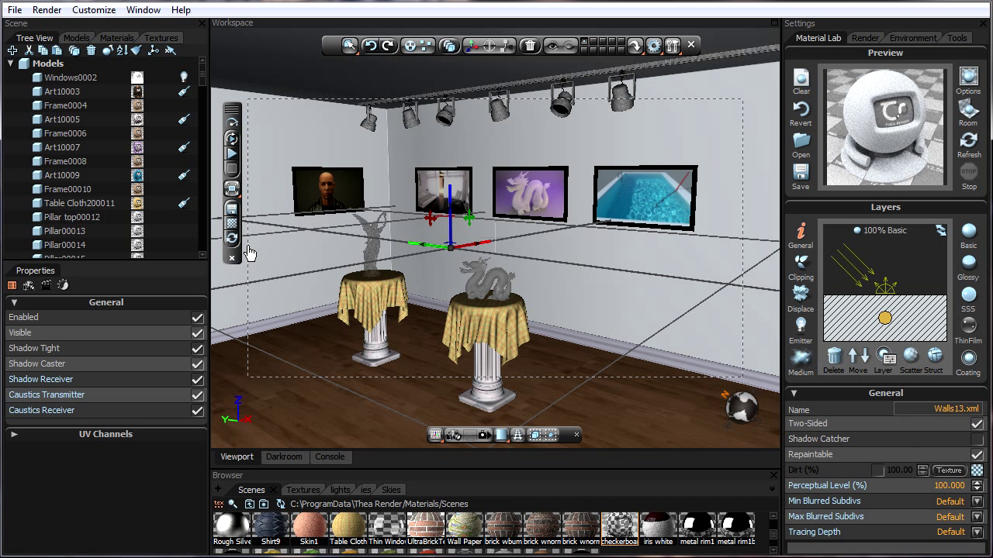
mouse_move(497, 292)
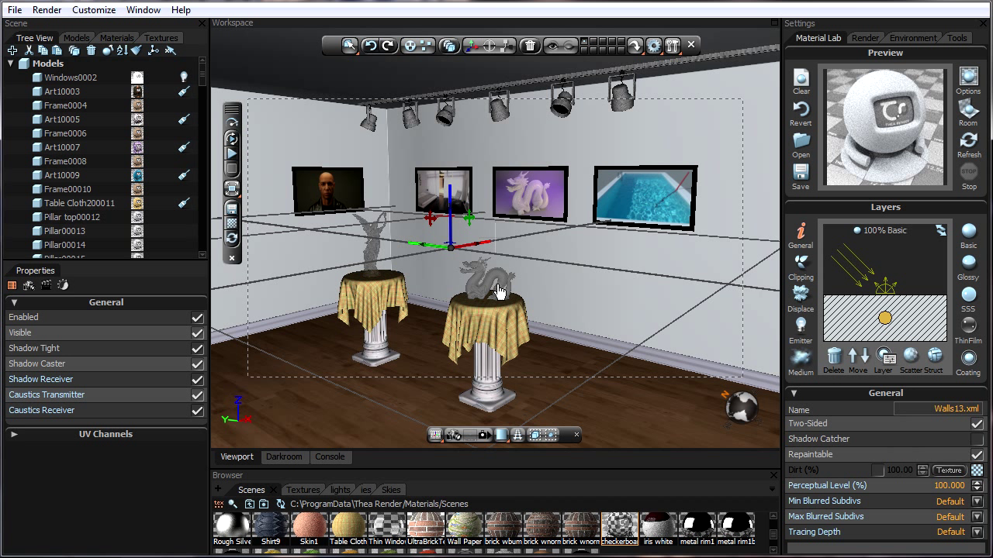
mouse_move(329, 201)
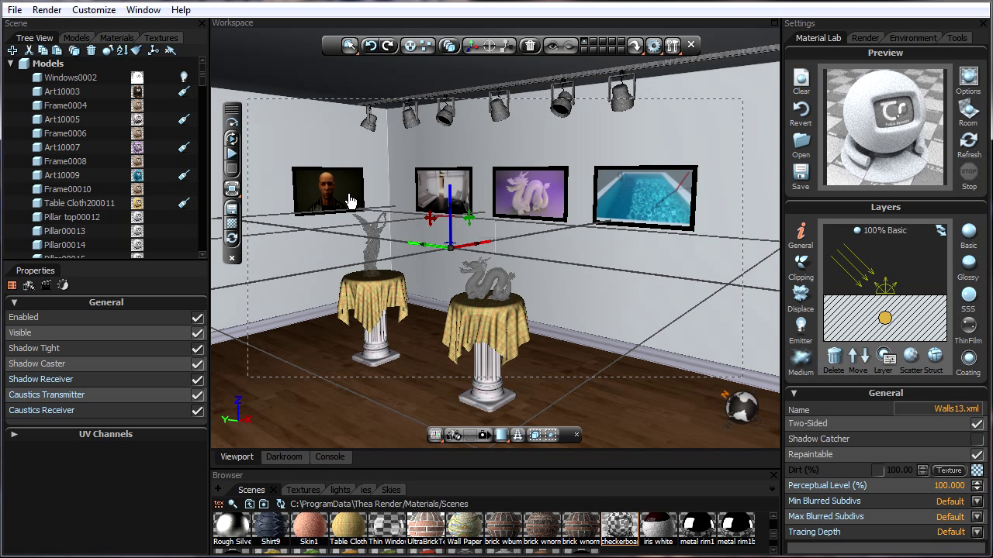
mouse_move(773, 108)
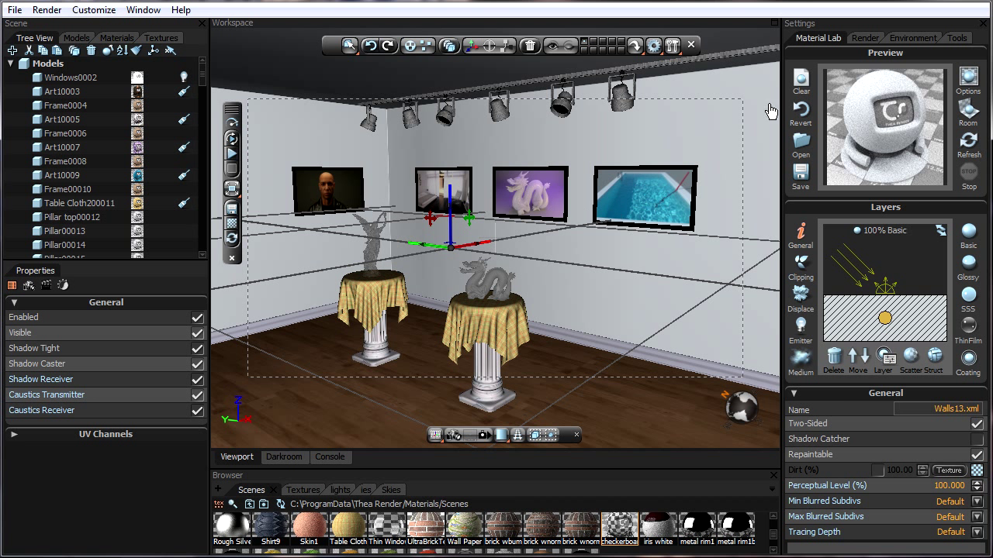
Step: Set Supersampling to Normal in the Render settings
click(864, 37)
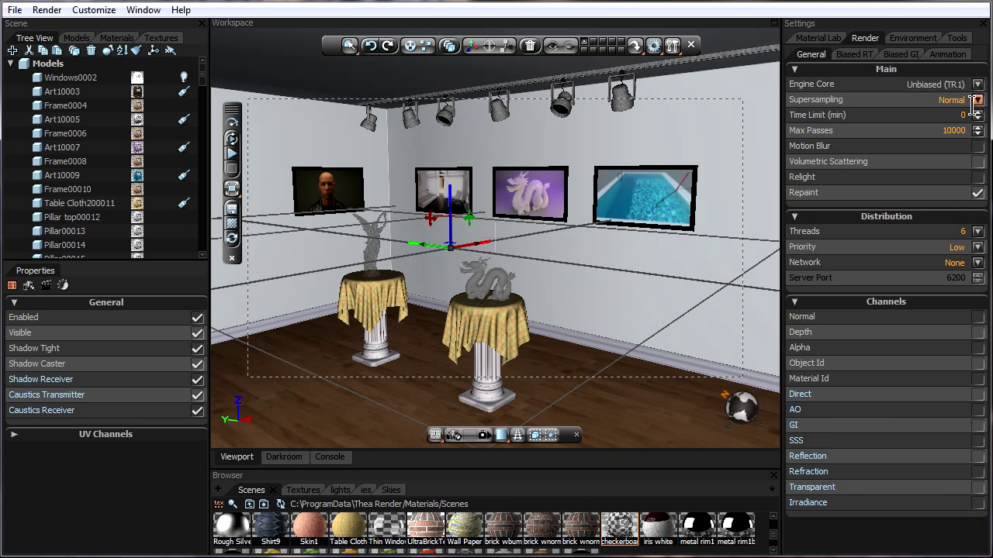
click(977, 99)
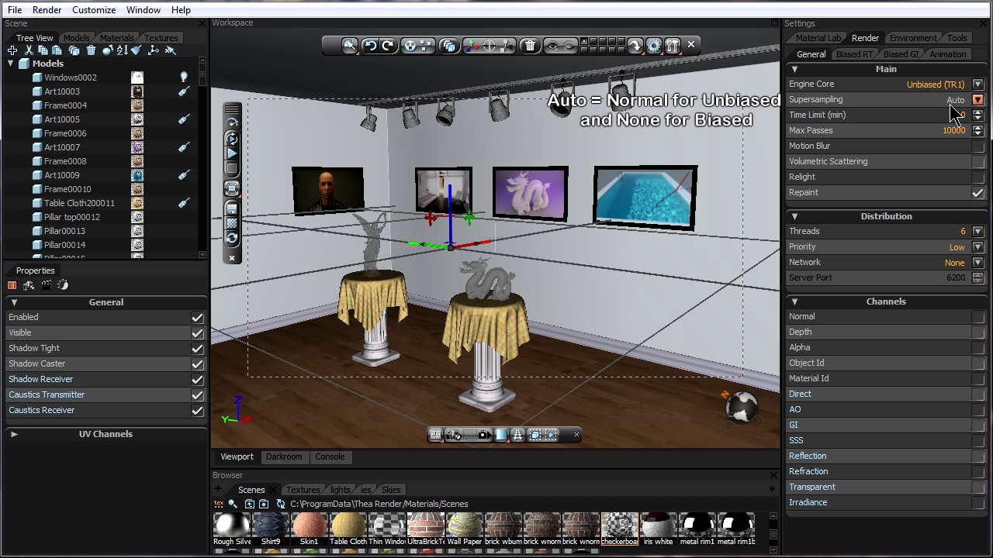
click(955, 99)
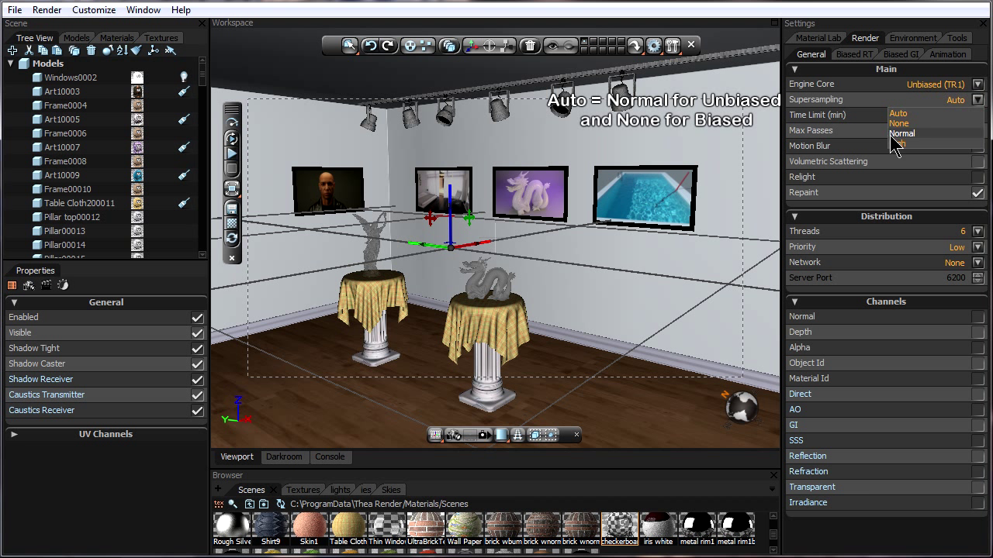
click(901, 134)
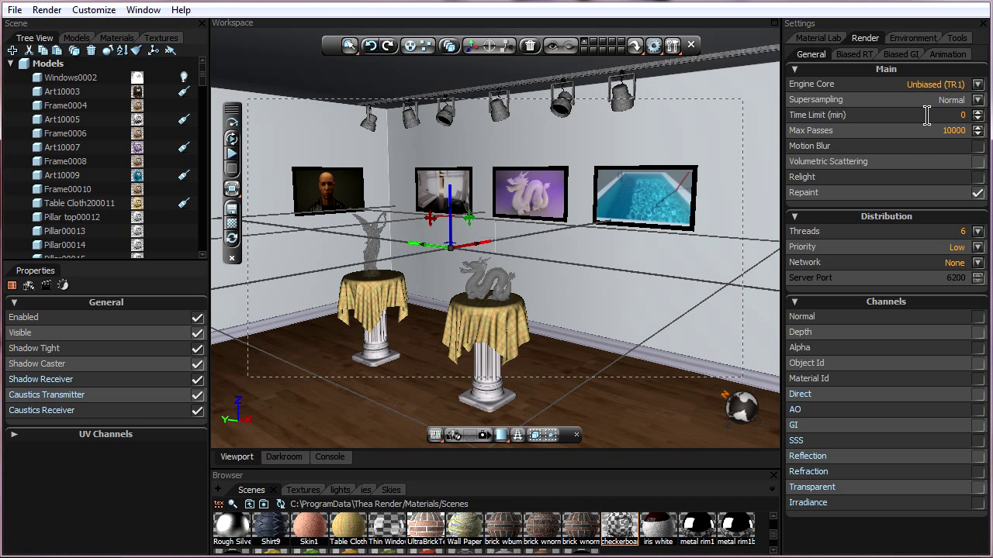
mouse_move(301, 454)
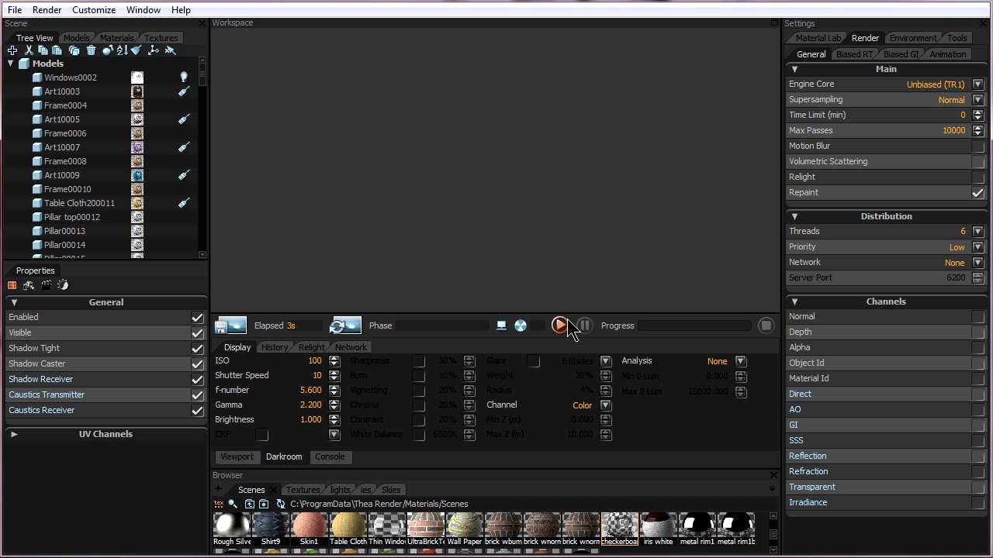
Step: Start the unbiased render of the gallery scene and confirm the Start Render dialog
click(558, 326)
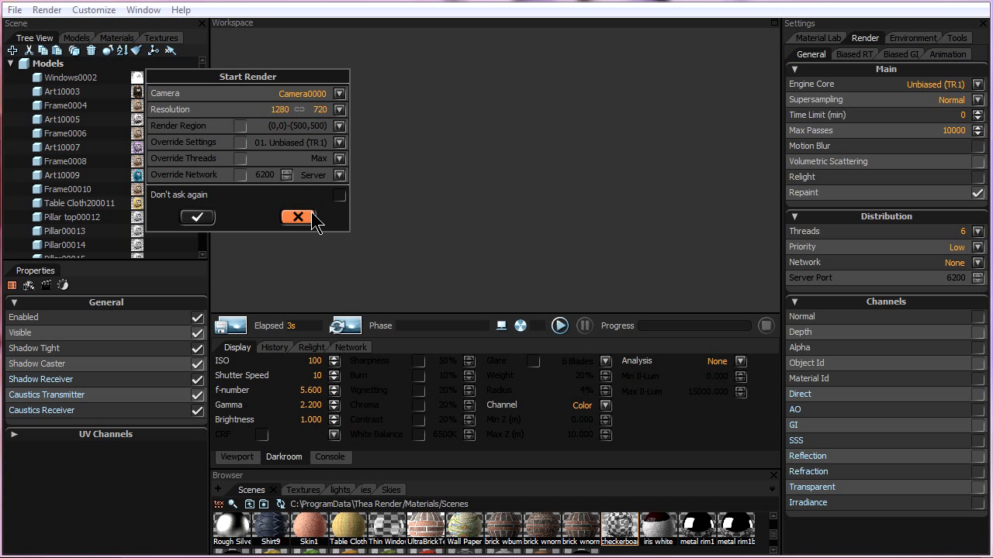
click(296, 217)
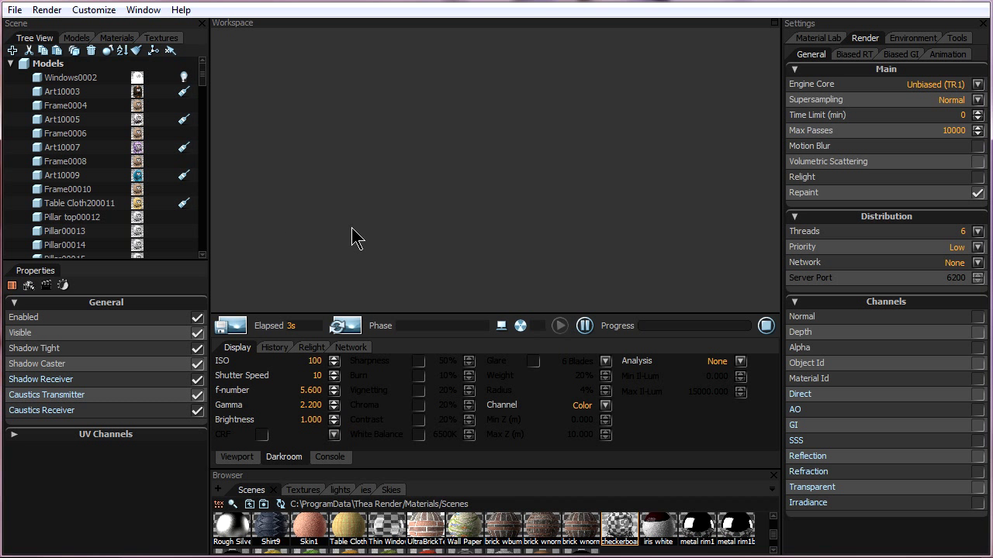
click(559, 326)
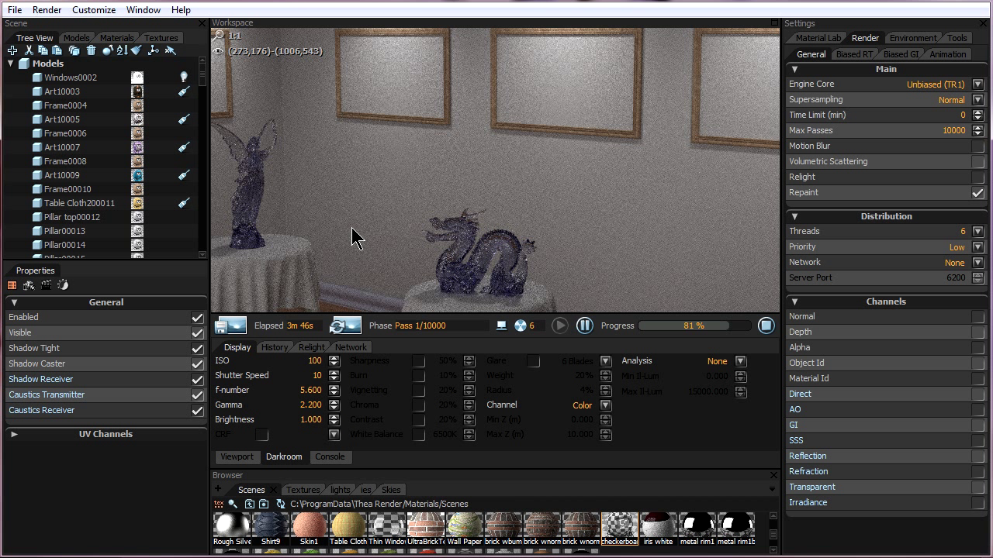
mouse_move(467, 211)
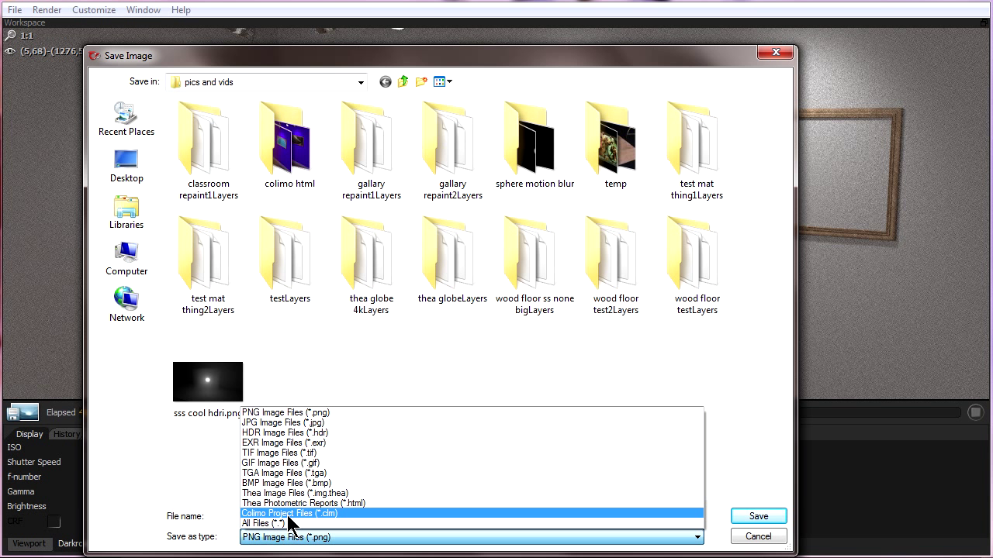
Step: Save the render as a Colimo Project File (*.clm) with a file name
click(289, 513)
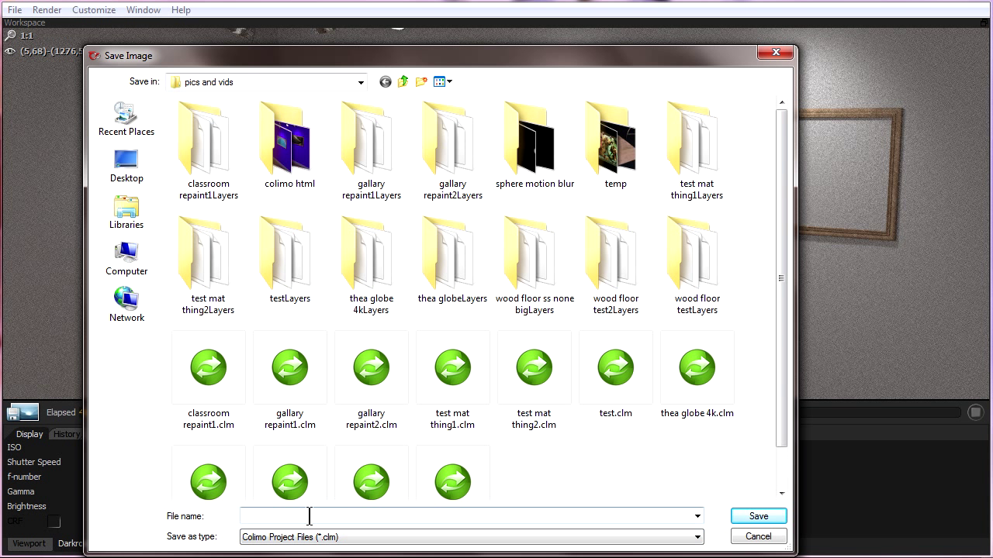
mouse_move(313, 534)
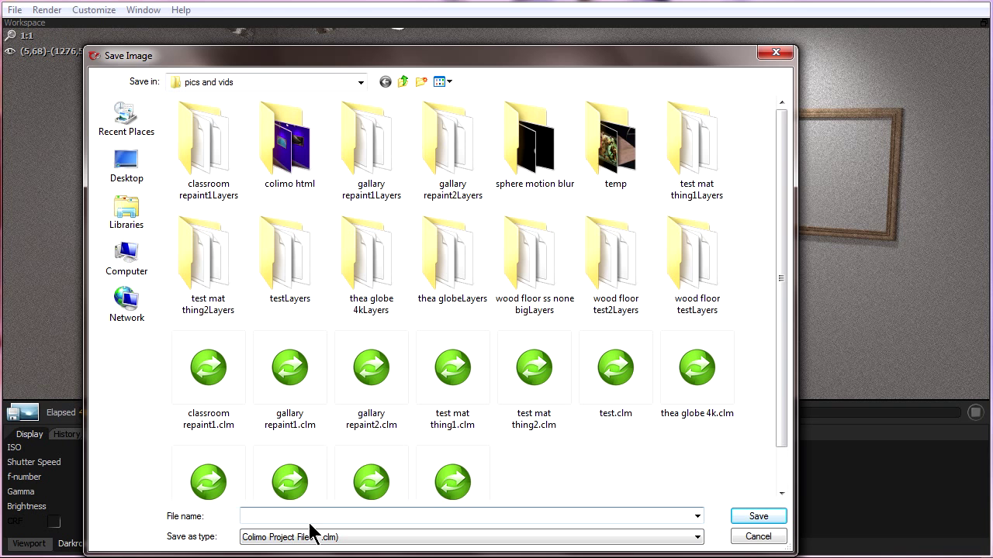
click(757, 537)
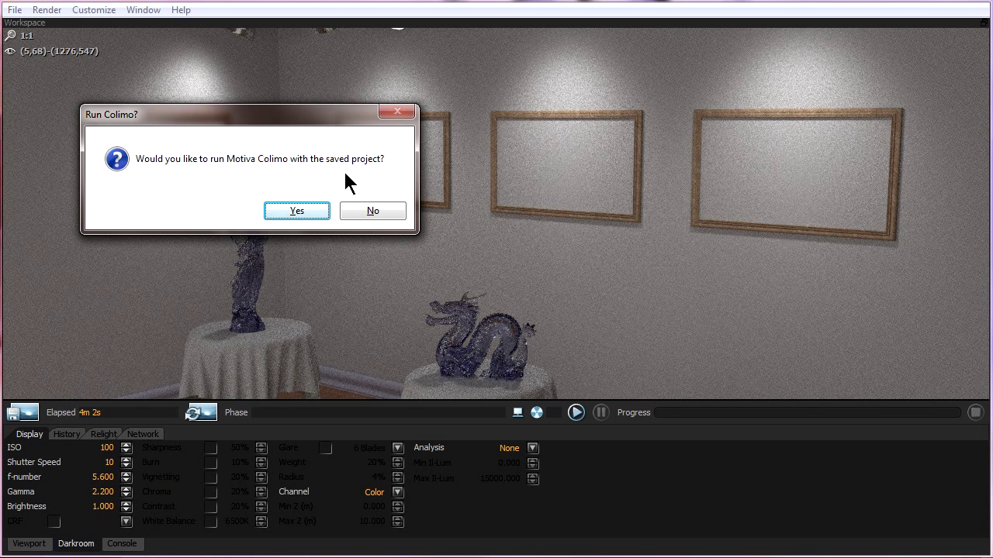
mouse_move(753, 177)
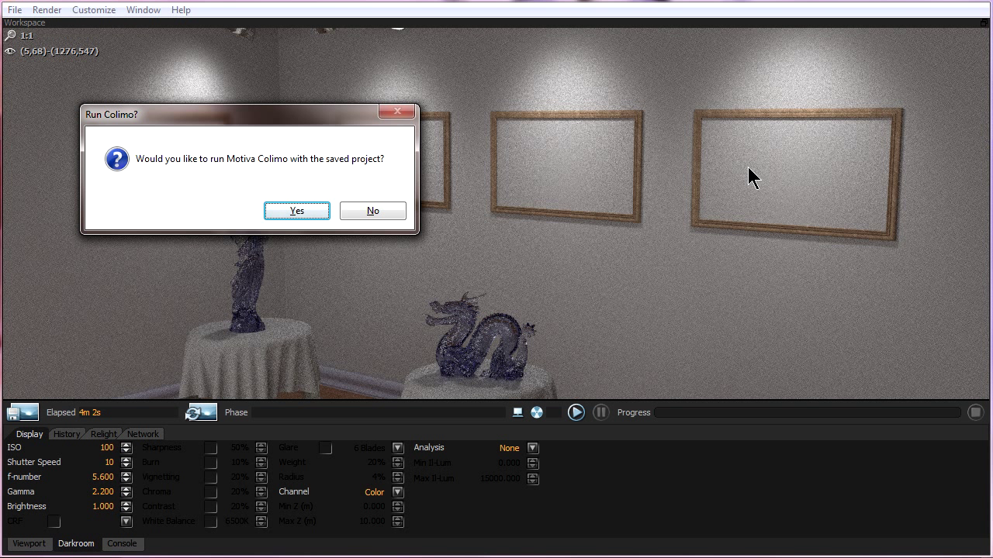
mouse_move(644, 155)
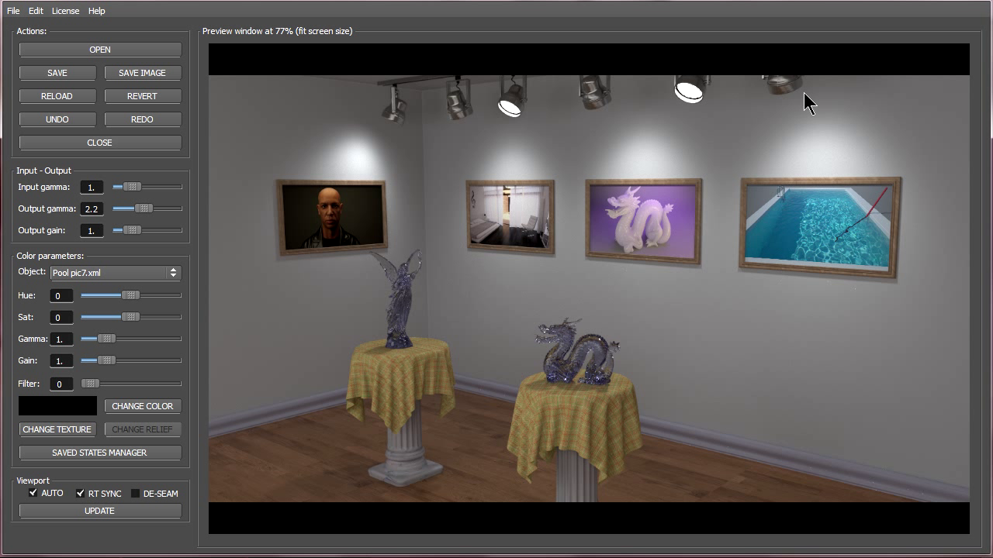
mouse_move(807, 301)
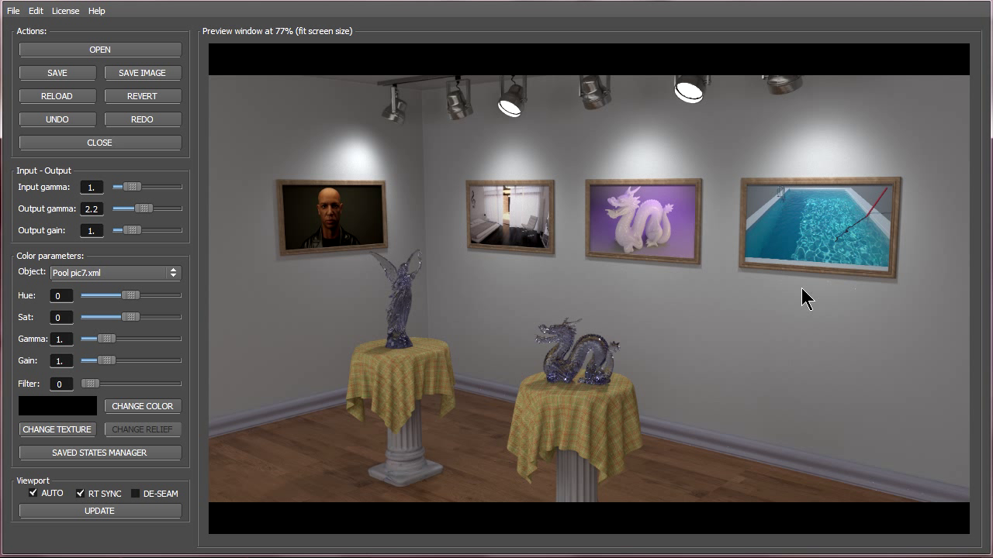
mouse_move(334, 225)
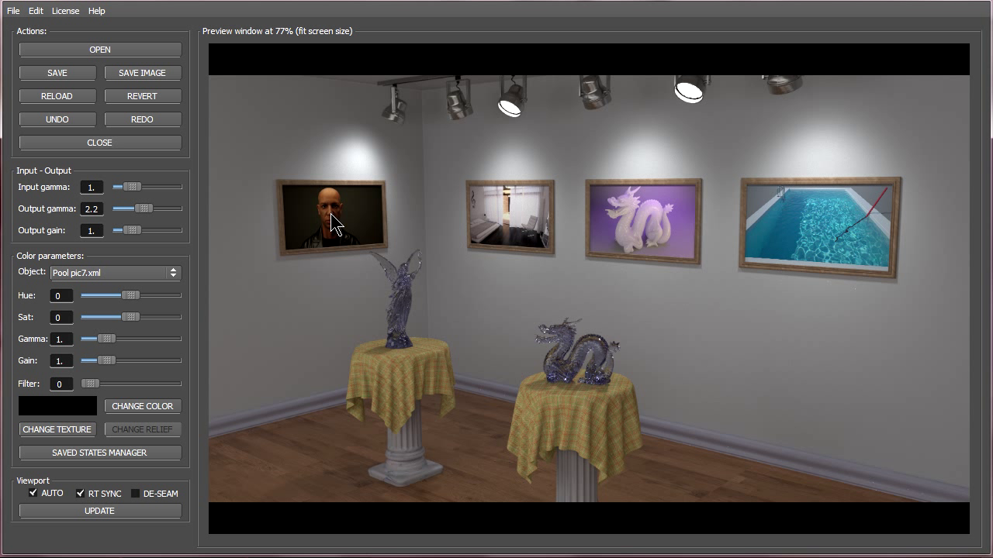
mouse_move(573, 435)
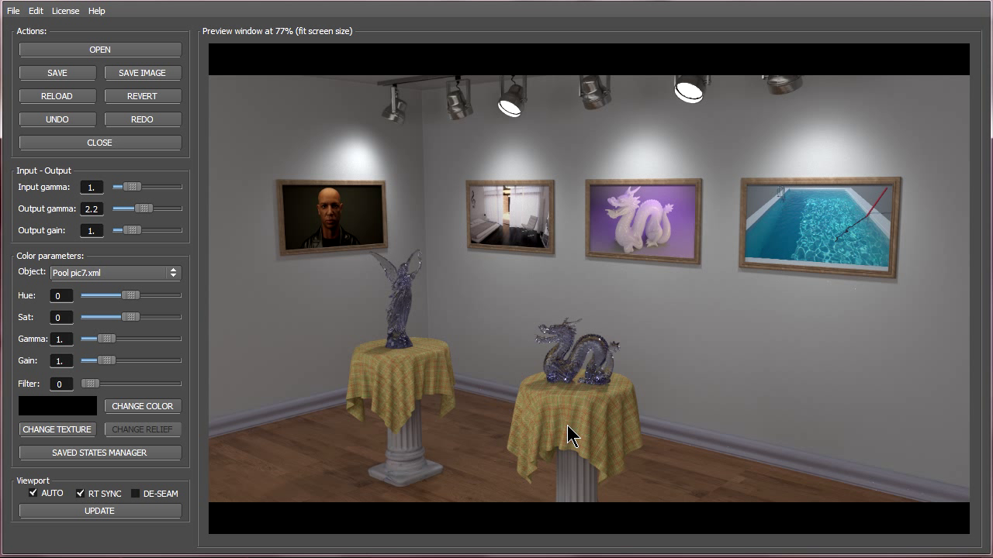
mouse_move(754, 416)
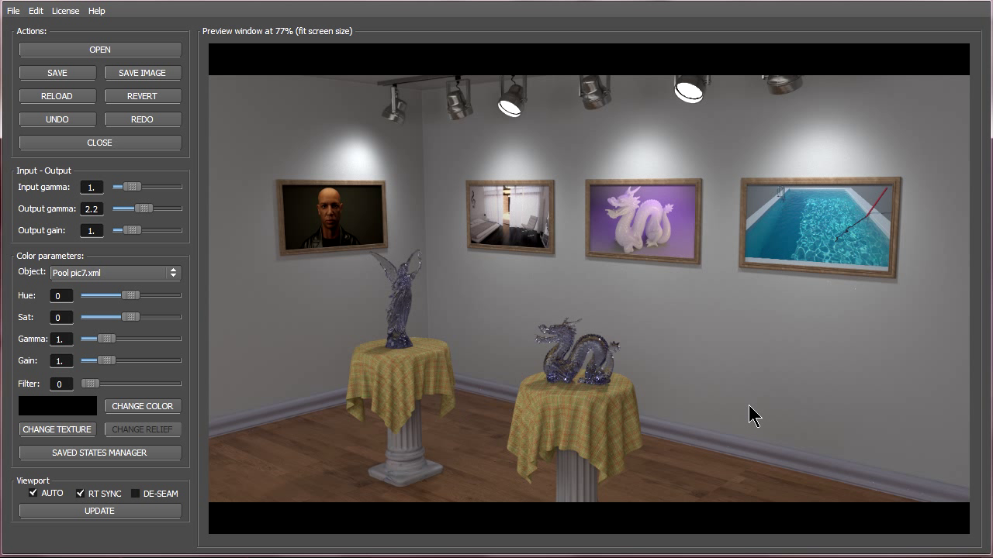
mouse_move(375, 380)
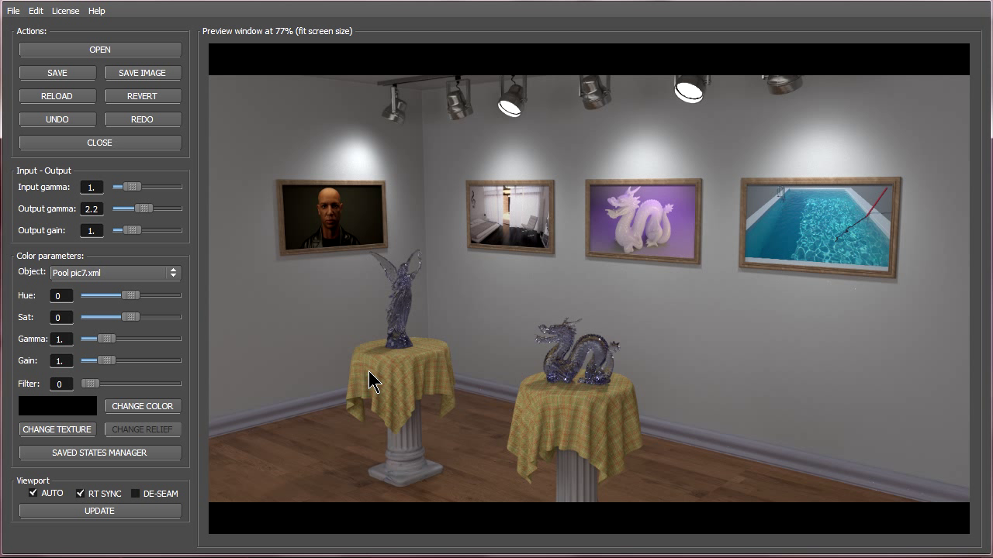
mouse_move(635, 225)
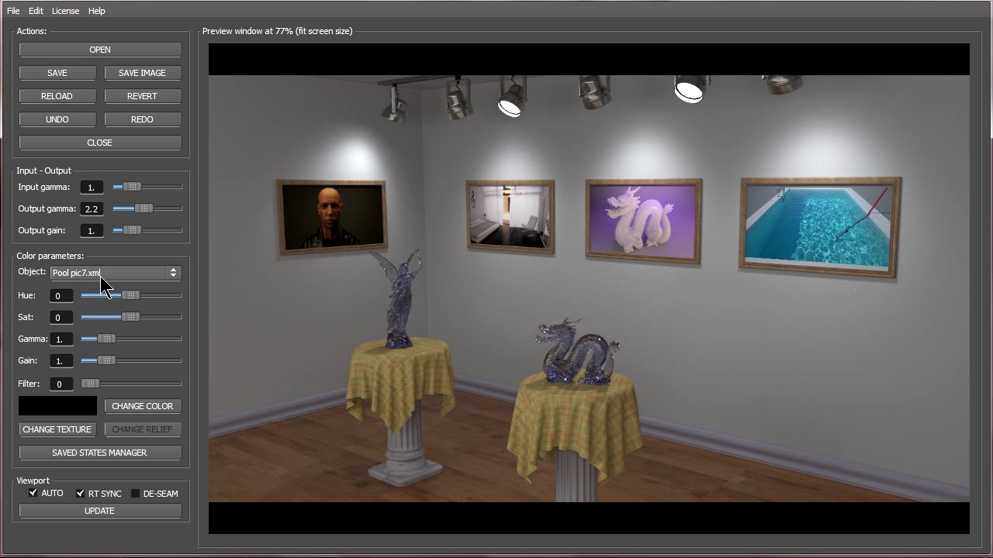
Step: Open Change Texture for the Pool pic7.xml picture
click(56, 428)
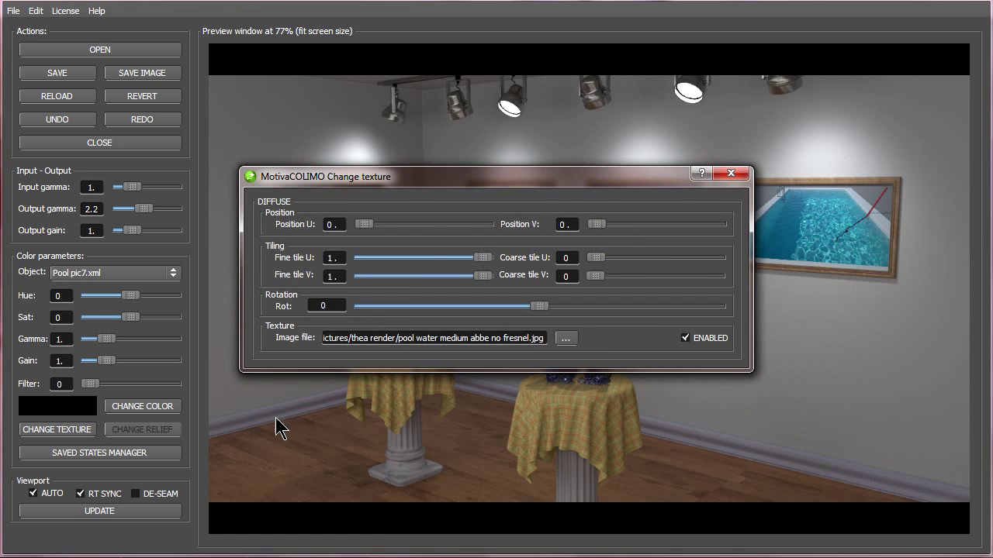
Step: Load light over area.jpg onto the pool picture and assign a purple-blue base colour
click(565, 338)
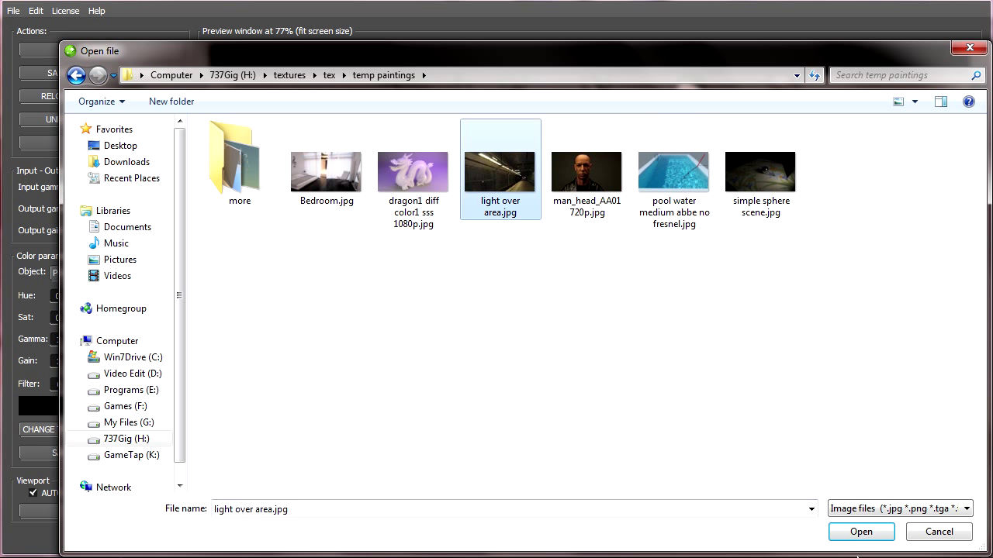
click(860, 531)
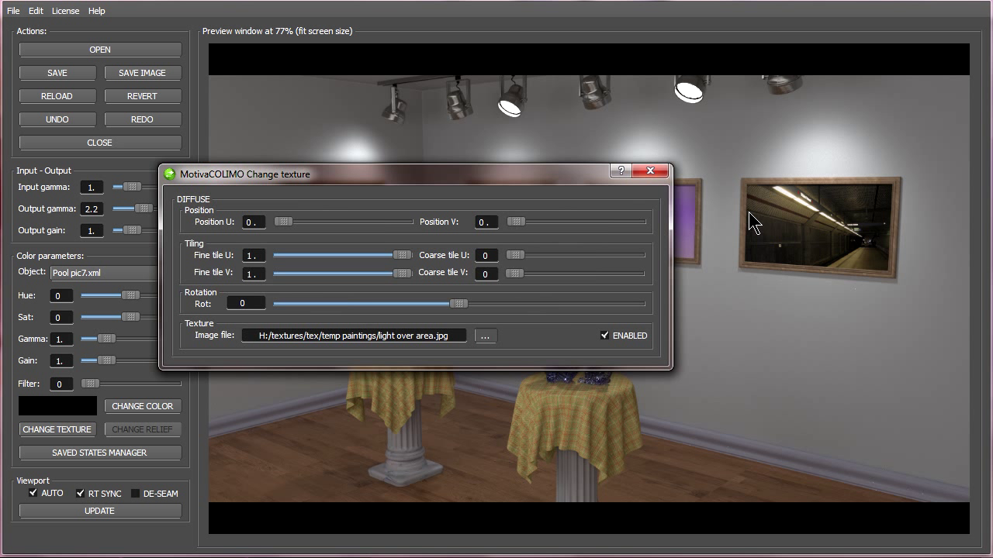
mouse_move(867, 258)
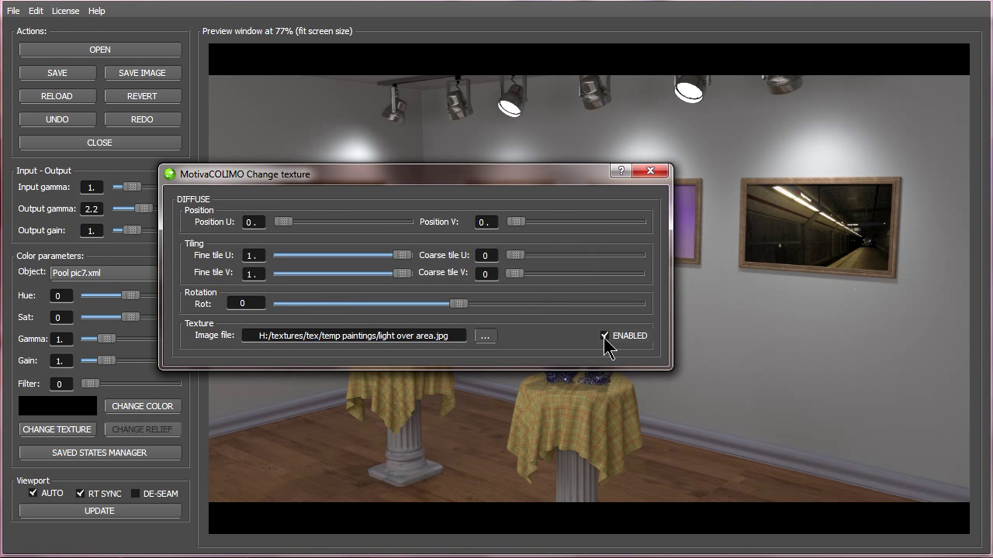
click(605, 335)
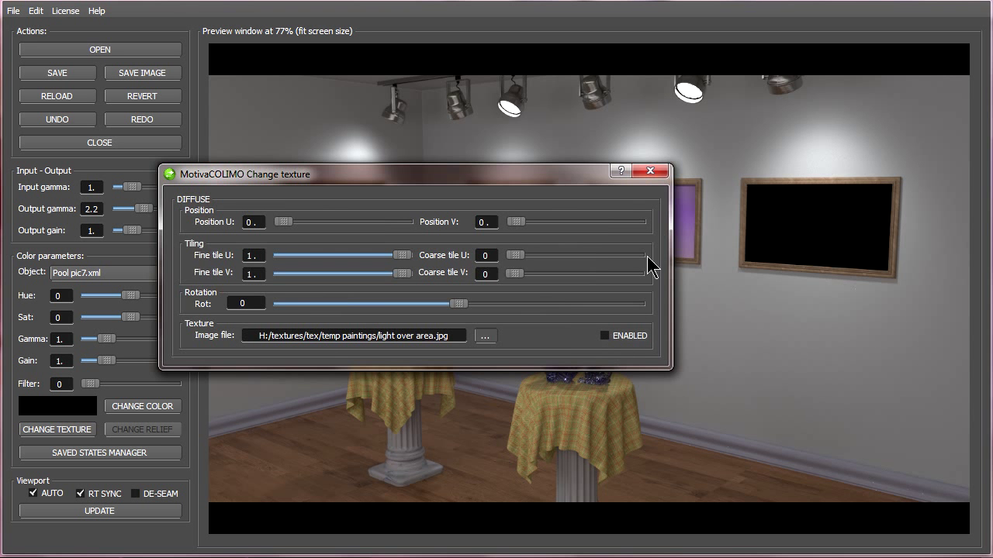
click(142, 406)
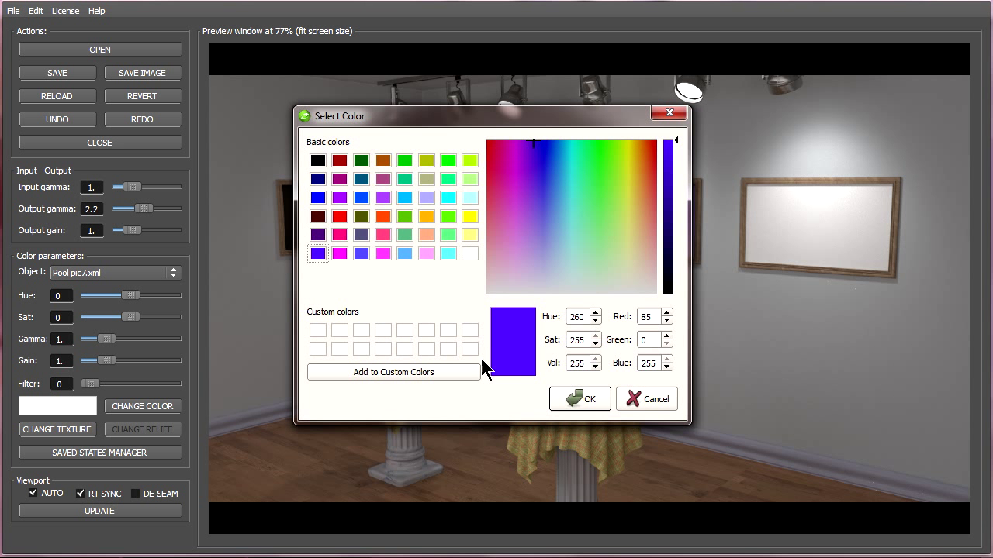
click(581, 397)
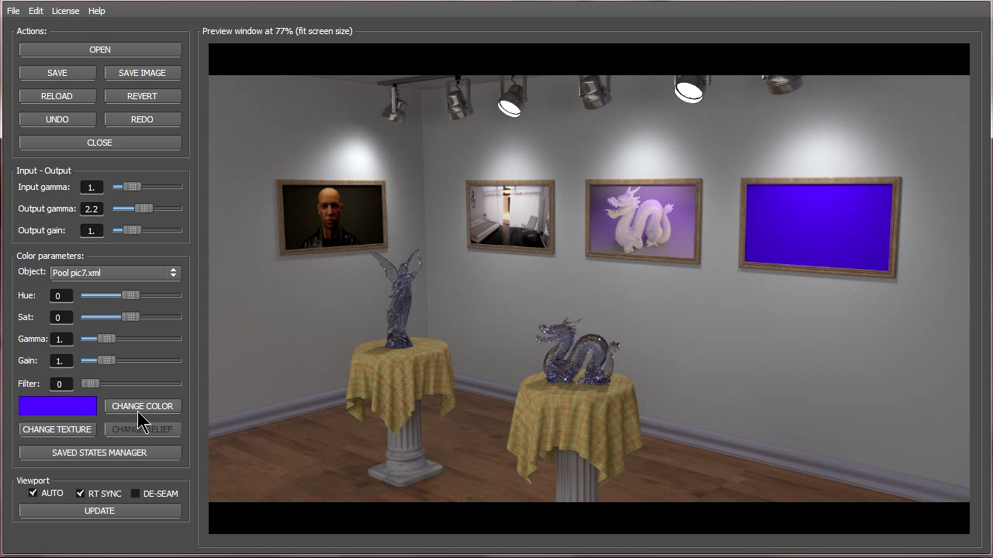
Step: Re-enable the light over area texture on the picture and close its texture settings
click(56, 428)
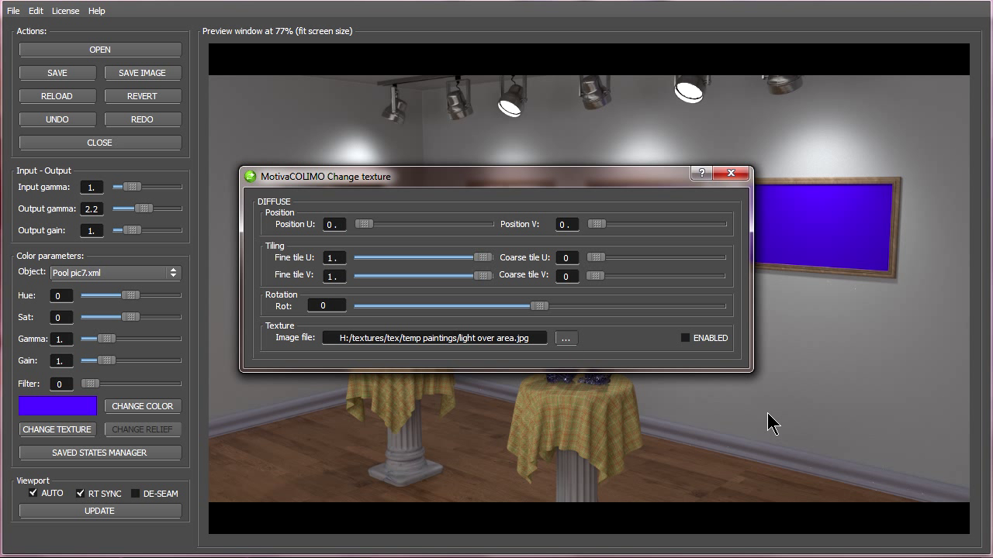
click(684, 338)
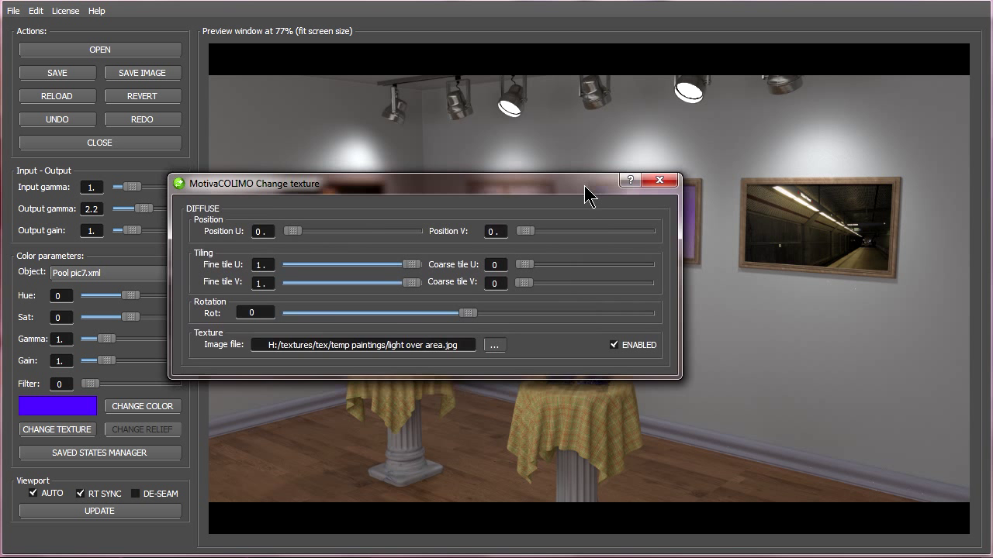
click(658, 180)
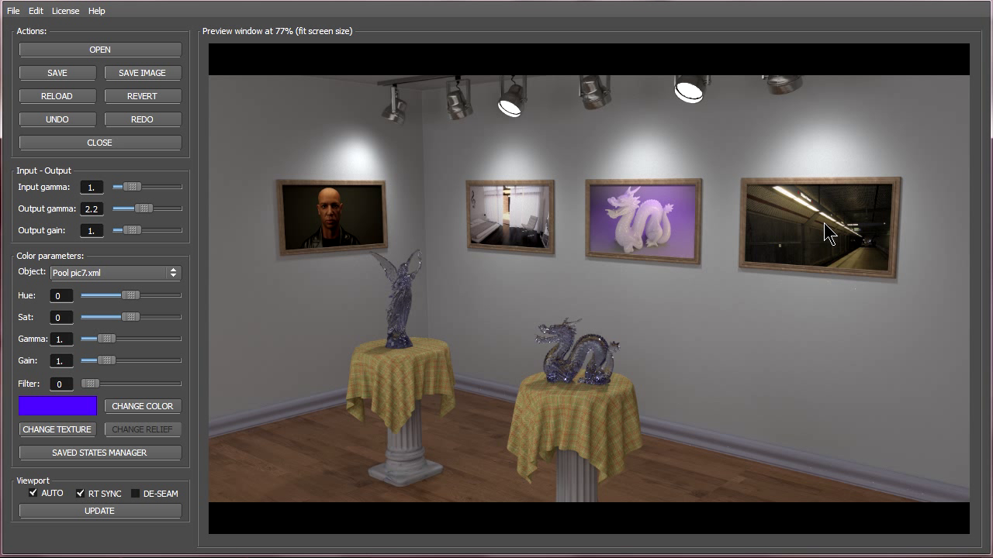
mouse_move(819, 273)
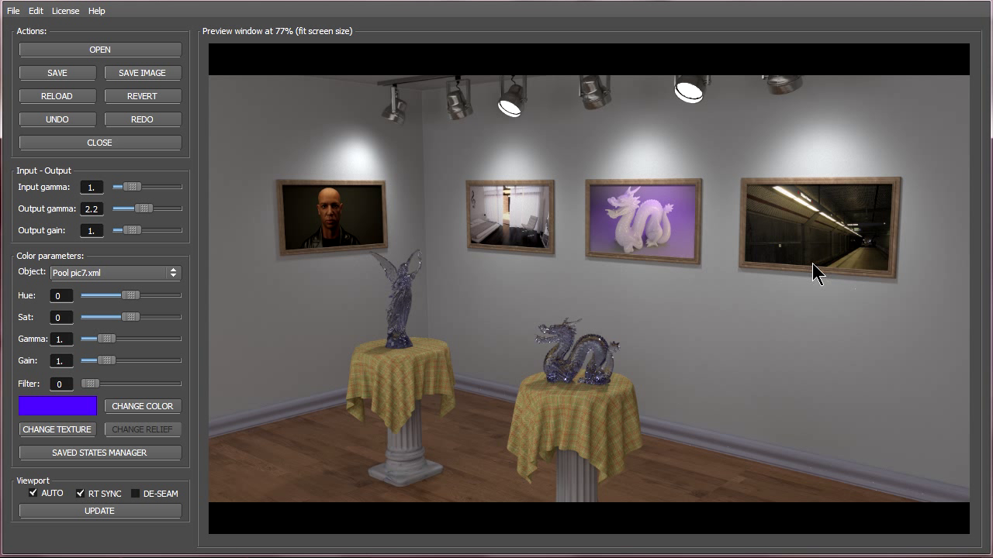
mouse_move(400, 227)
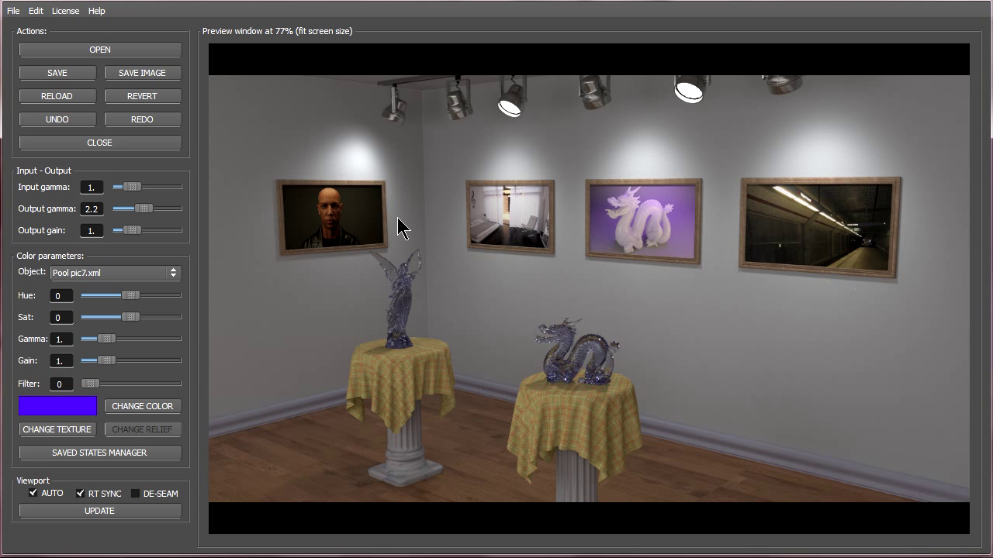
mouse_move(319, 262)
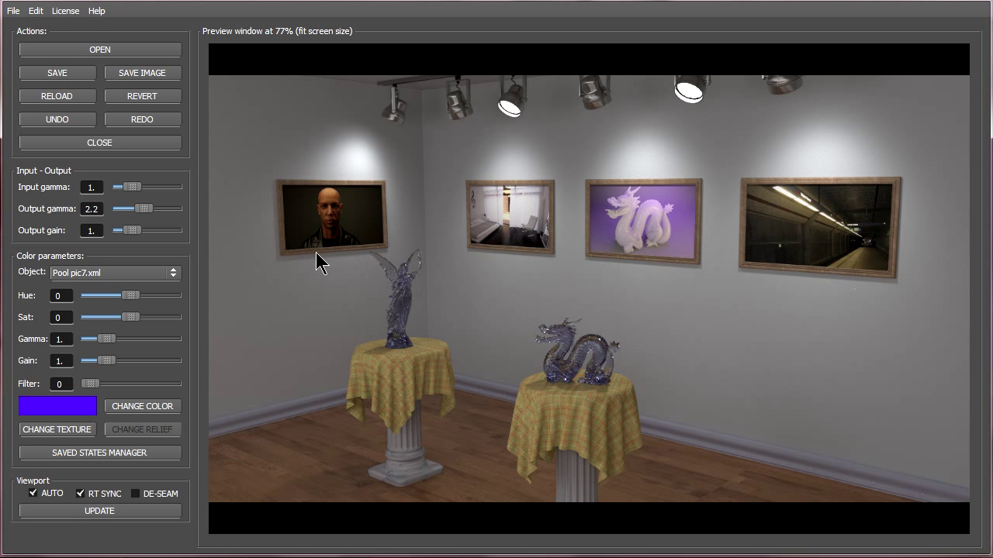
mouse_move(847, 186)
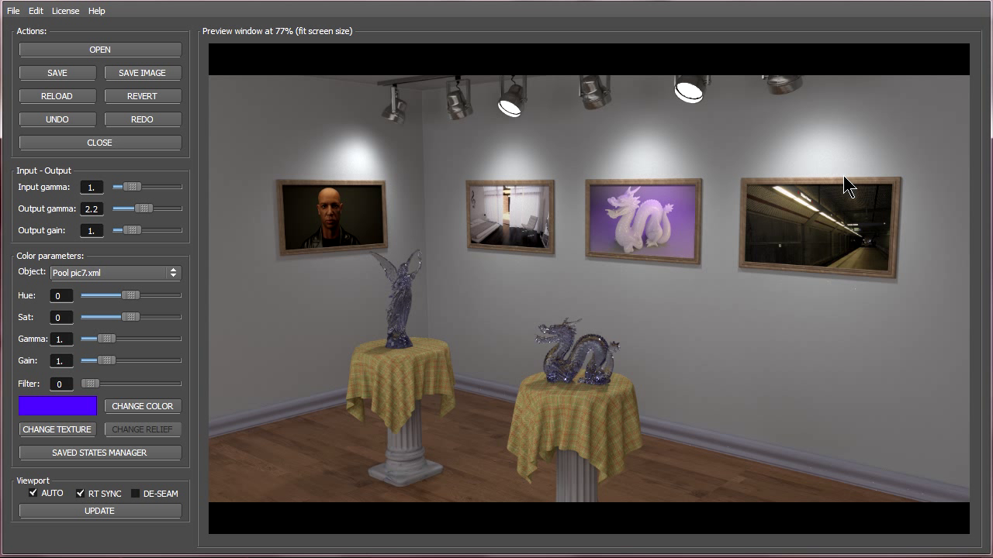
mouse_move(149, 267)
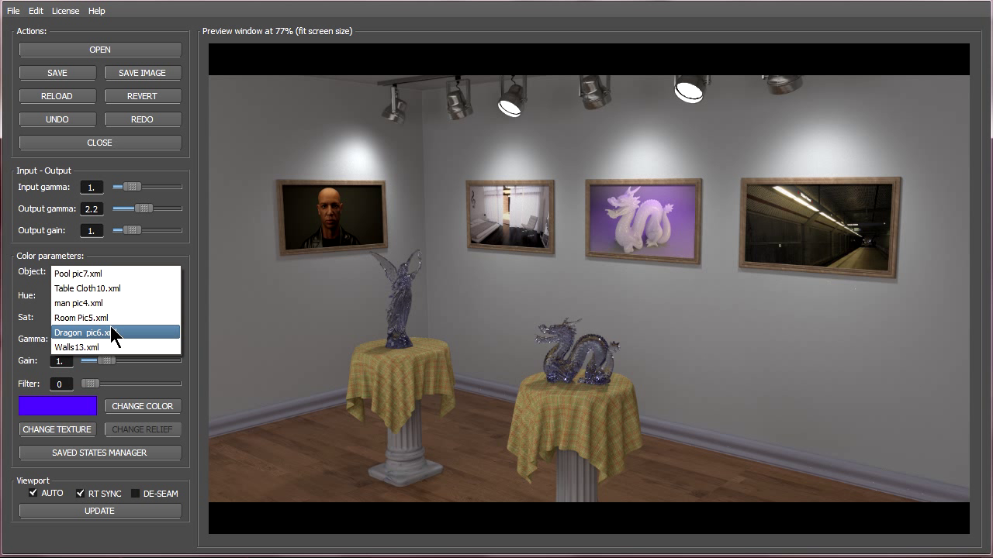
Step: Colour Walls13.xml blue and load the c4d candle alpha2.tif geometric pattern onto the walls
click(143, 406)
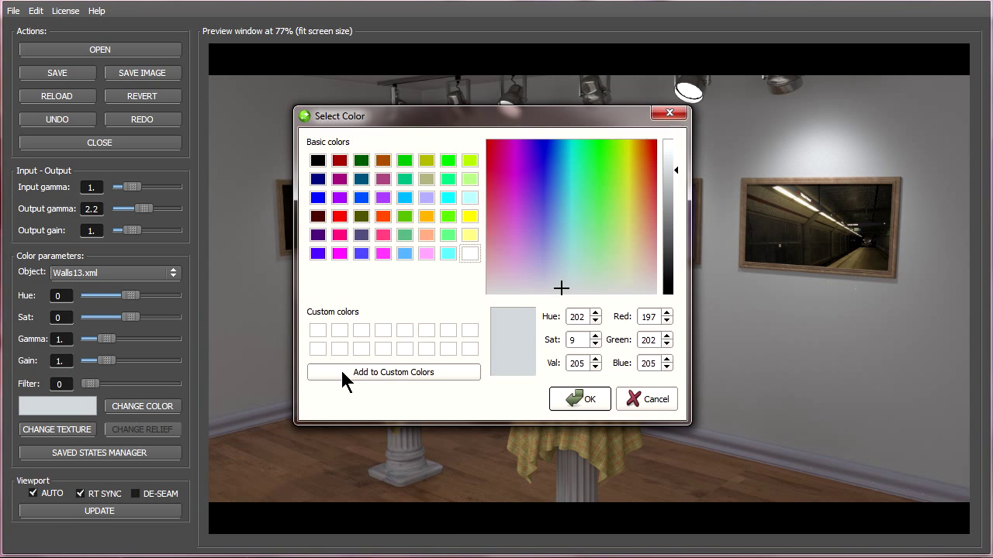
click(580, 398)
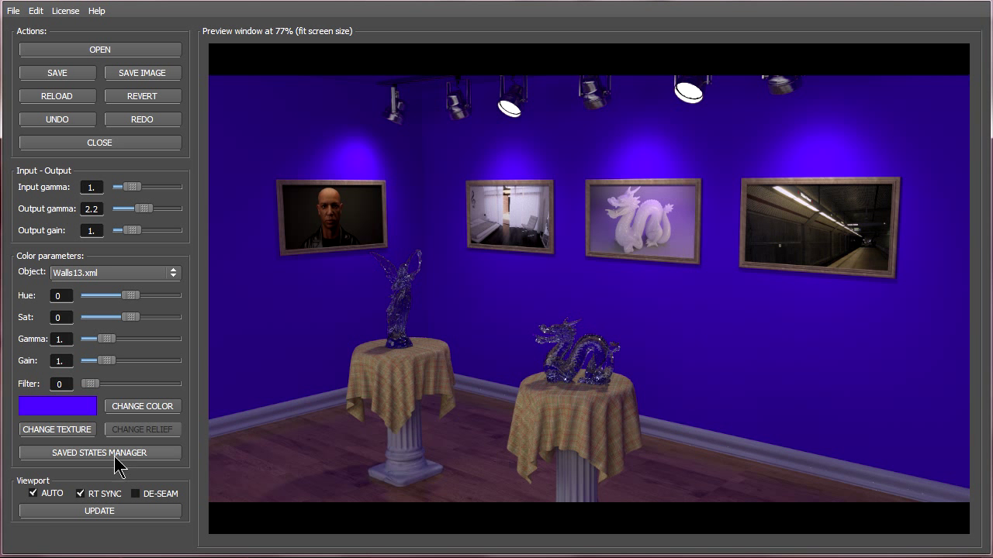
click(56, 428)
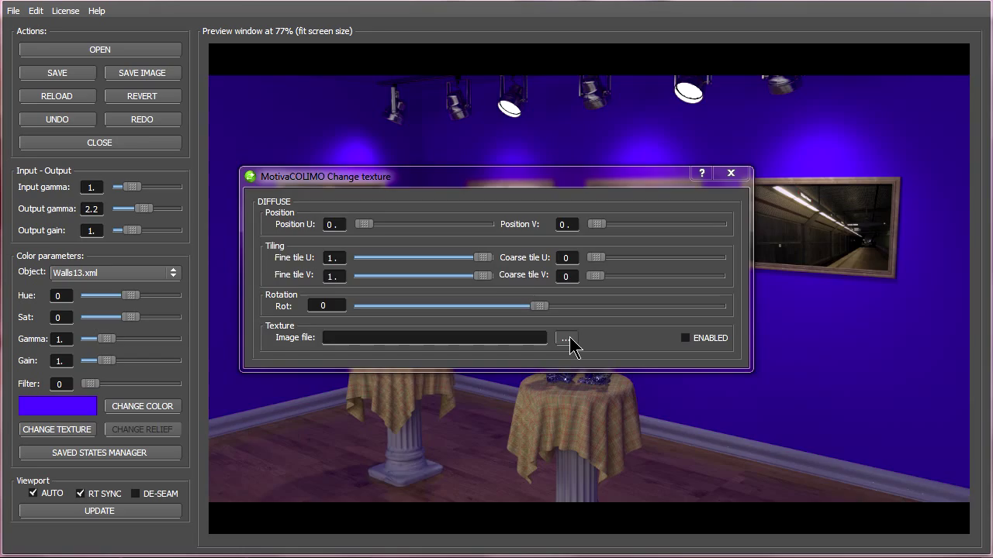
click(568, 338)
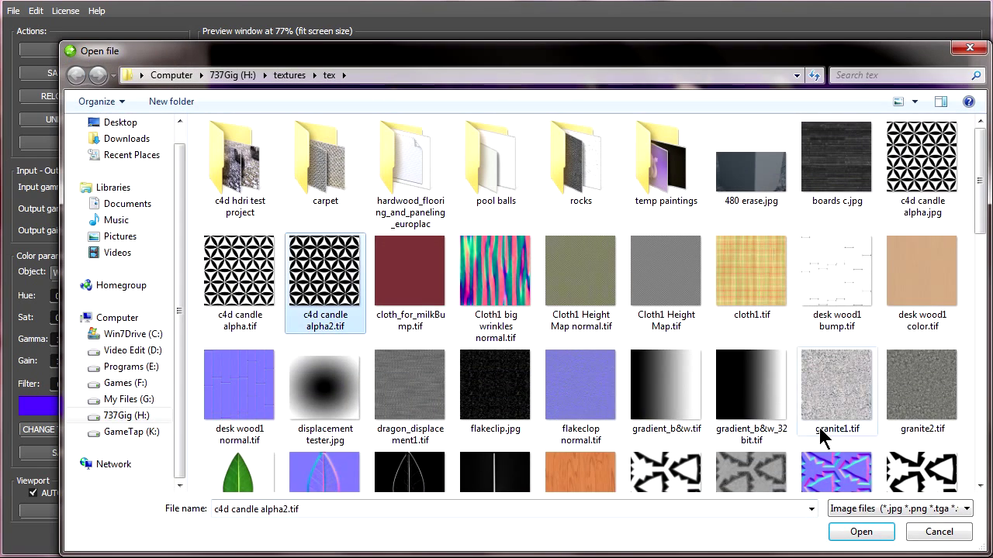
click(861, 531)
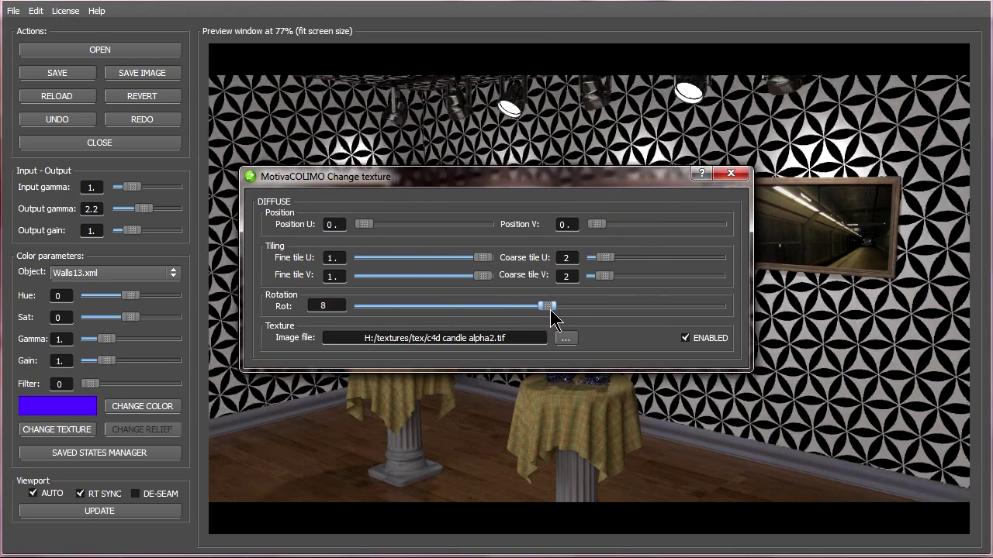
Step: Reset the wall pattern rotation to 0 and start browsing for another wall image
drag(546, 306, 537, 306)
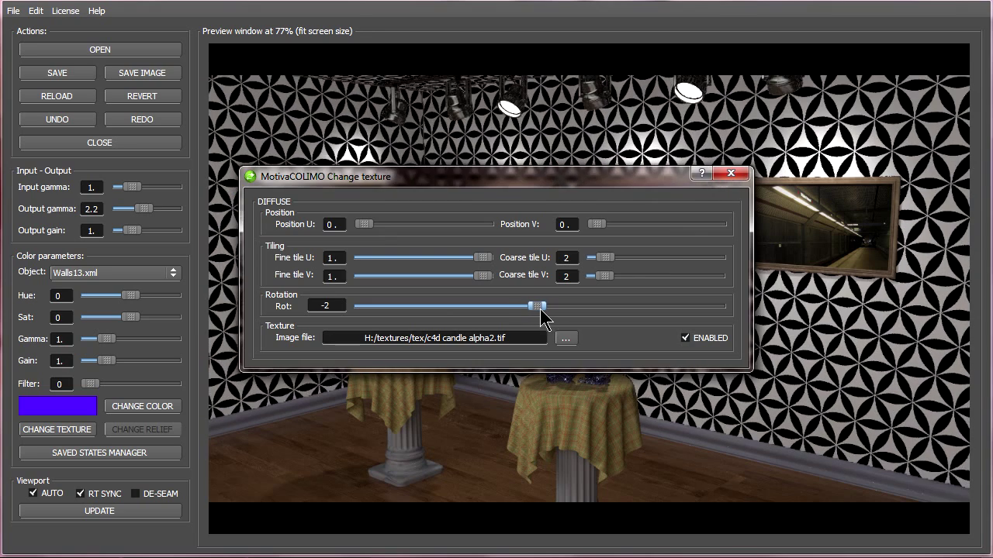
drag(535, 305, 527, 306)
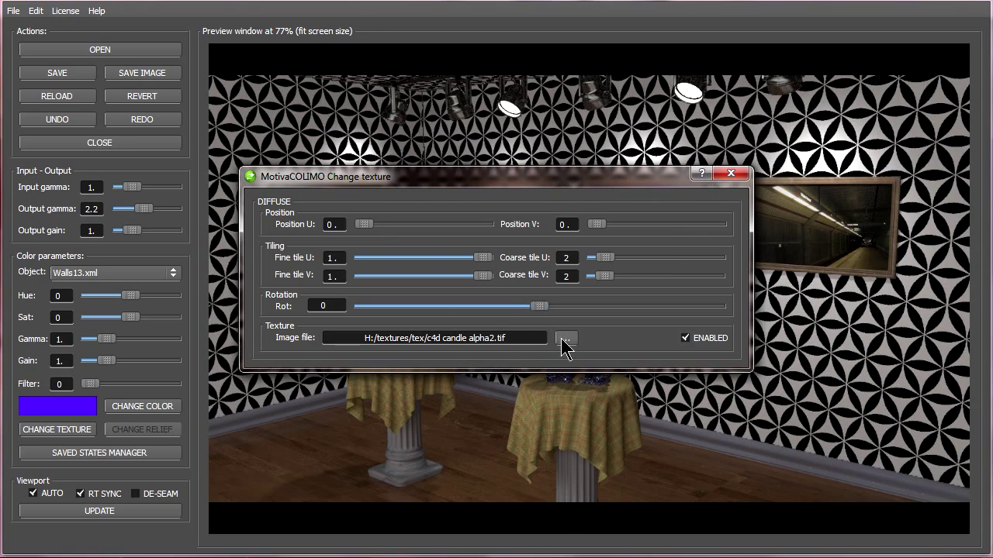
click(566, 338)
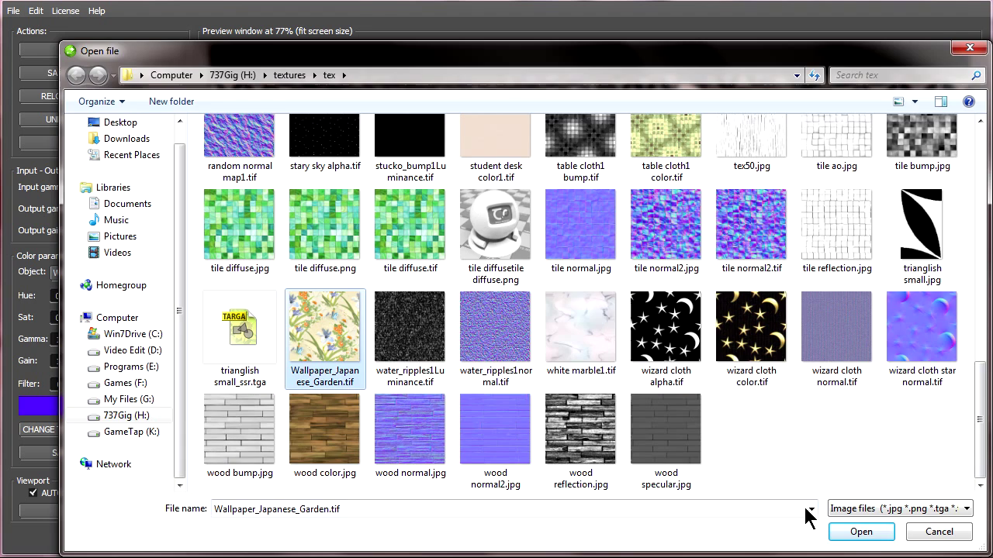
Step: Load Wallpaper_Japanese_Garden.tif onto the walls with Fine tile U about 0.87
click(861, 530)
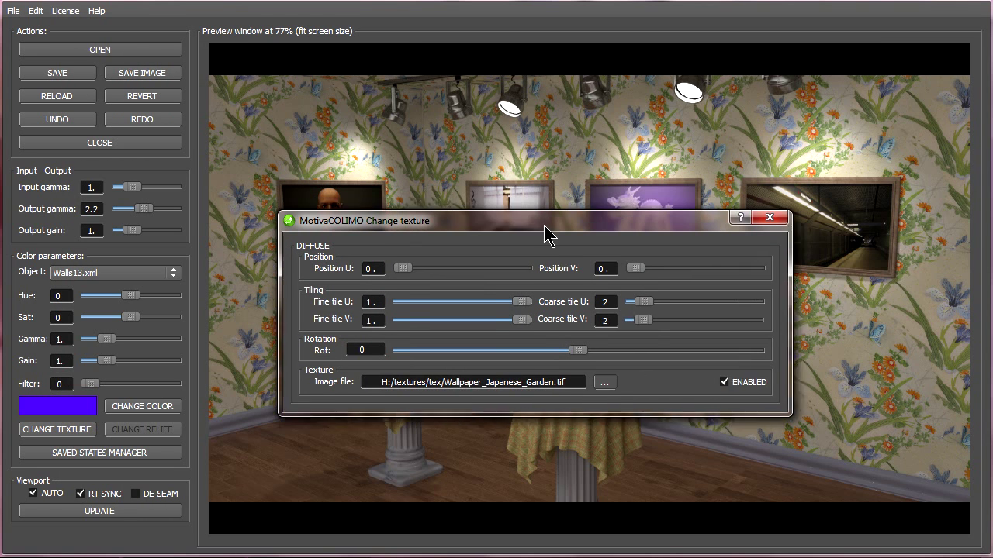
drag(551, 231, 546, 229)
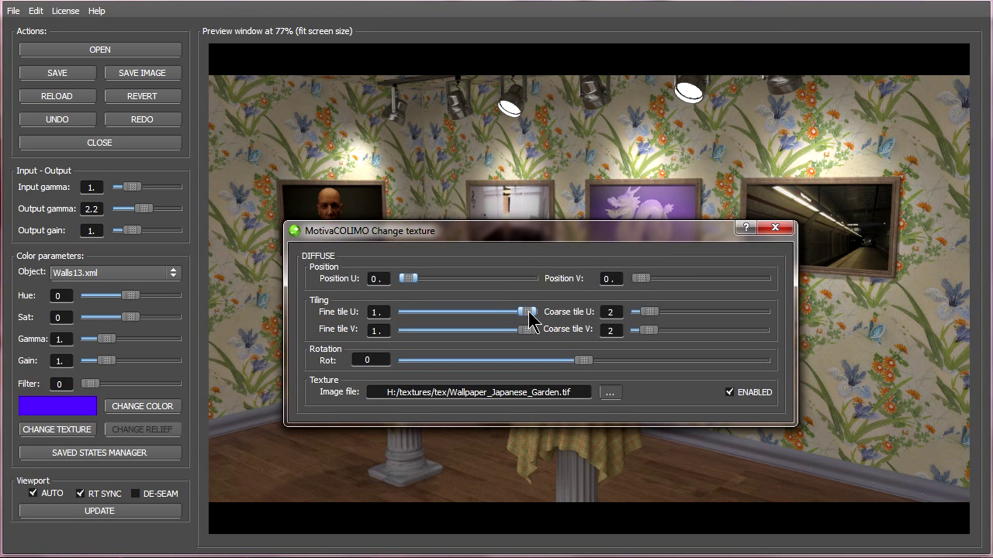
drag(531, 312, 512, 311)
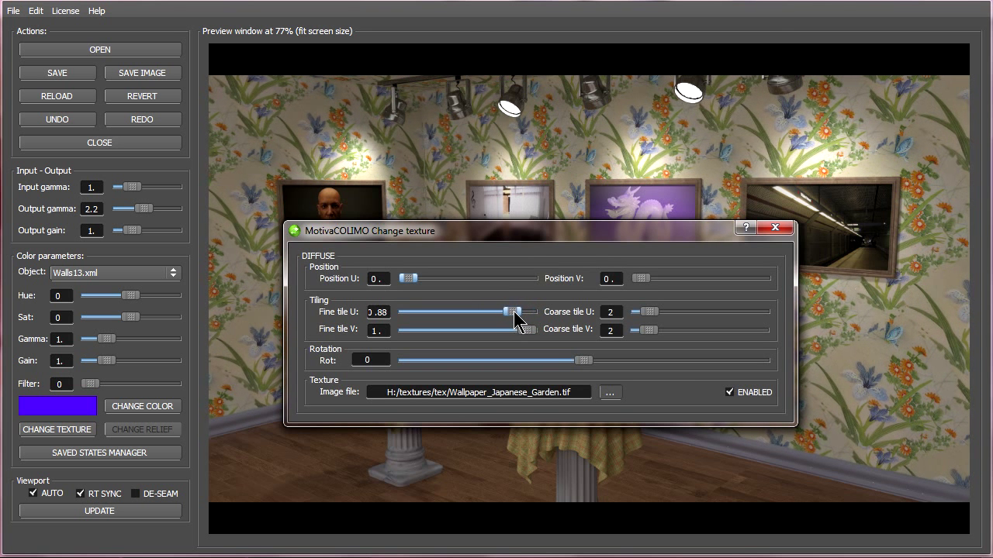
drag(515, 310, 502, 311)
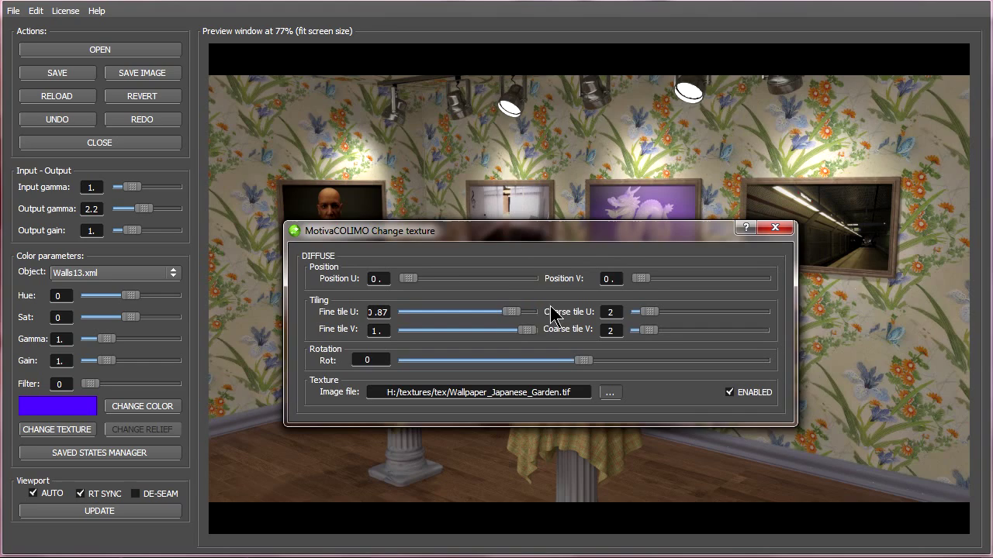
Step: Try Position U offsets, return it to 0, and close the wall texture settings
drag(410, 279, 442, 279)
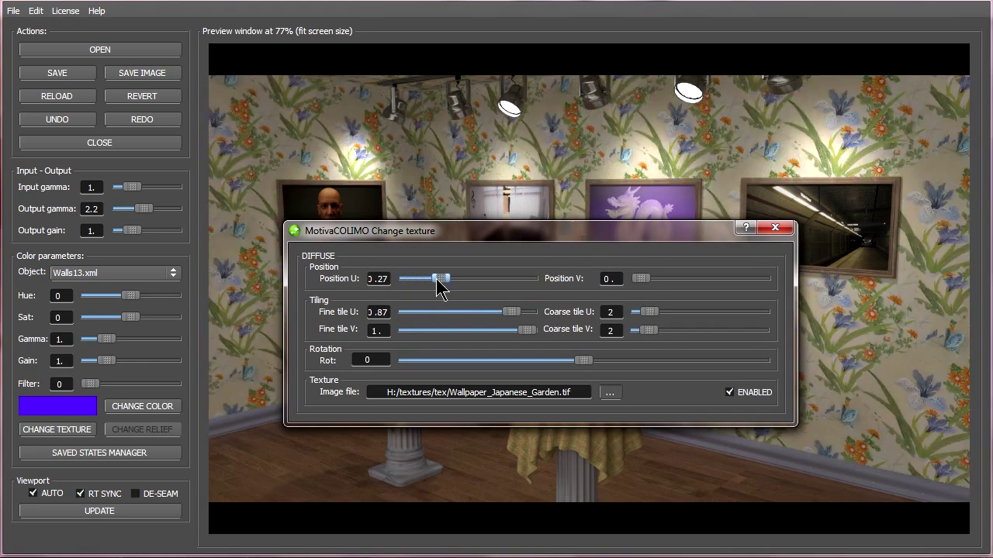
drag(442, 280, 487, 279)
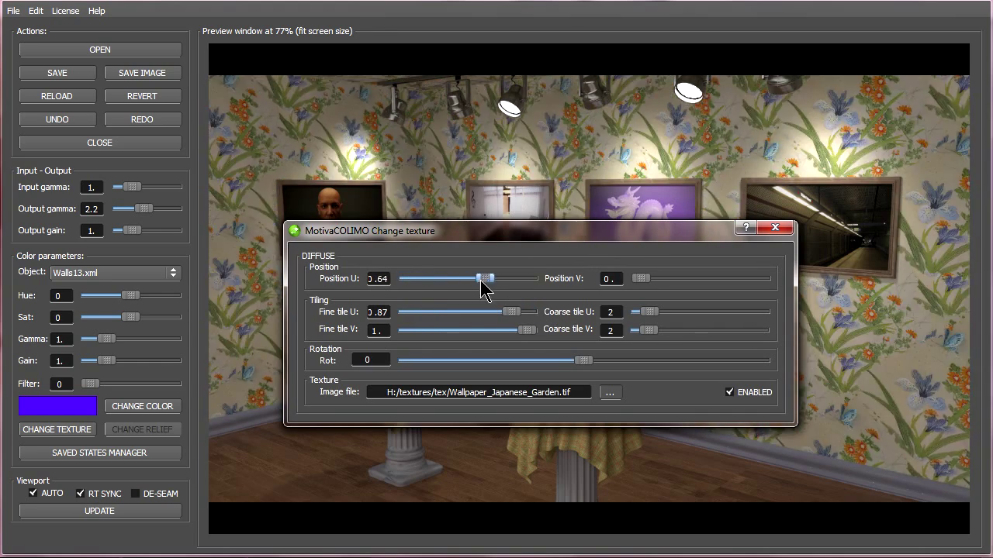
drag(488, 279, 425, 279)
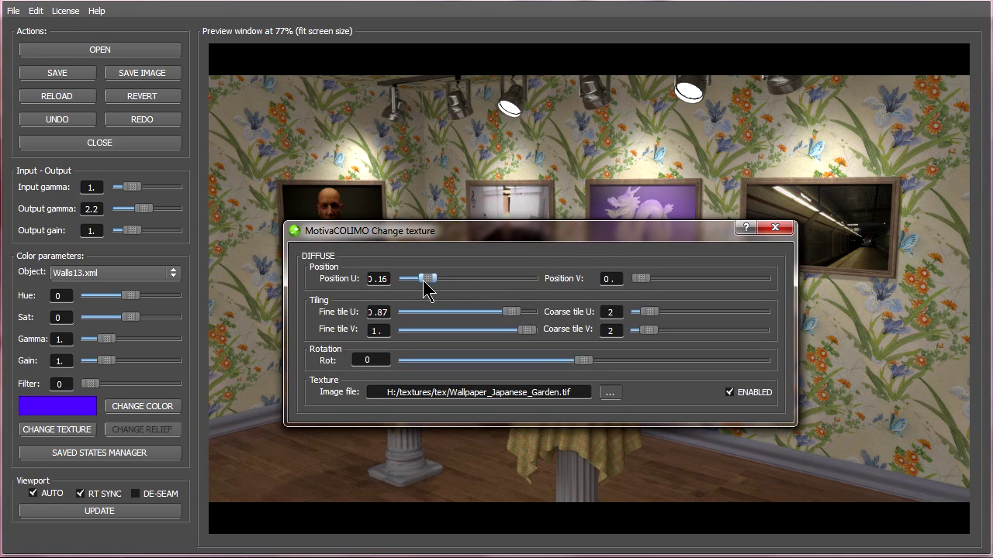
drag(420, 279, 435, 280)
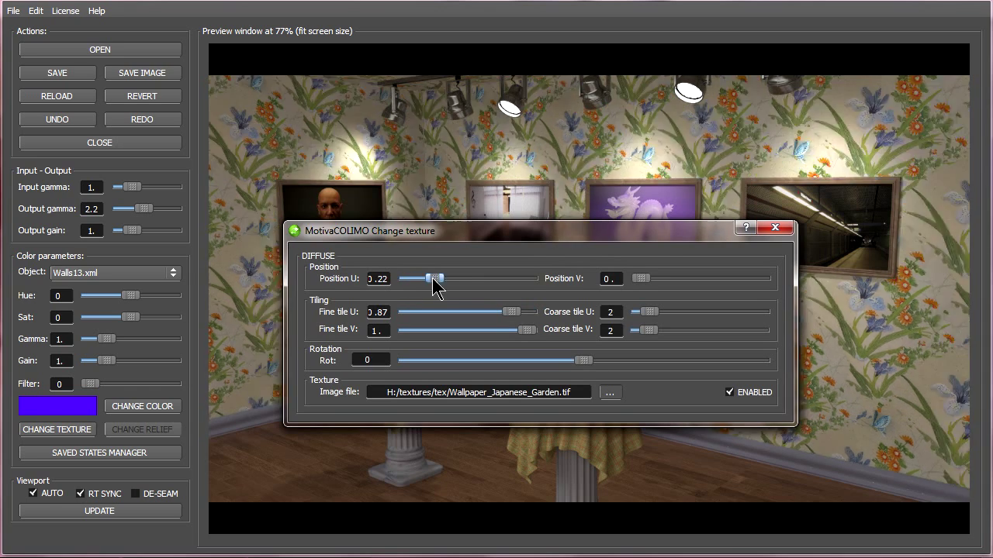
drag(435, 279, 406, 280)
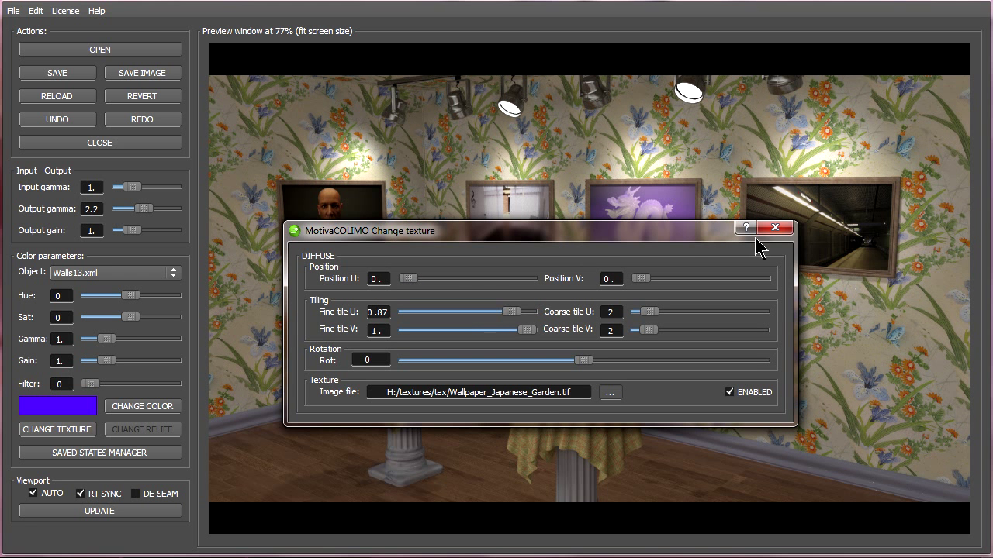
click(774, 227)
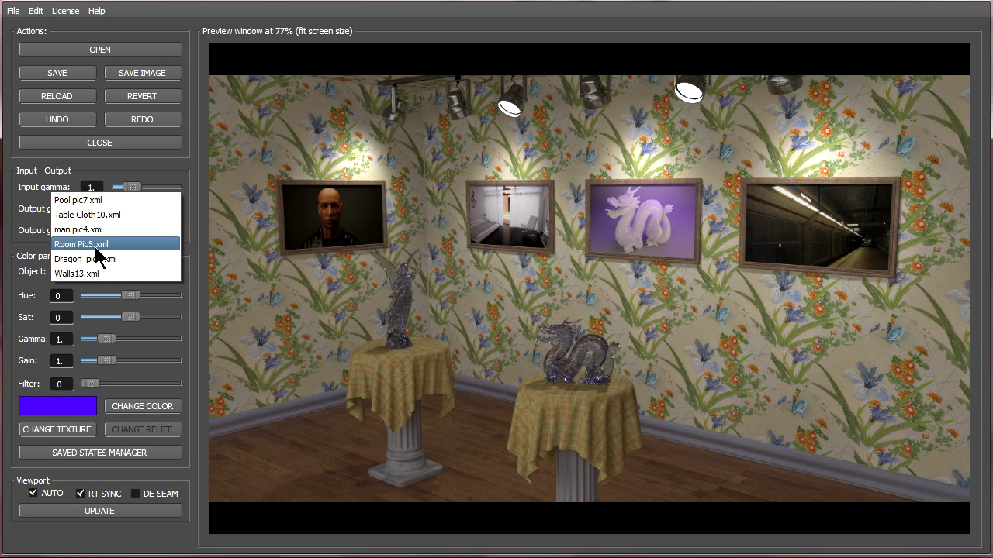
click(87, 214)
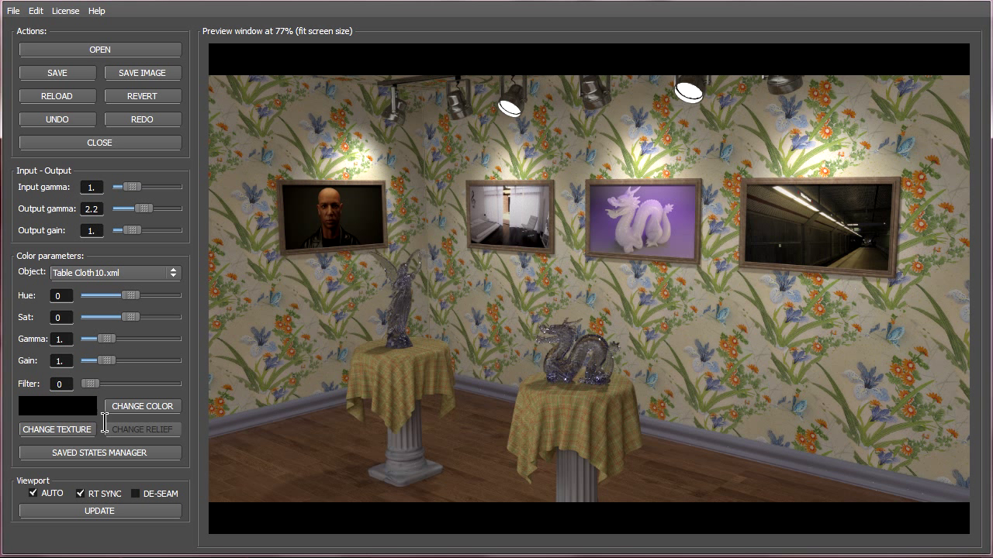
click(56, 428)
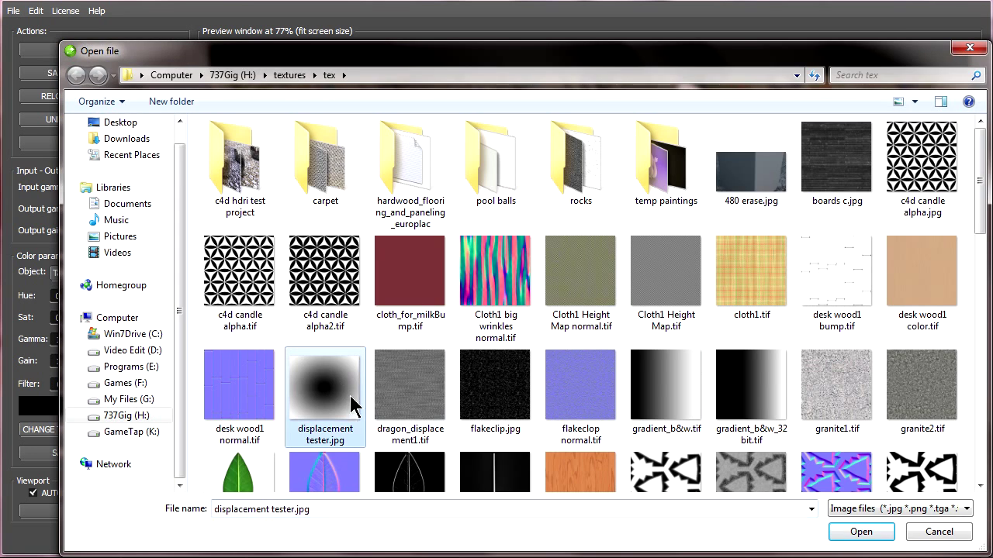
click(861, 531)
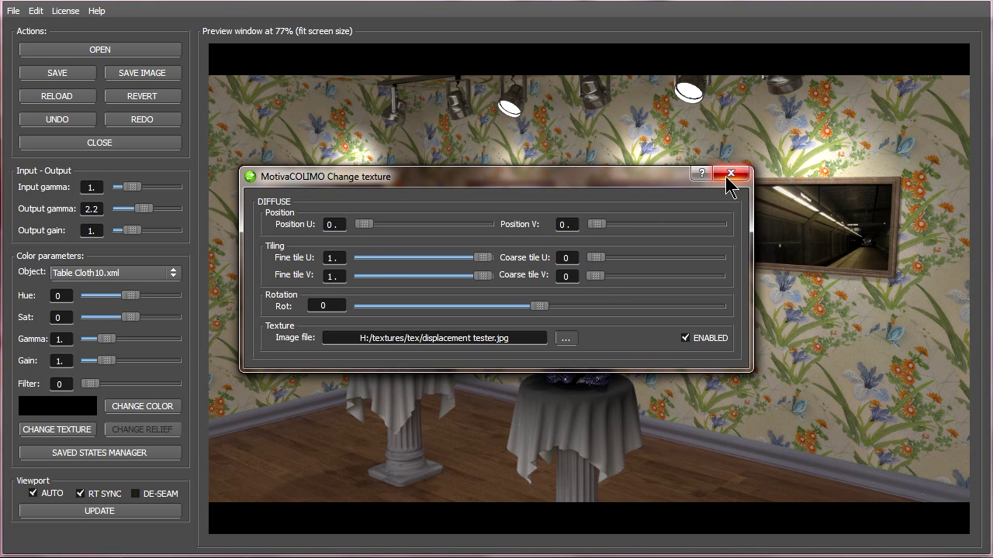
click(729, 173)
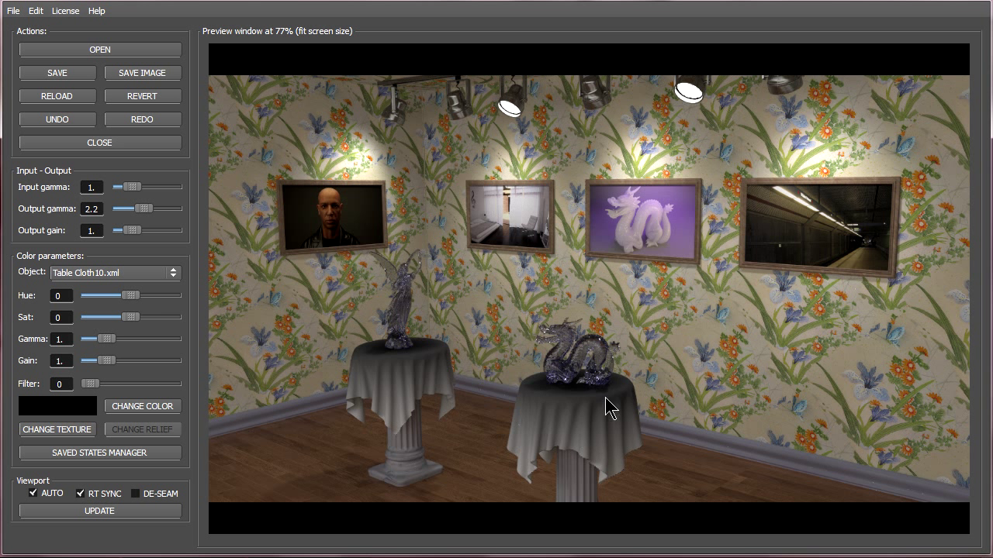
mouse_move(614, 499)
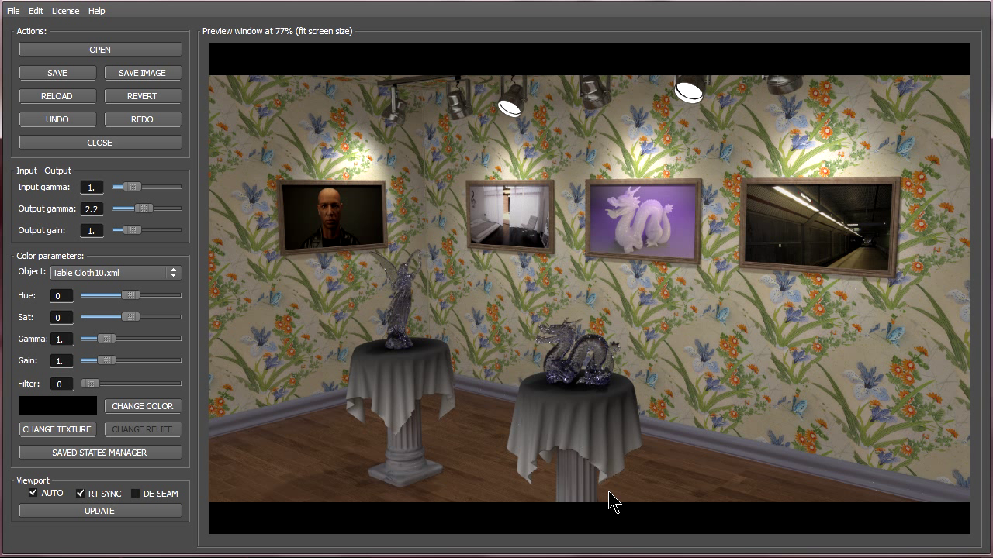
mouse_move(608, 484)
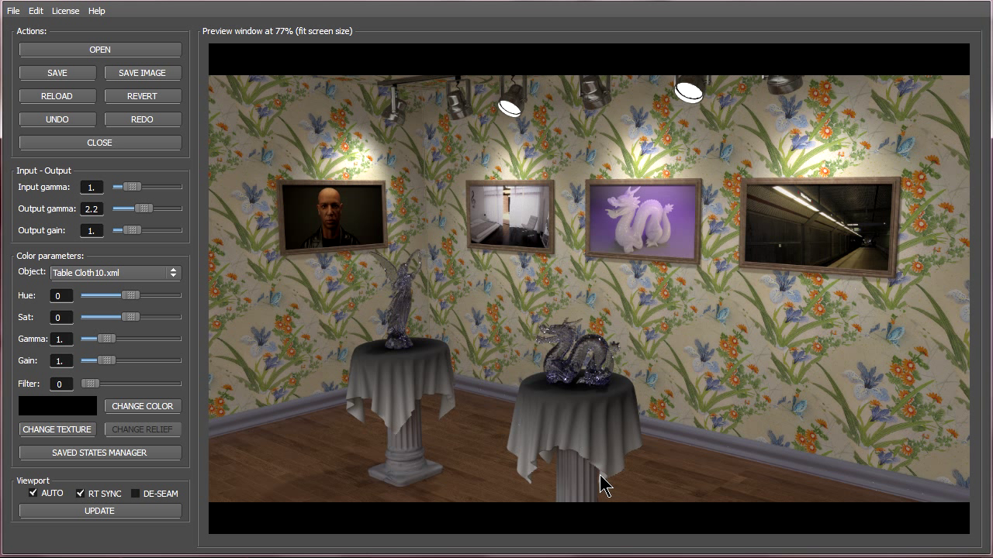
mouse_move(131, 431)
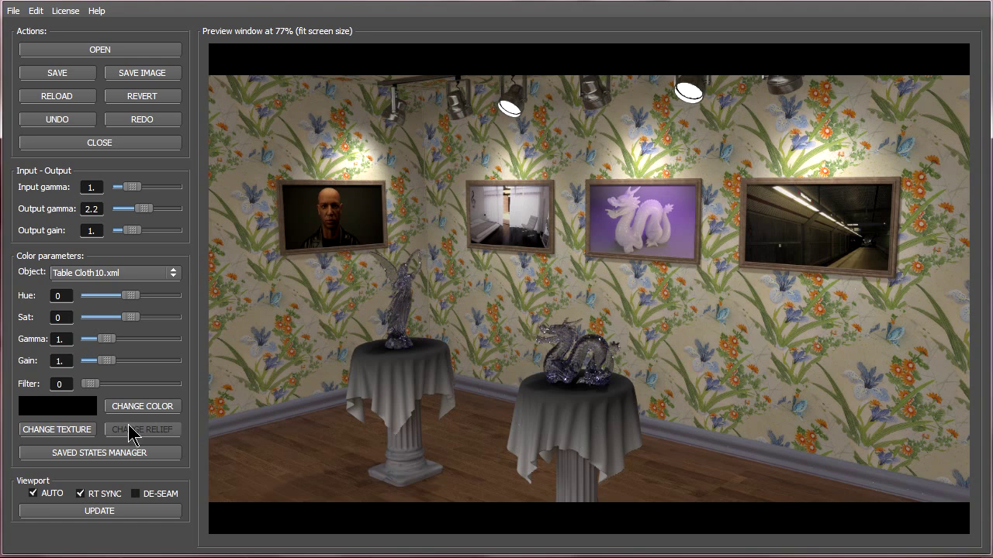
Step: Apply the marble mortar pattern to the tablecloths at a slight rotation and close the texture settings
click(55, 430)
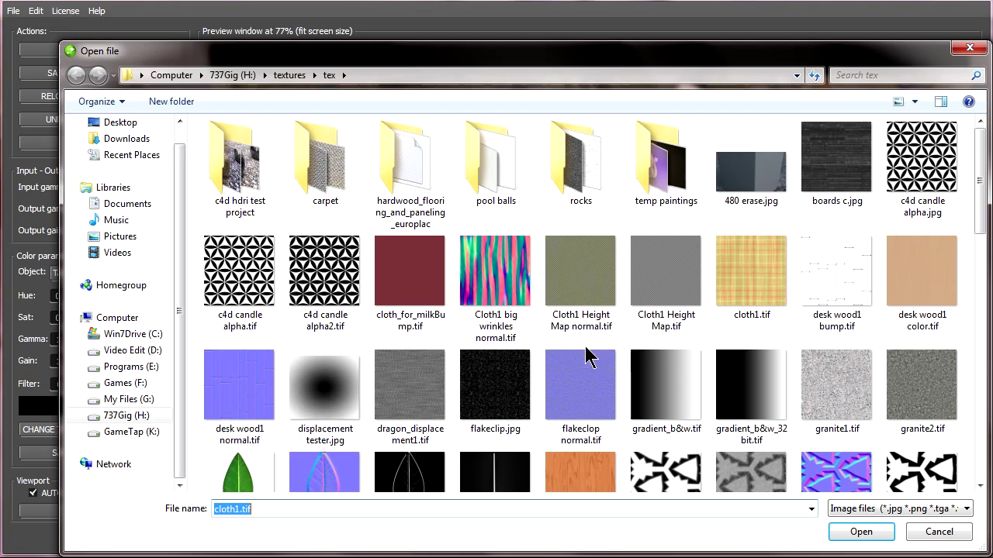
scroll(down, 3)
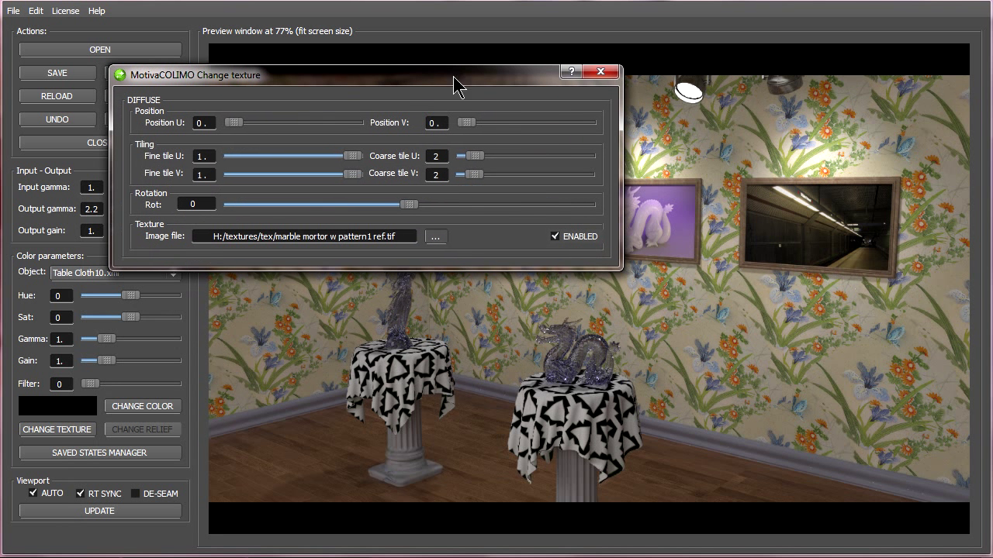
mouse_move(494, 250)
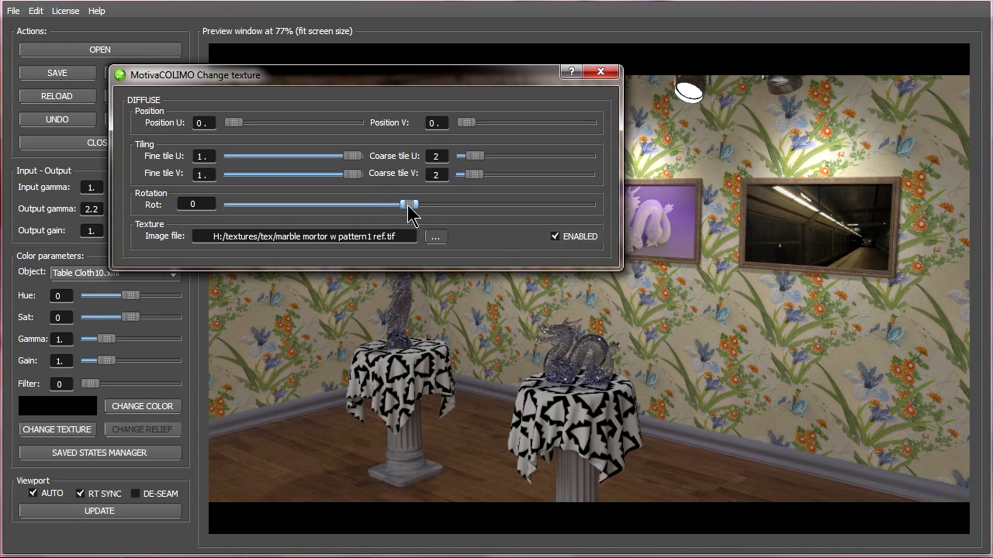
drag(412, 205, 425, 205)
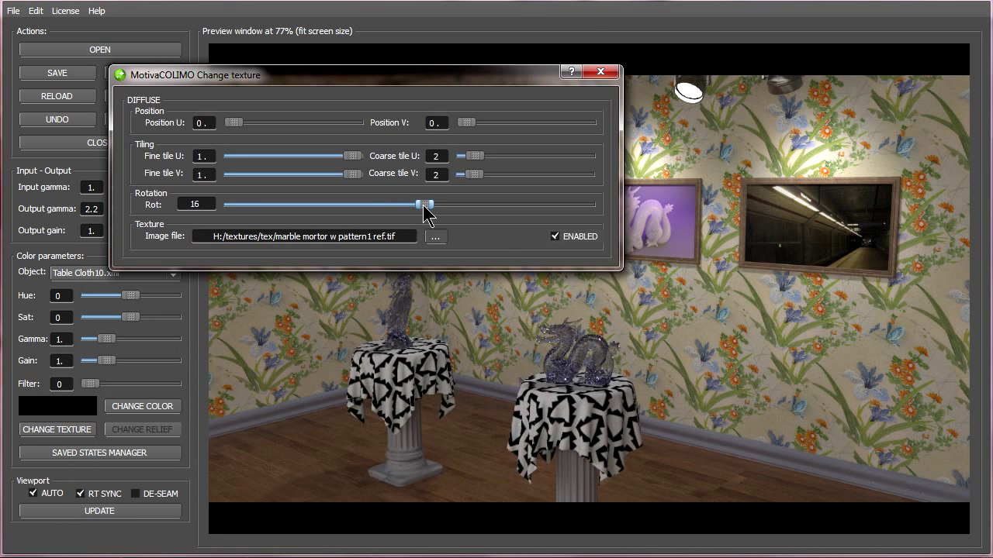
drag(426, 204, 391, 205)
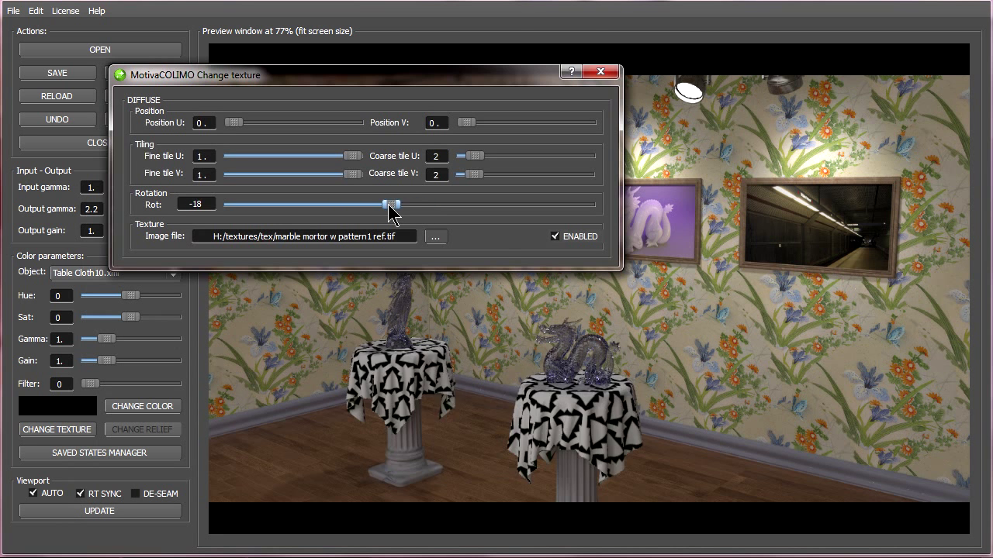
drag(380, 205, 419, 205)
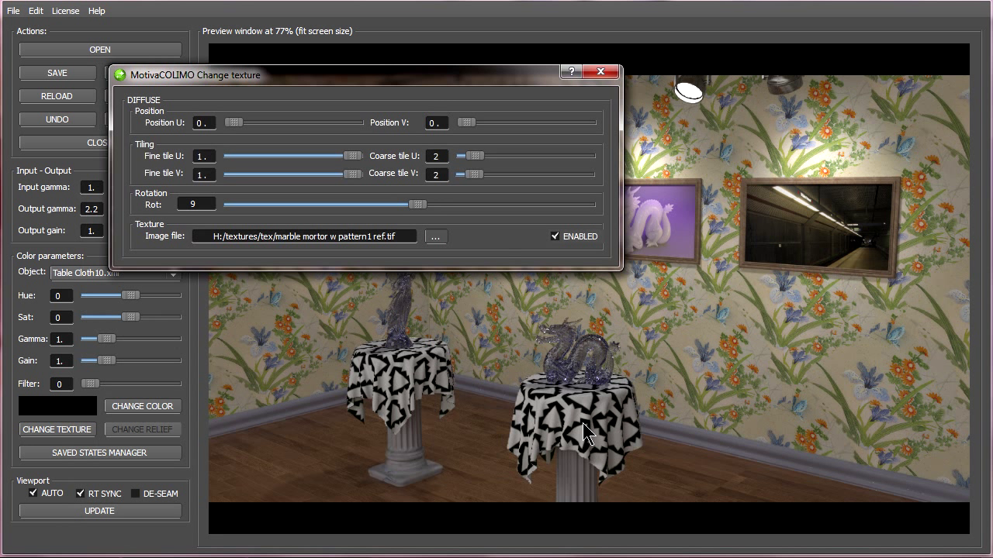
mouse_move(567, 321)
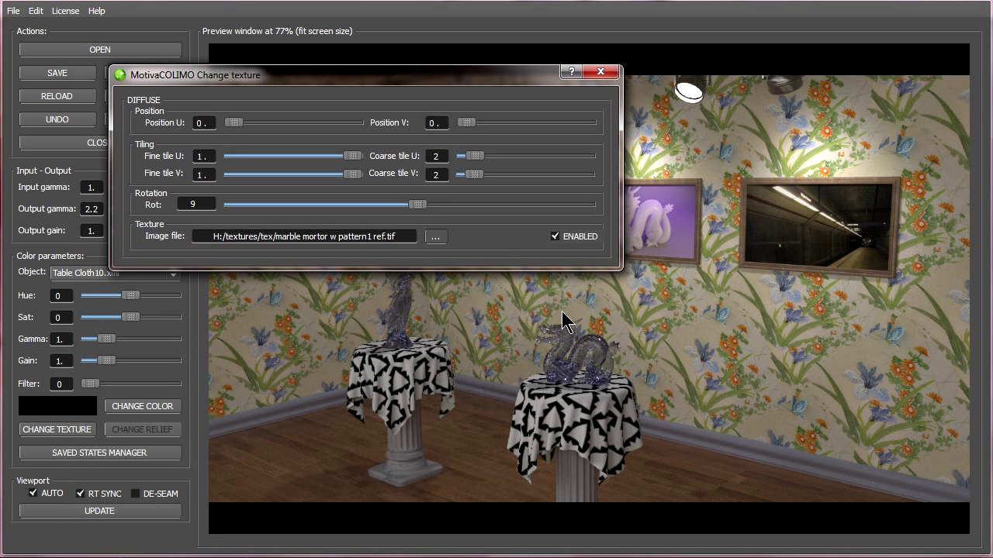
drag(416, 205, 419, 211)
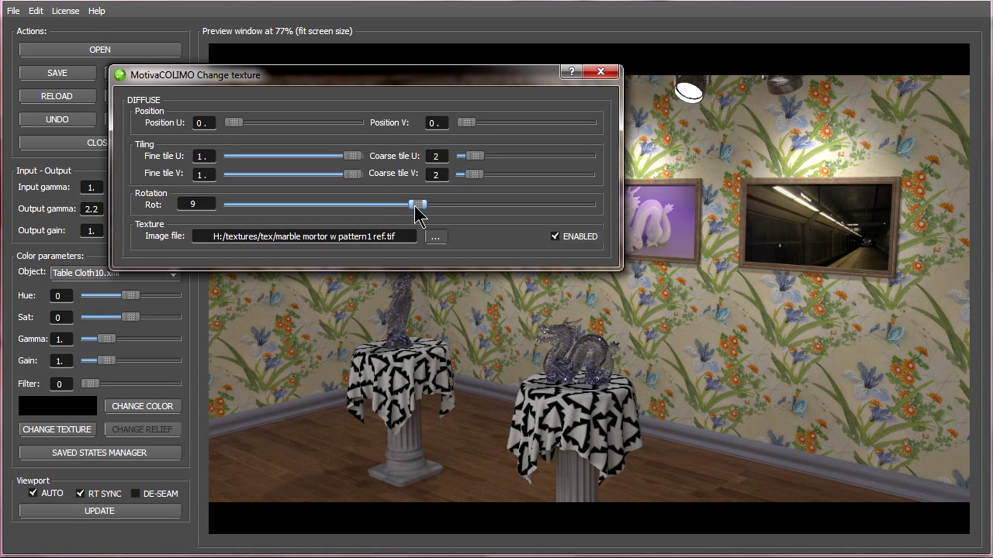
drag(422, 205, 416, 205)
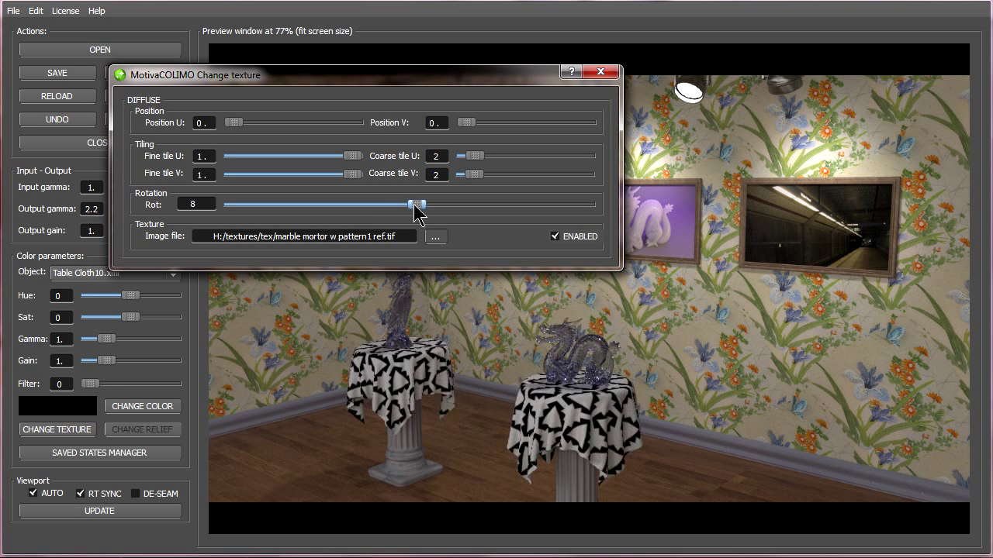
drag(419, 204, 447, 204)
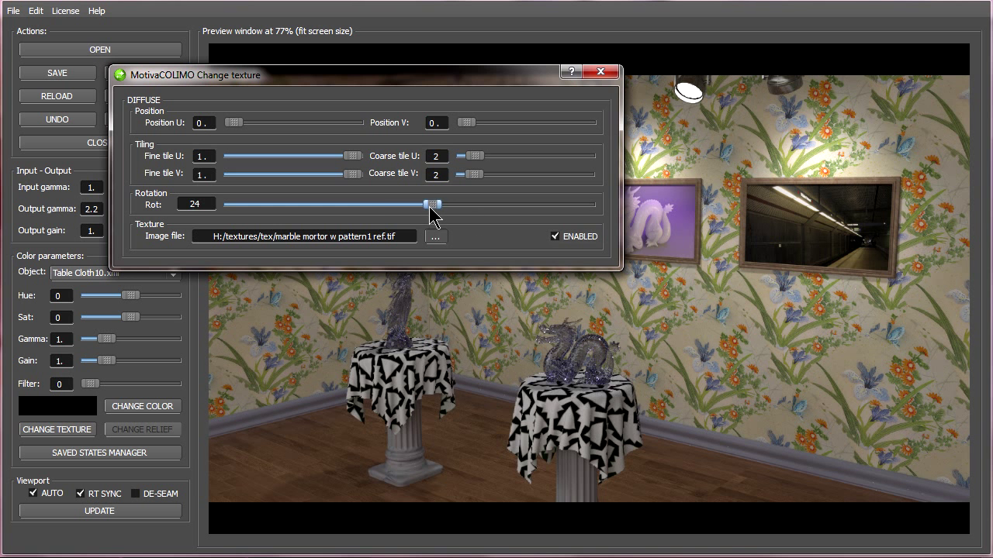
drag(434, 204, 411, 205)
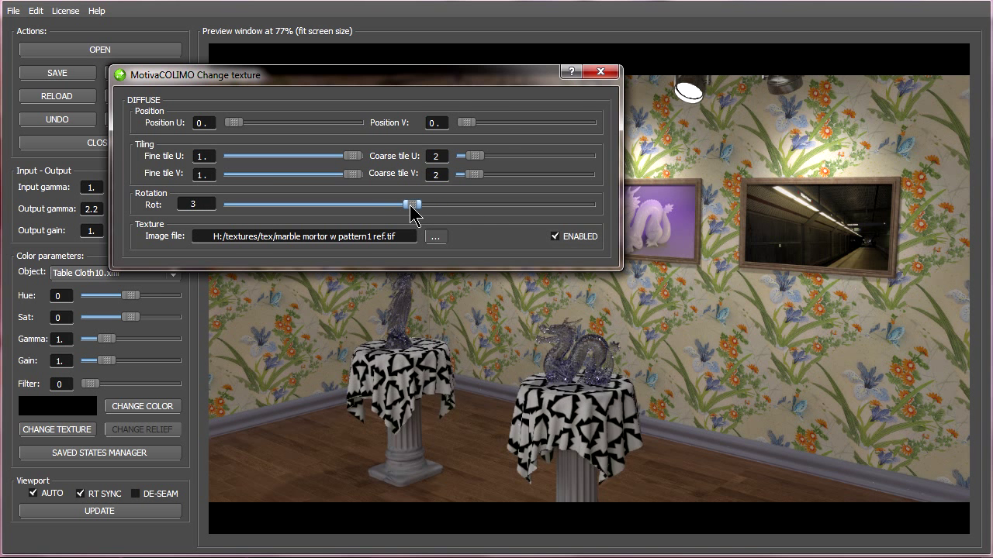
click(602, 71)
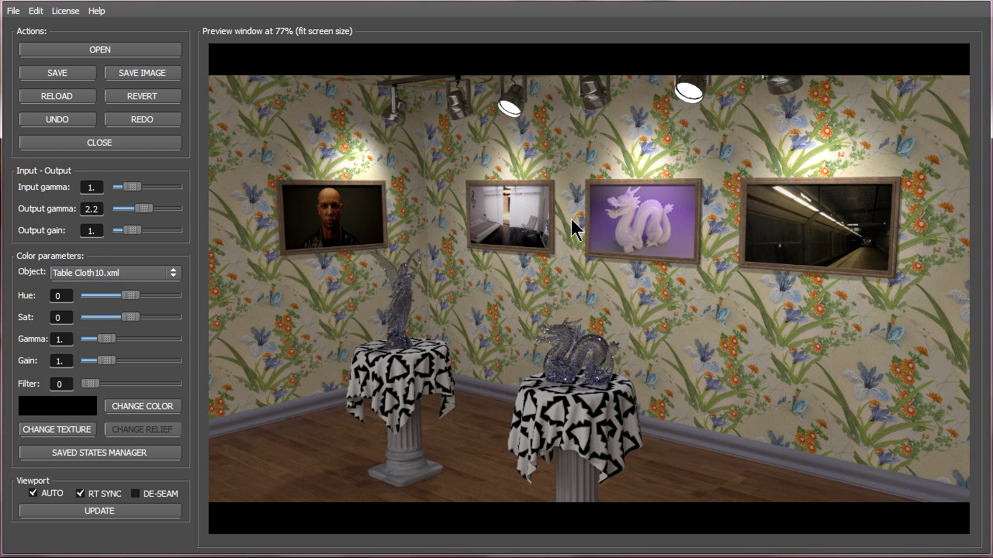
mouse_move(586, 422)
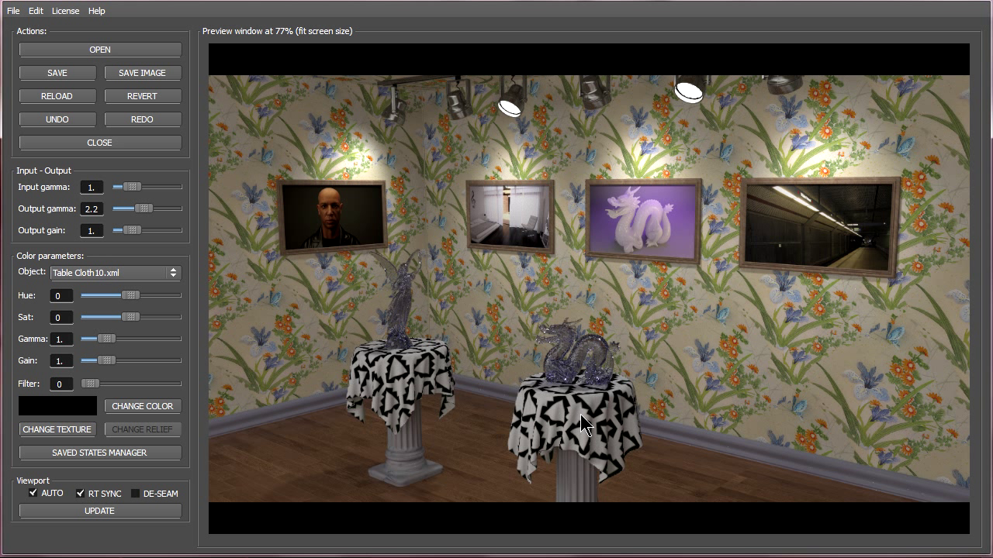
mouse_move(236, 444)
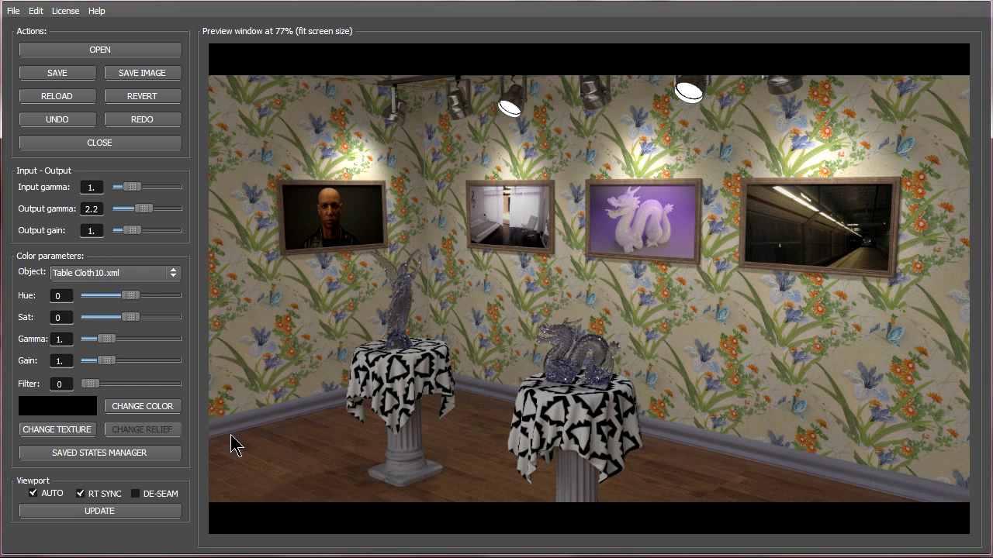
Step: Open the Saved States Manager for the tablecloth object
click(99, 453)
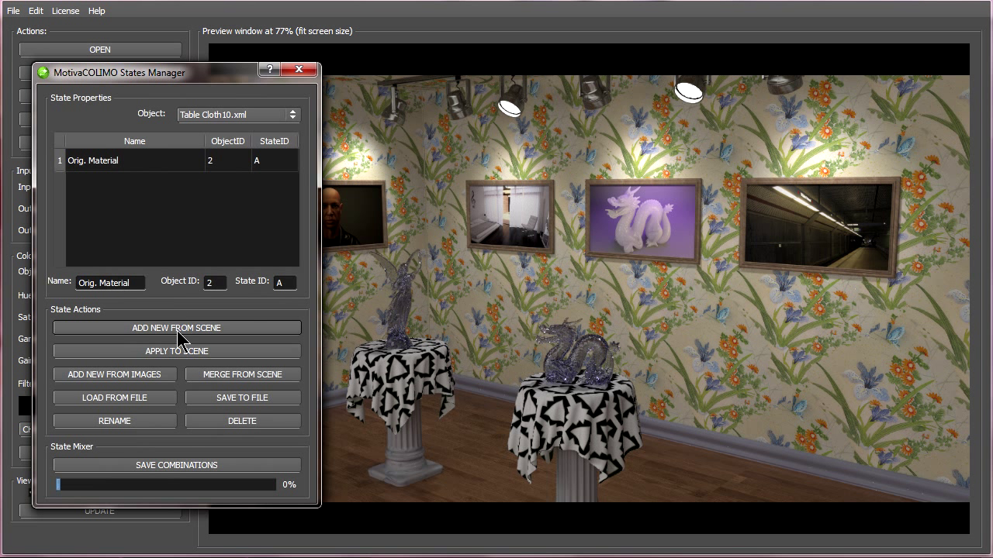
Step: Add the patterned tablecloth as a new state named polygon
click(177, 328)
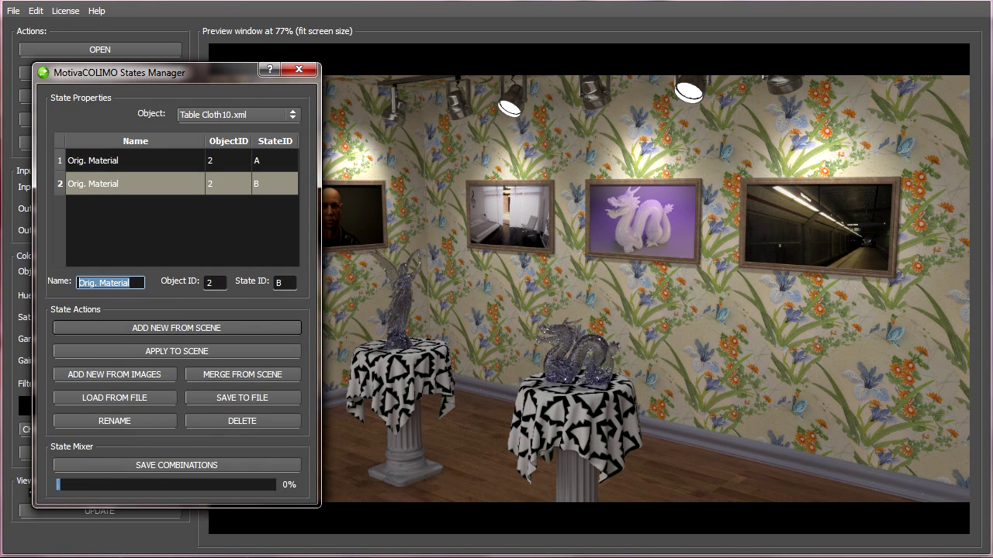
text(polygon)
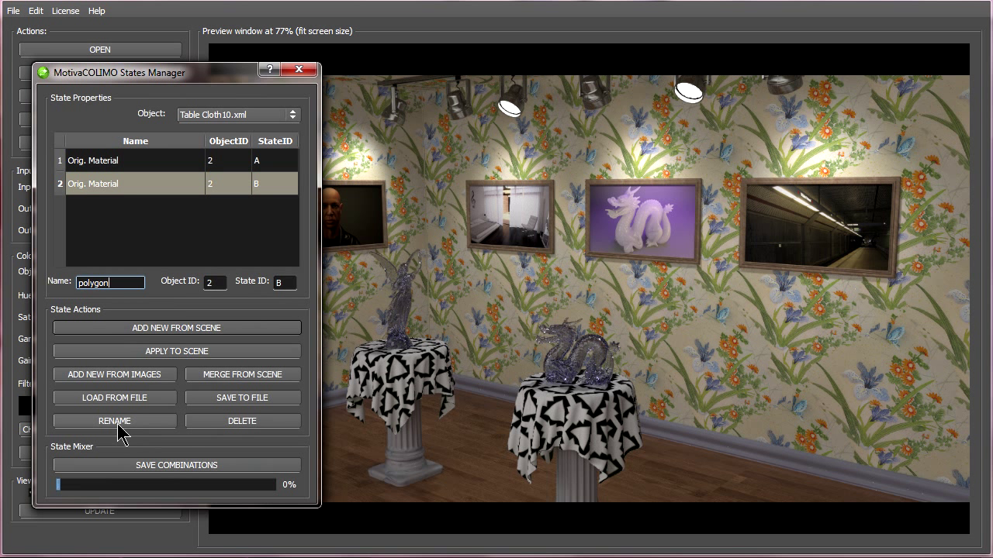
click(115, 422)
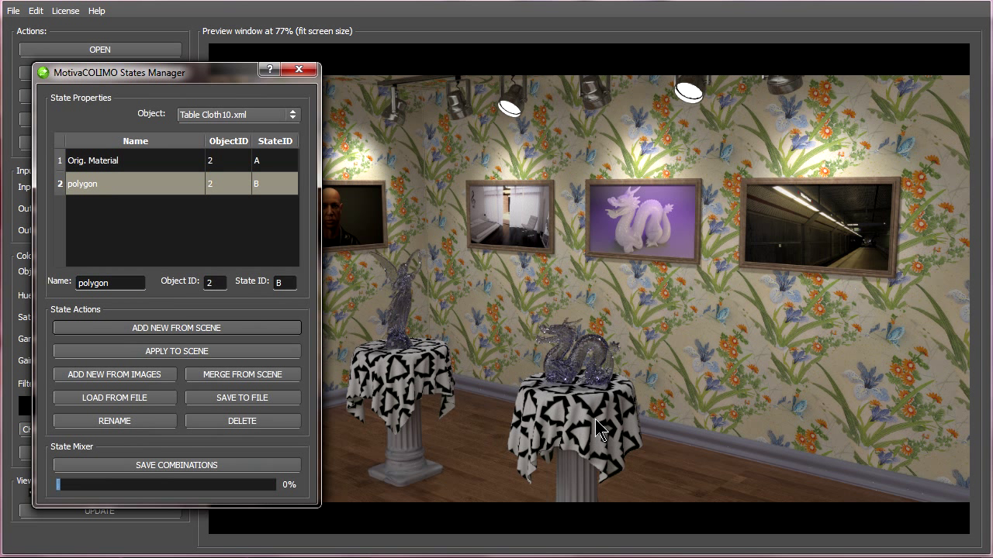
mouse_move(580, 432)
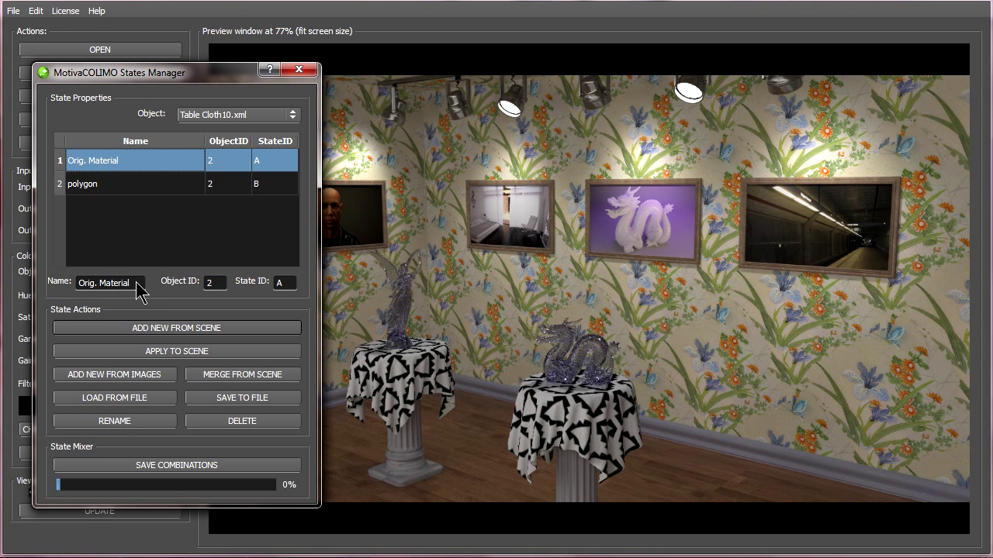
Step: Rename the first tablecloth state to cloth
text(cloth)
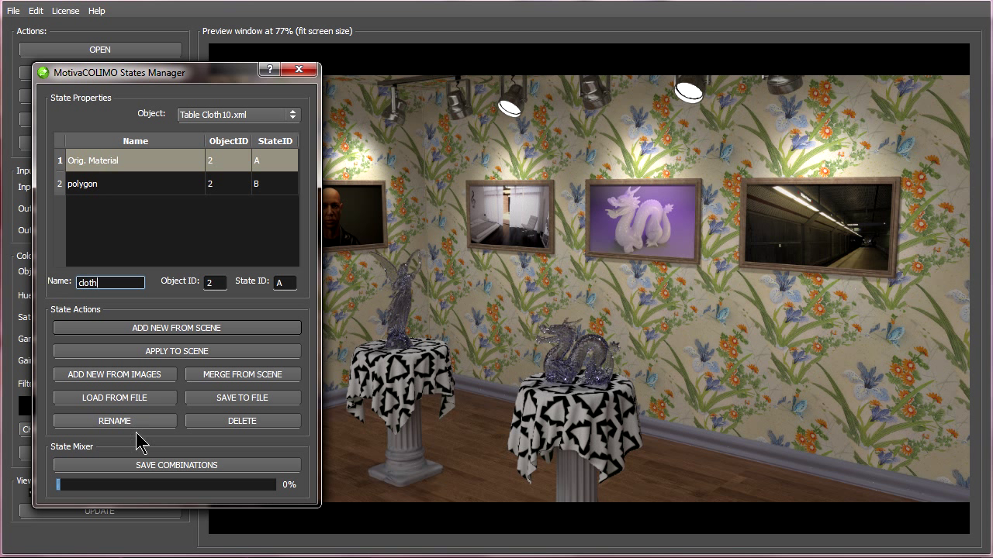
click(115, 422)
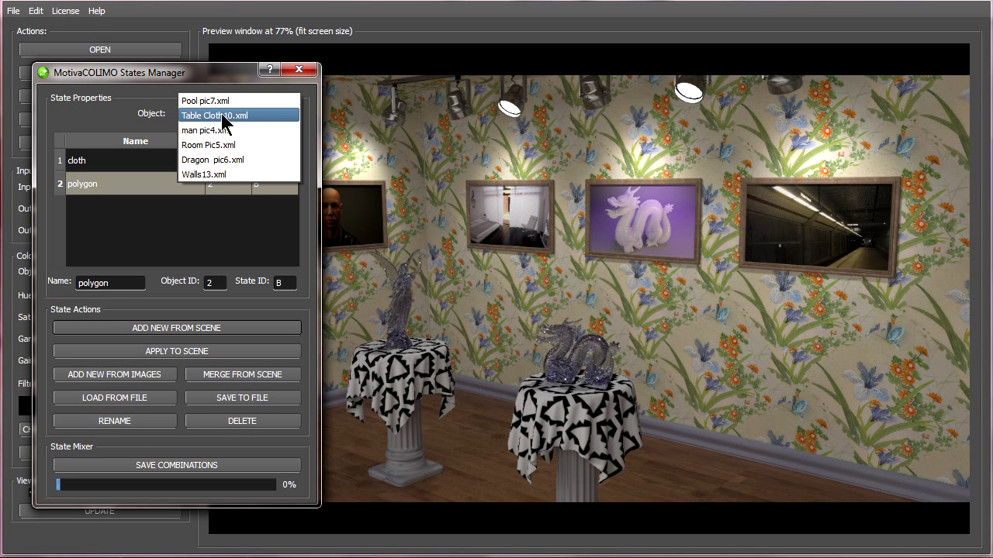
Step: Rename the Walls13.xml state to color and add a second state from the scene for flowers
click(205, 173)
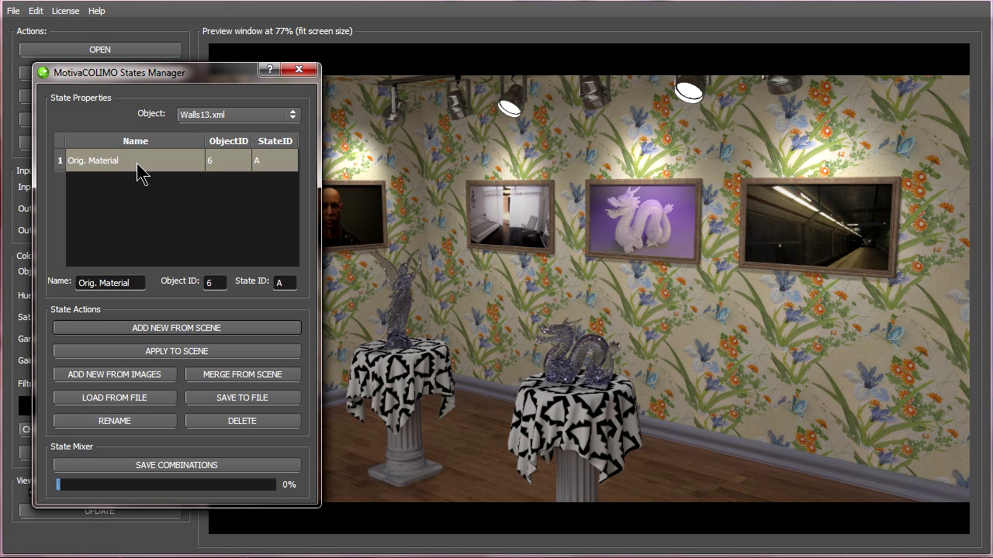
triple_click(110, 283)
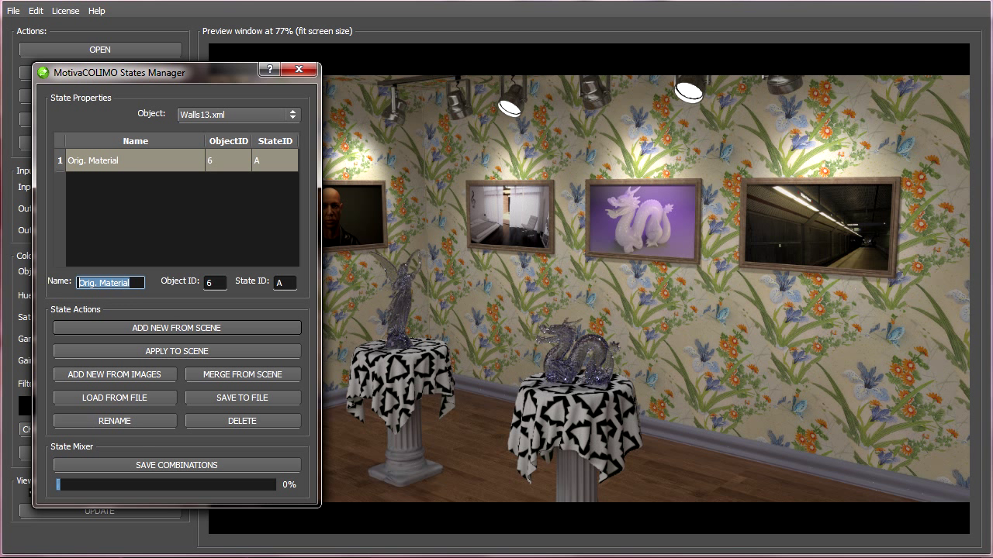
text(color)
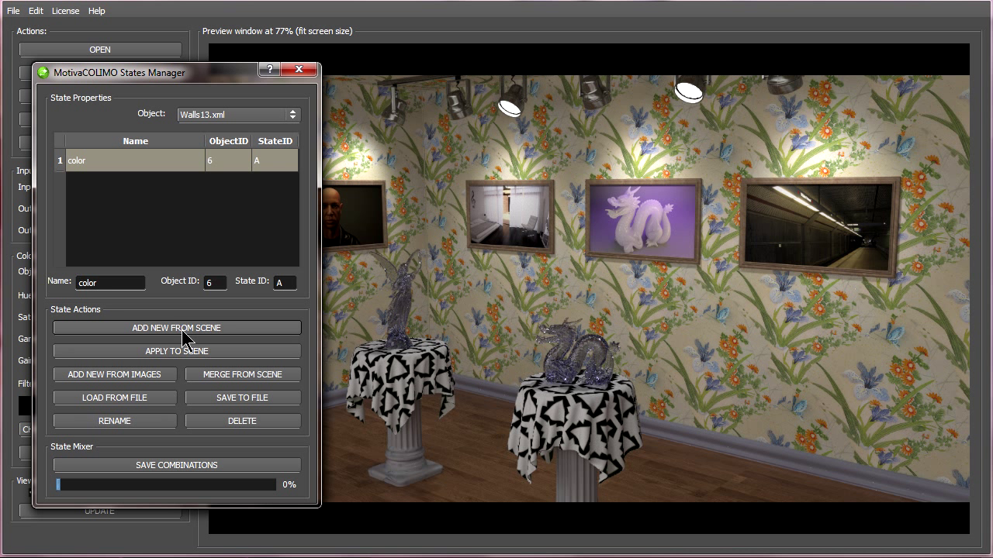
click(177, 327)
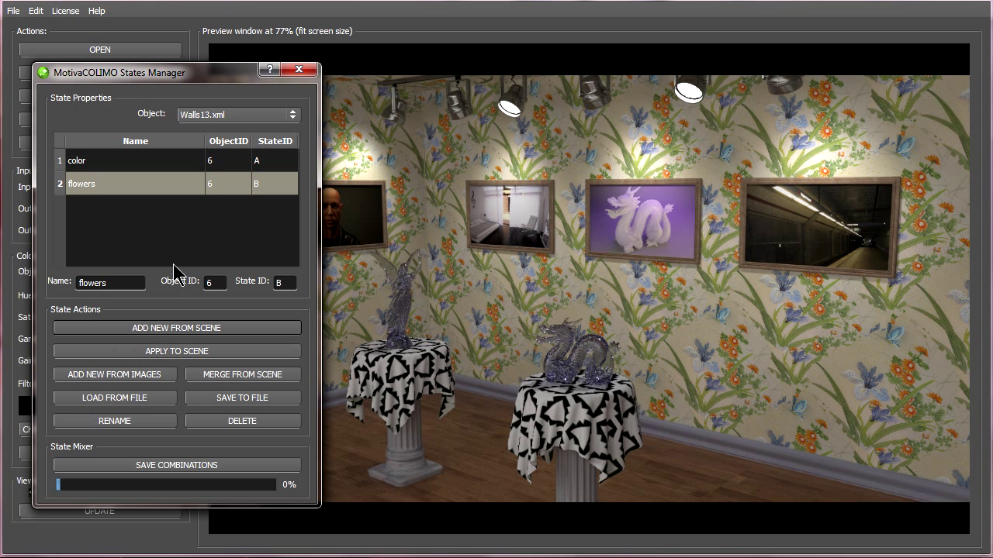
click(239, 115)
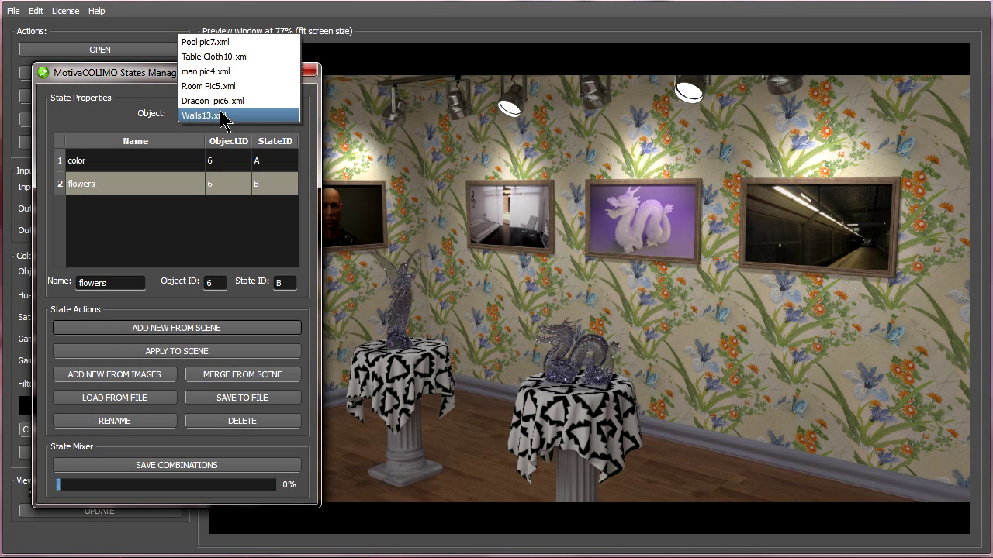
mouse_move(225, 86)
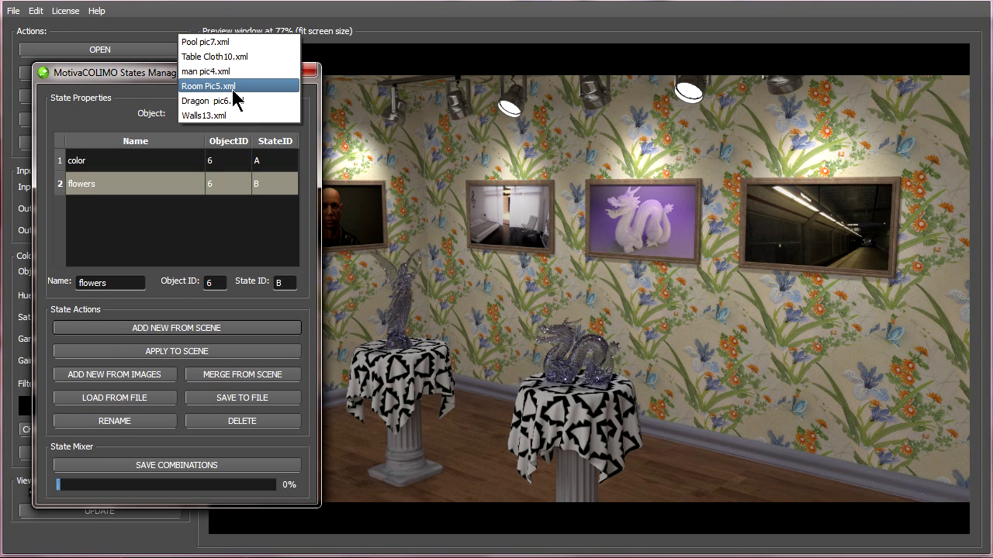
mouse_move(220, 99)
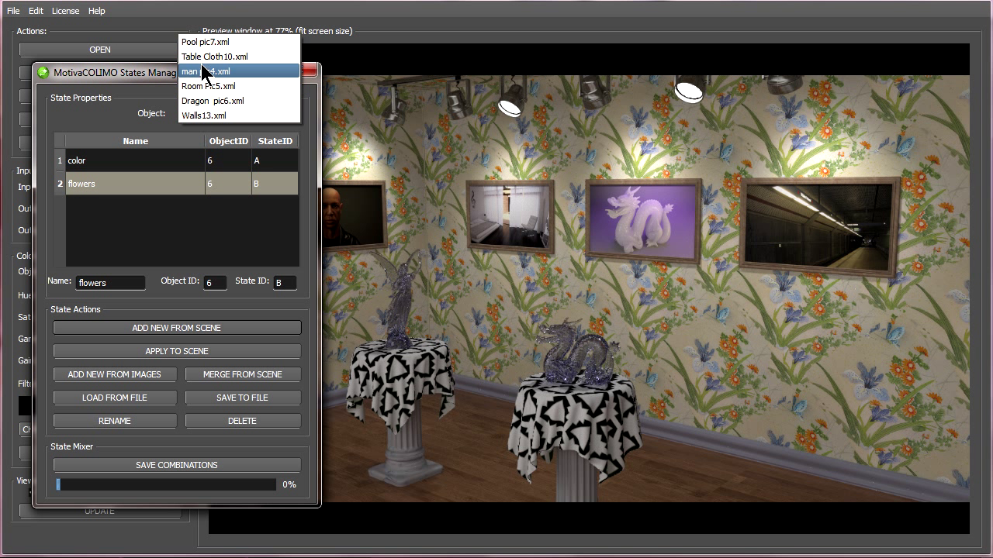
mouse_move(214, 42)
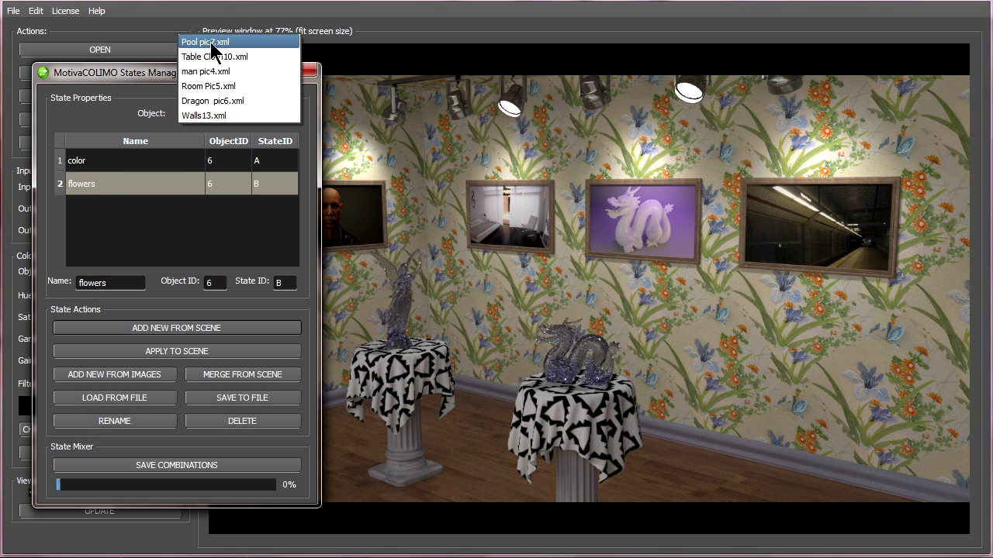
Step: Select Pool pic7.xml as the object whose states to manage
click(205, 40)
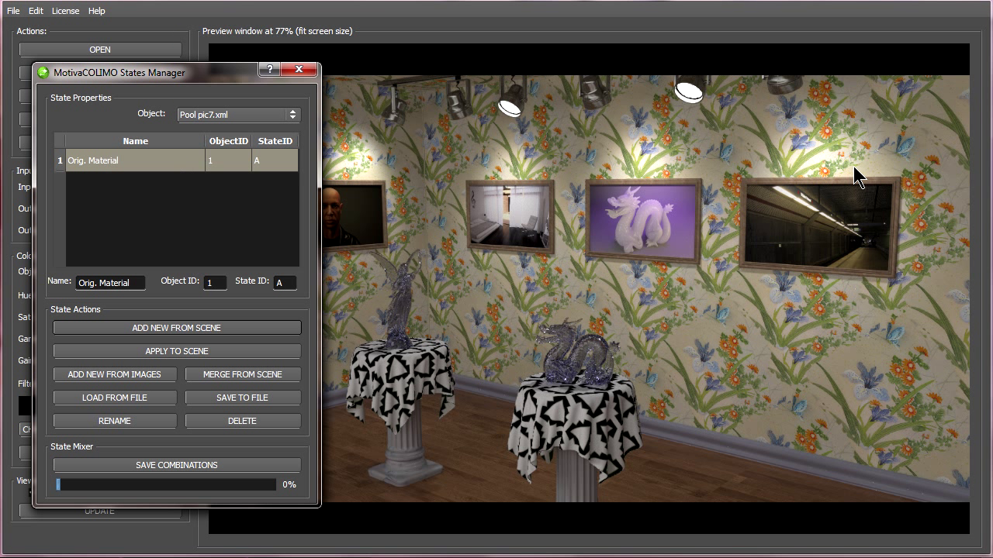
mouse_move(830, 229)
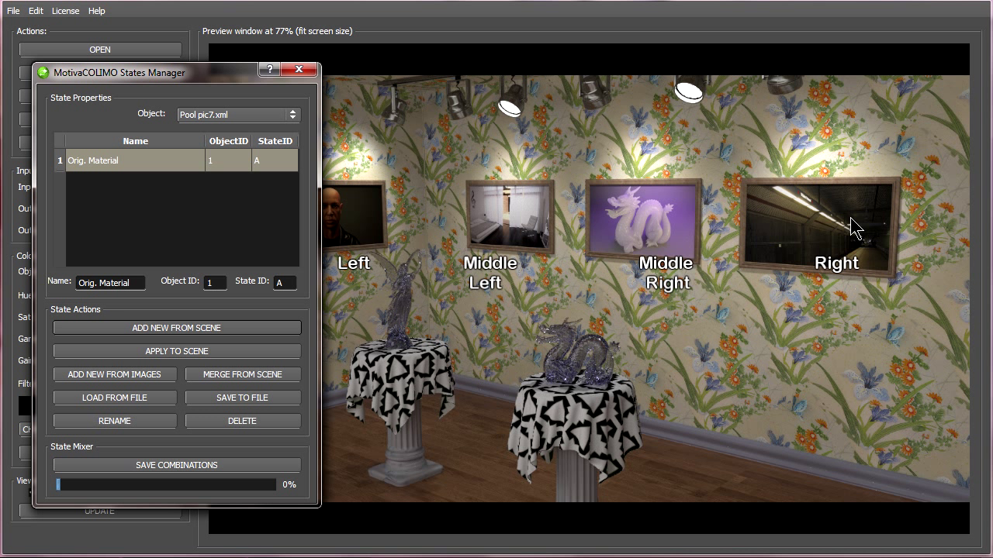
mouse_move(487, 211)
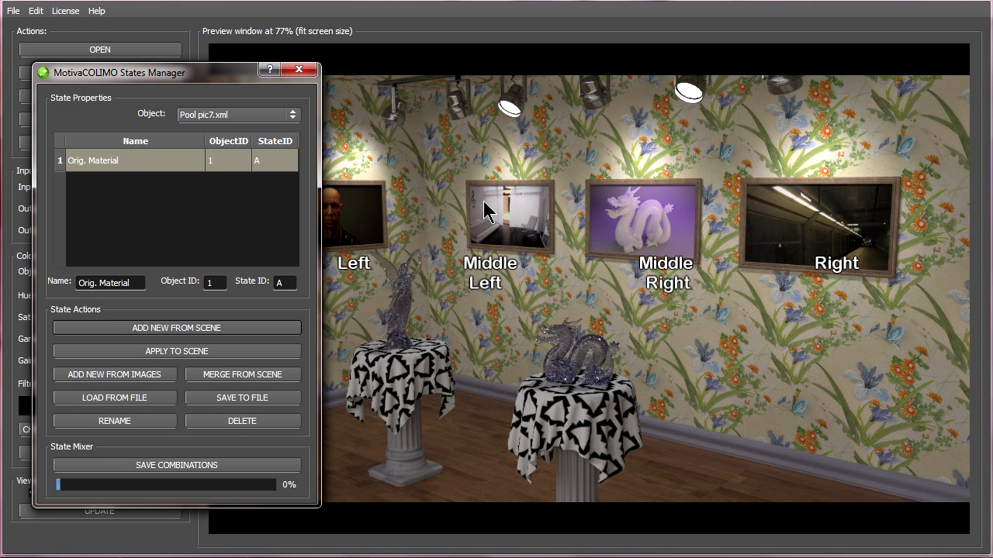
mouse_move(495, 232)
text(pool)
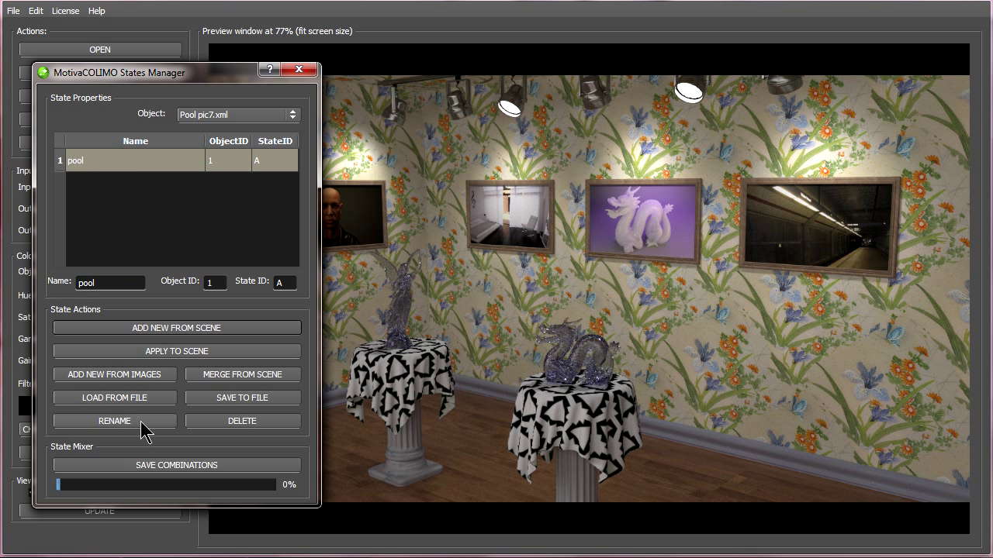
Step: Add a subway state from the scene beside pool, then apply the pool state back to the scene
click(115, 421)
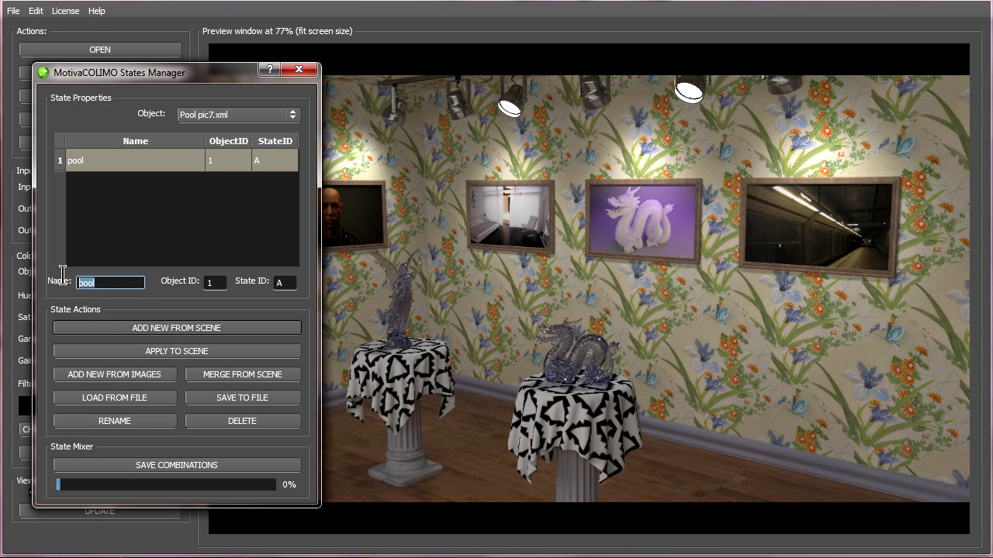
mouse_move(845, 213)
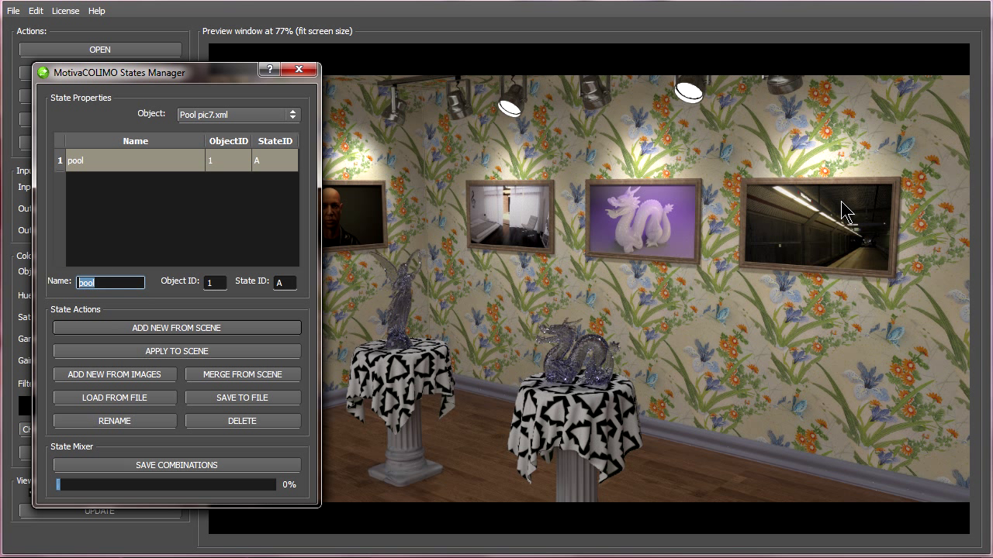
mouse_move(258, 245)
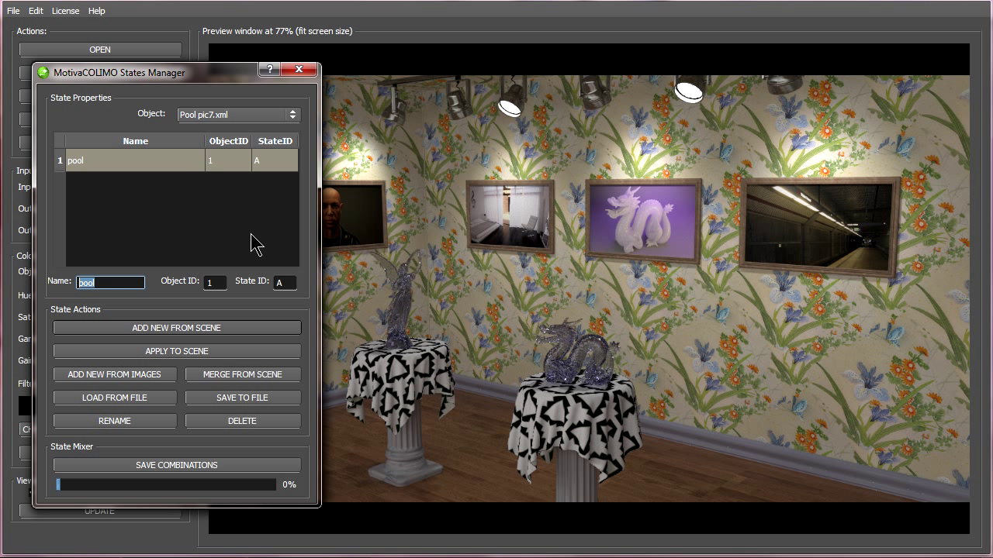
text(subway)
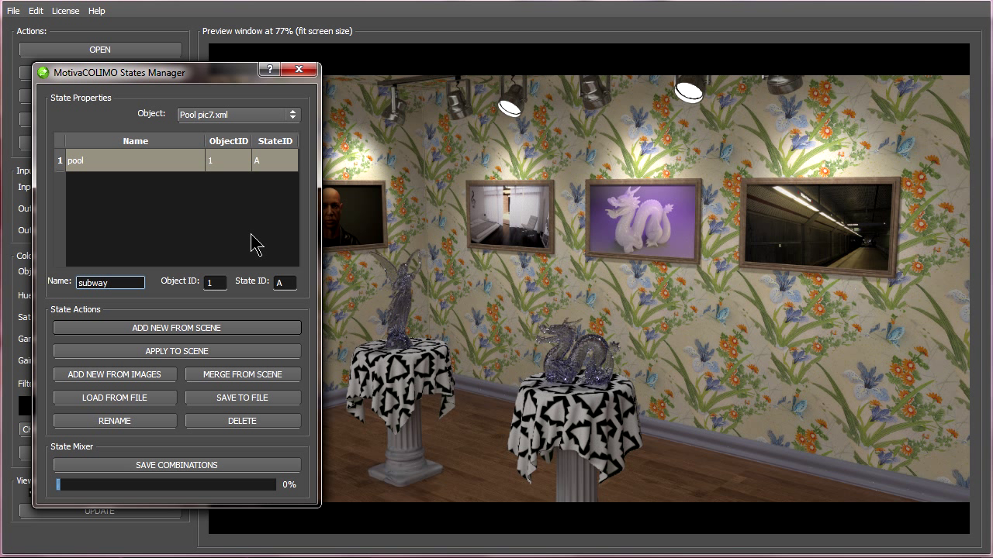
click(176, 328)
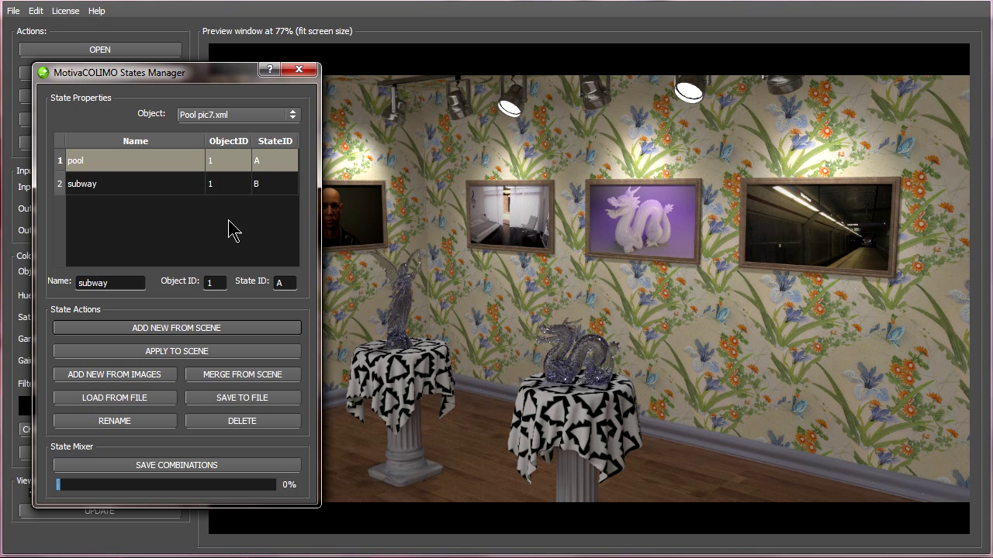
click(81, 183)
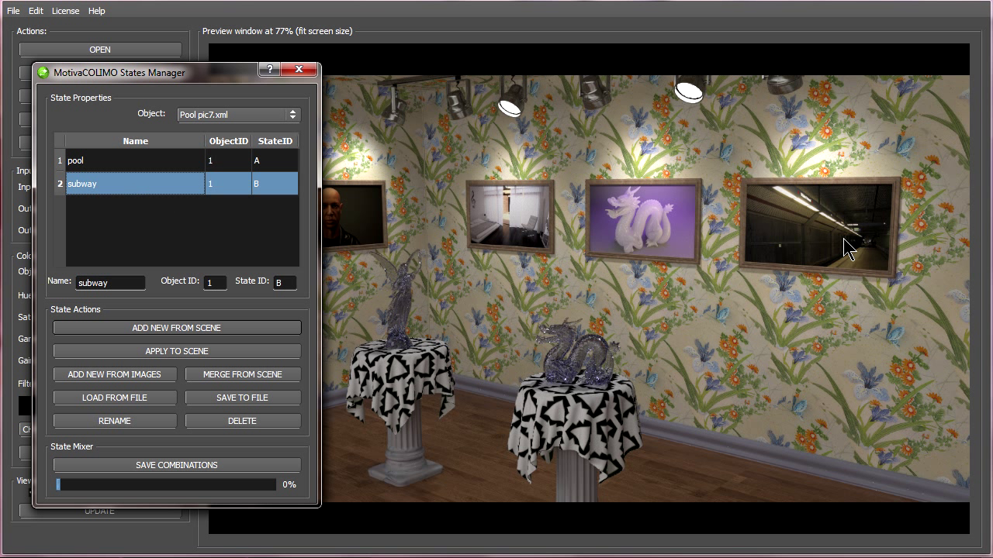
mouse_move(348, 236)
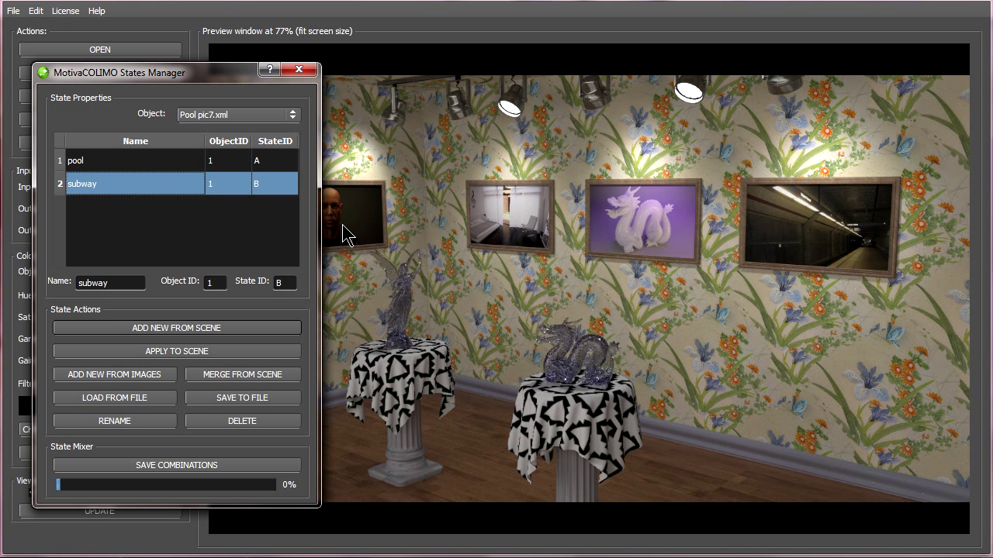
click(74, 160)
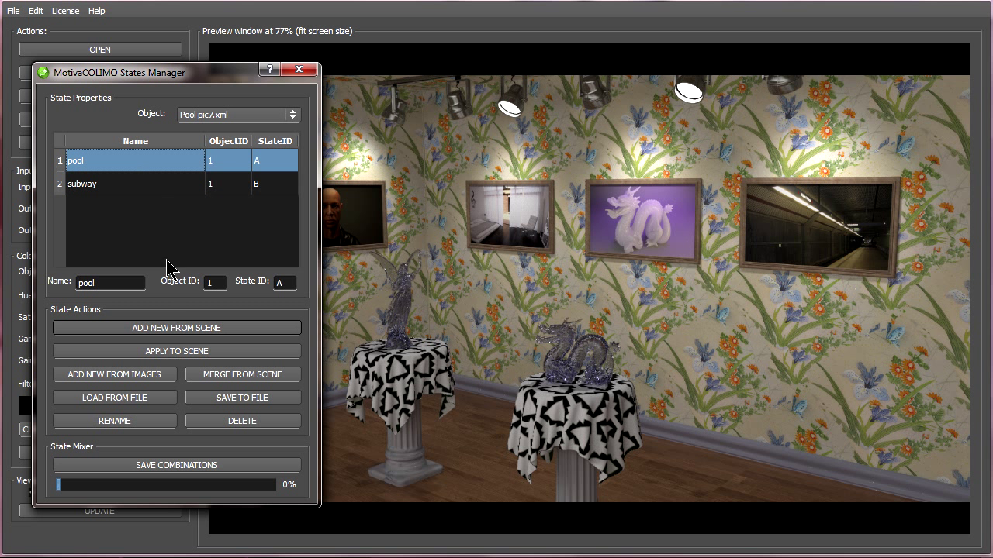
mouse_move(186, 350)
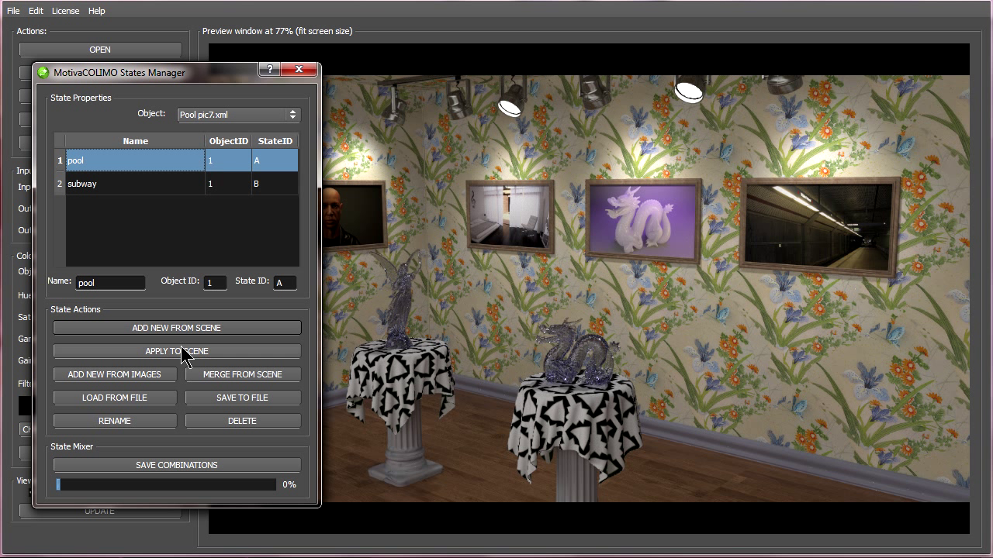
click(81, 183)
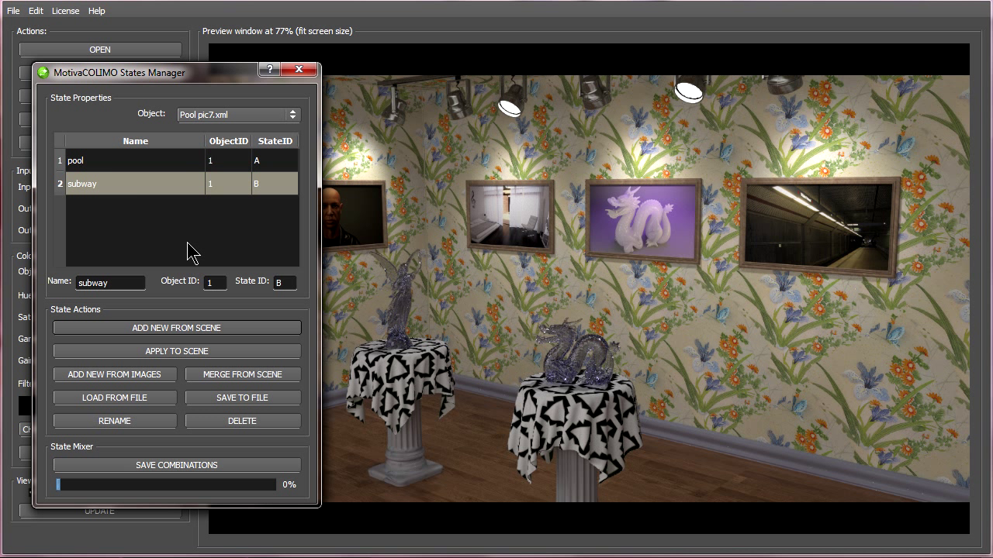
mouse_move(130, 225)
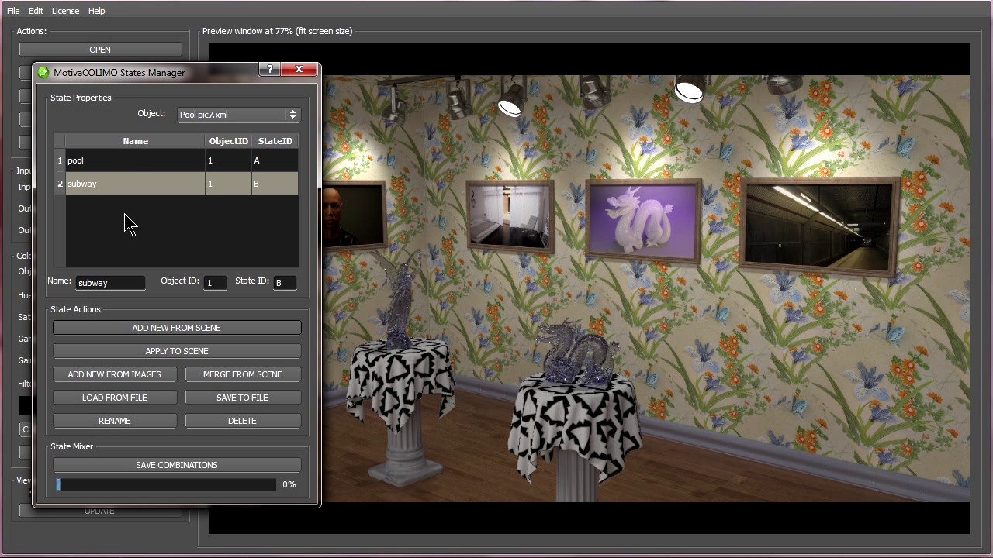
mouse_move(865, 242)
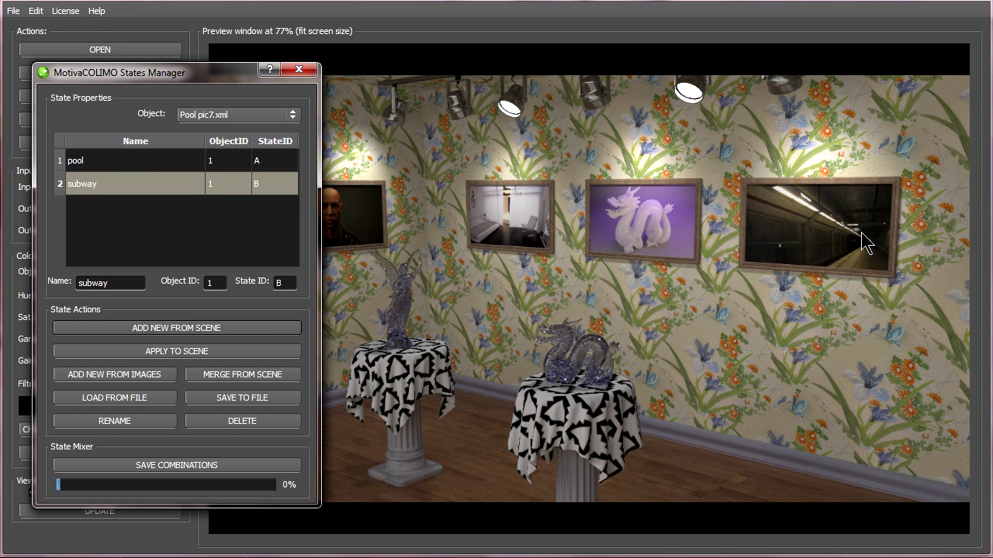
mouse_move(273, 328)
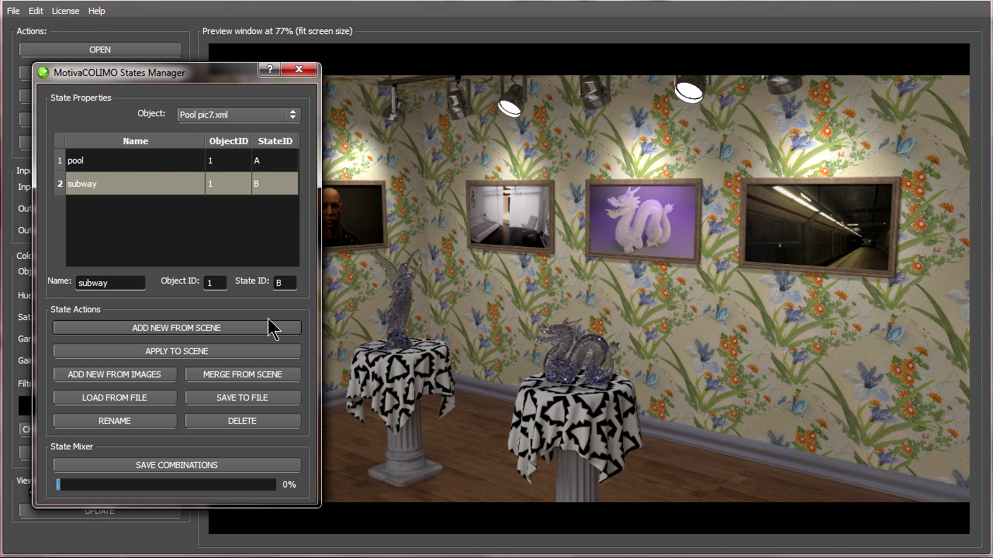
Step: Load man_head_AA01 720p.jpg and simple sphere scene.jpg as two new image states
click(114, 374)
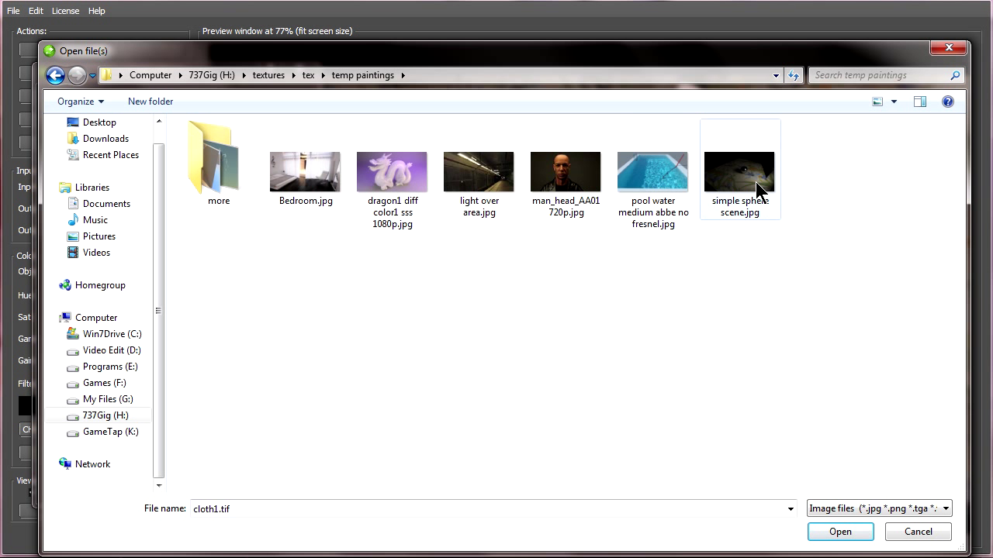
click(738, 169)
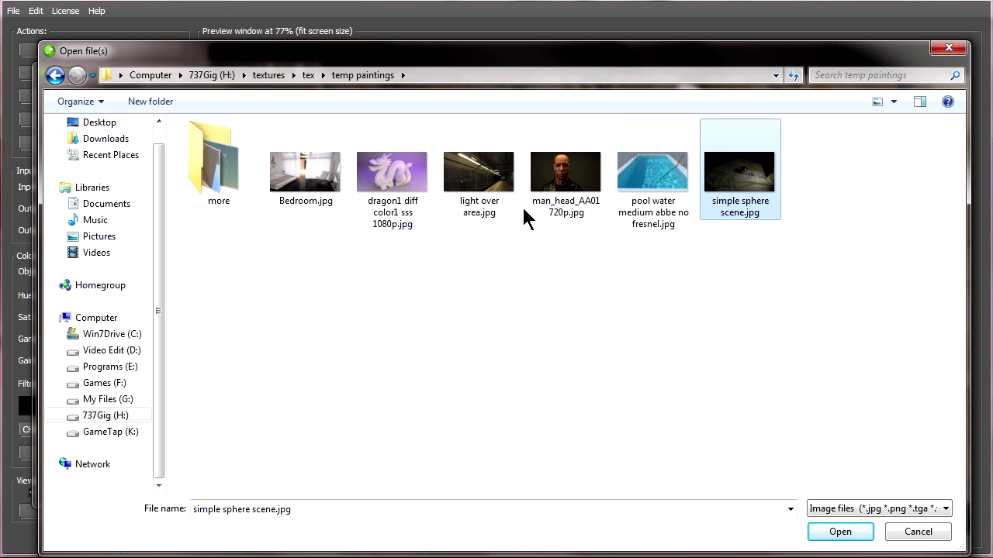
click(565, 170)
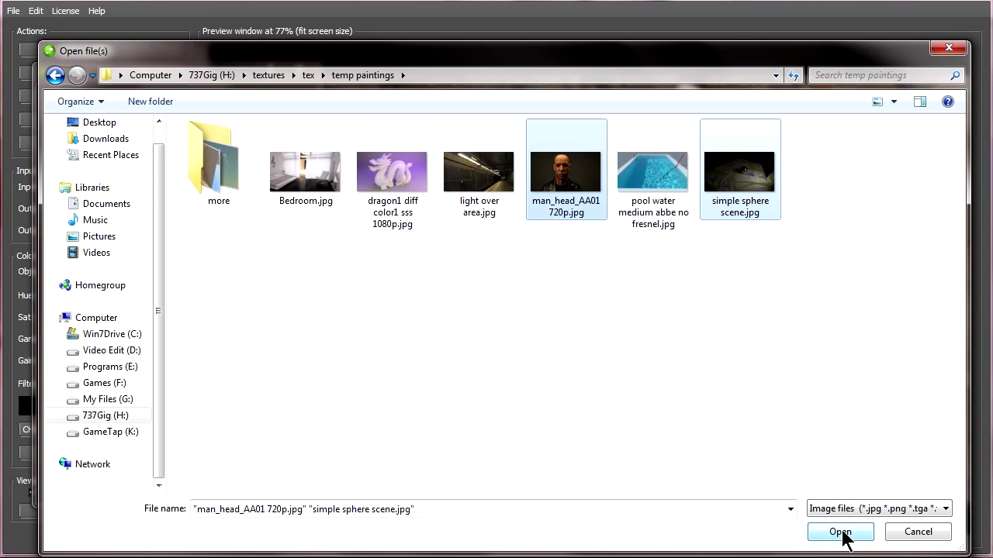
click(841, 532)
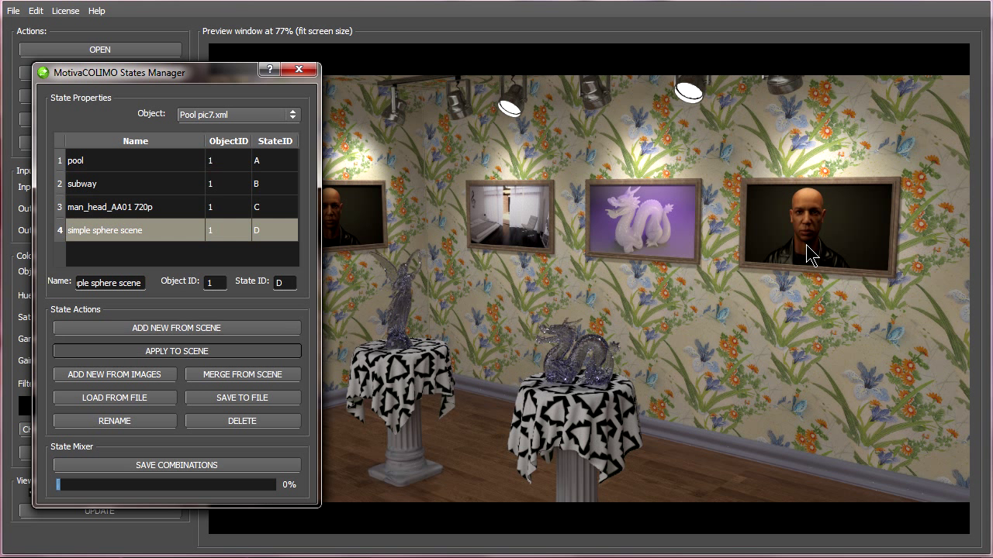
Step: Apply the subway state to the painting in the scene
click(81, 183)
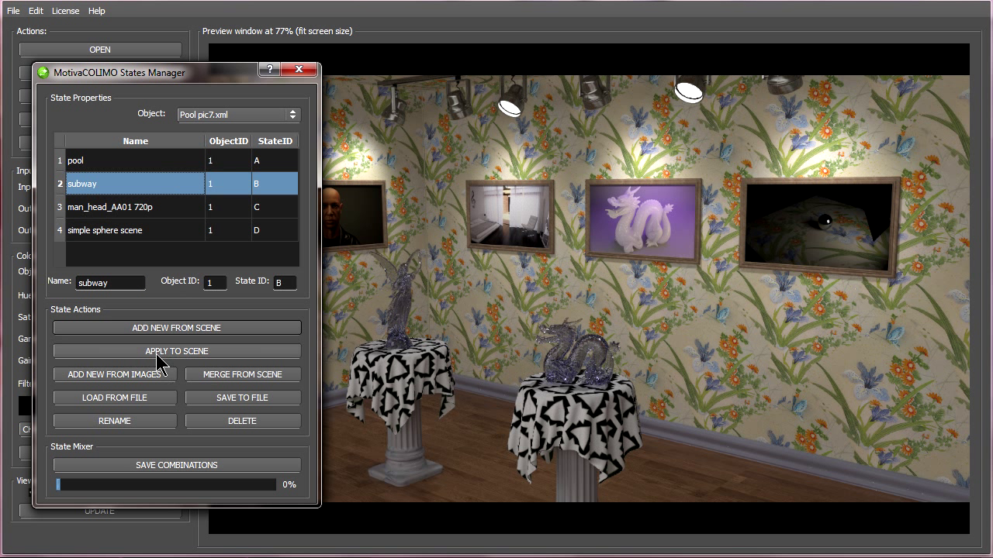
click(74, 159)
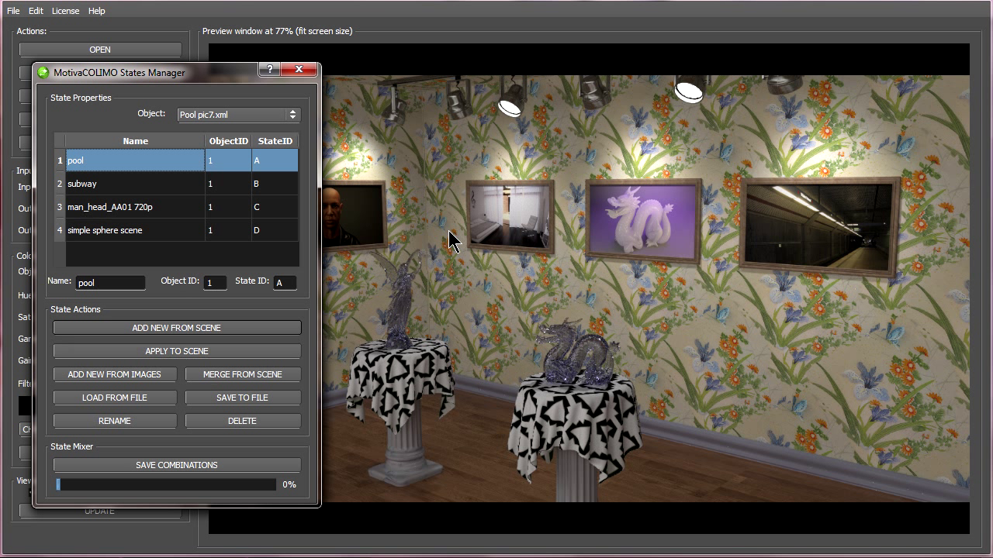
mouse_move(425, 387)
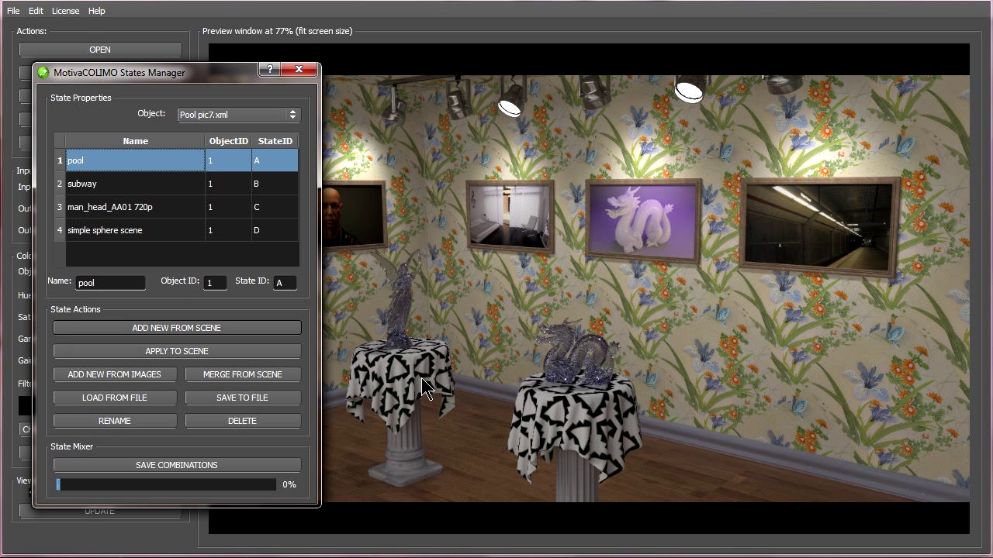
mouse_move(443, 298)
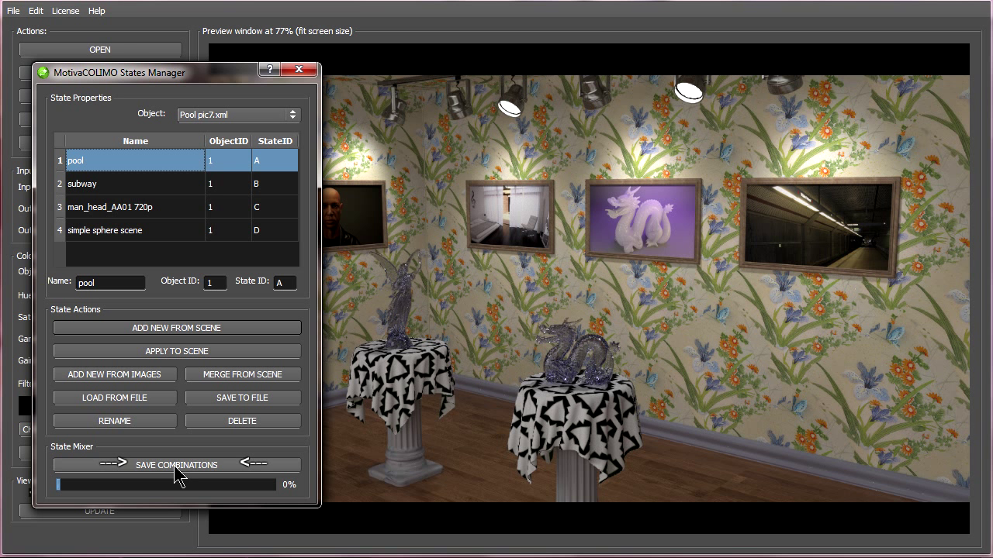
Step: Save all state combinations as 'pic' in the gallery folder with Quality JPEG output
click(242, 397)
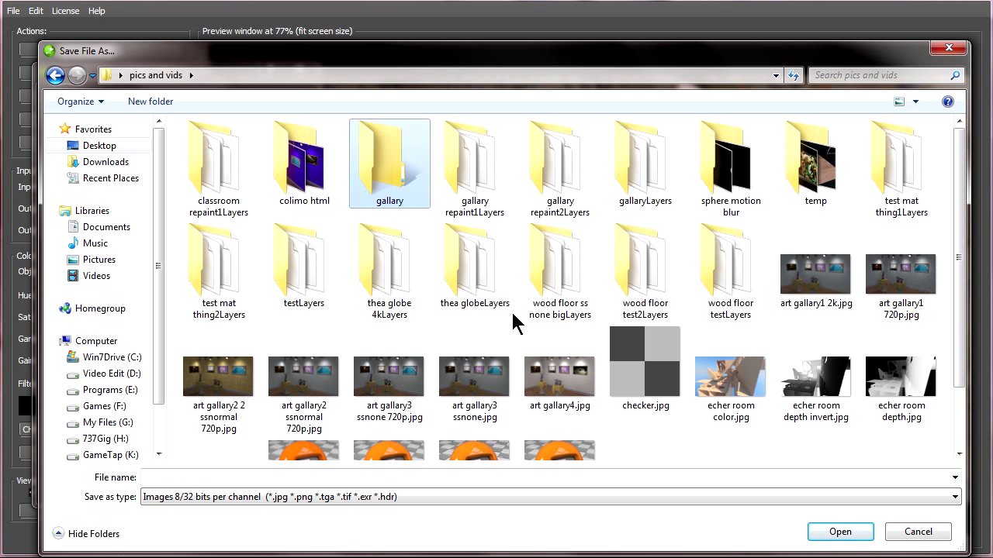
mouse_move(371, 163)
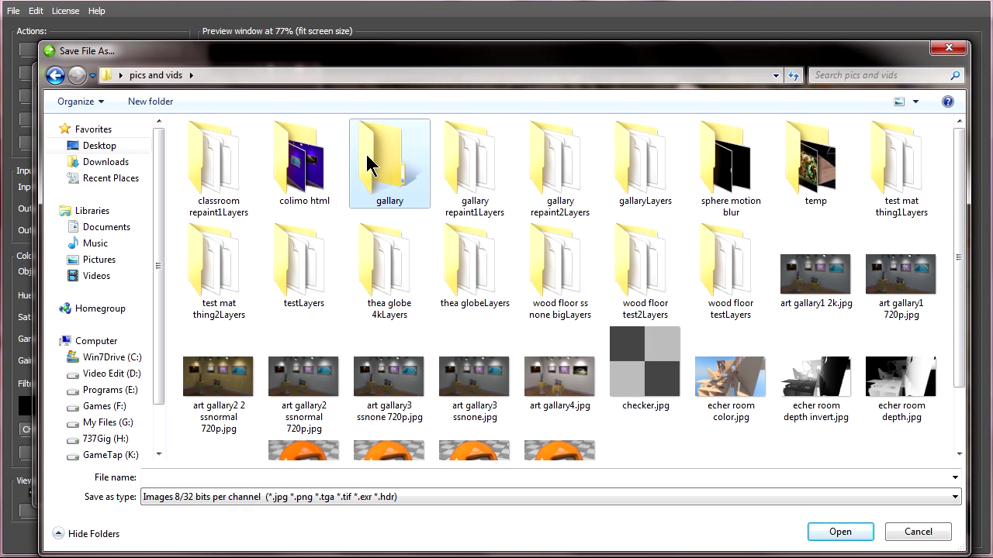
double_click(388, 159)
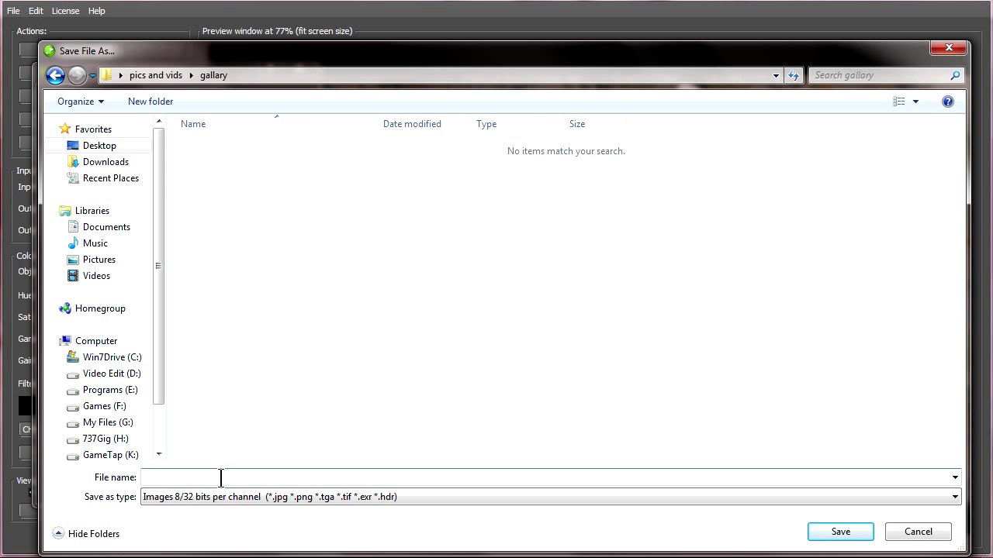
text(pic)
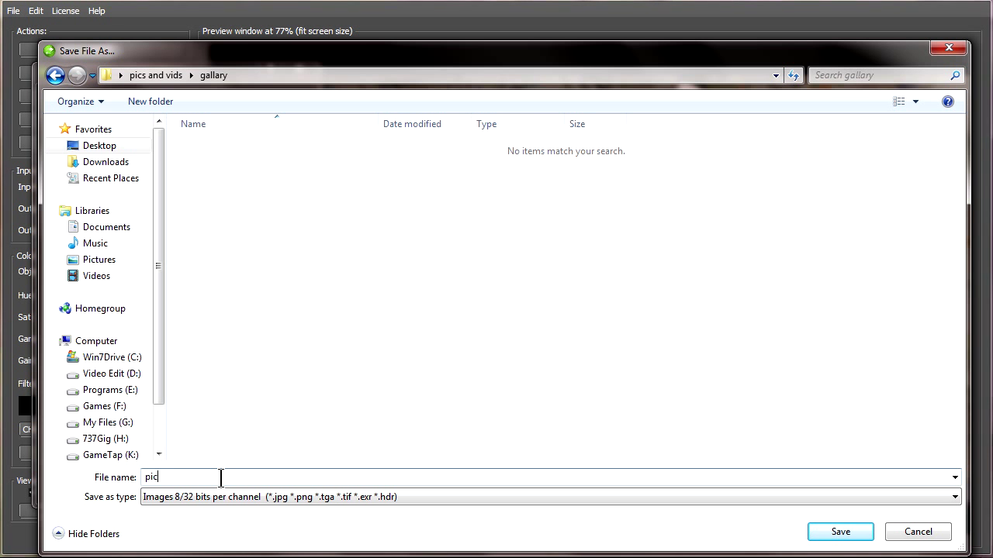
click(839, 532)
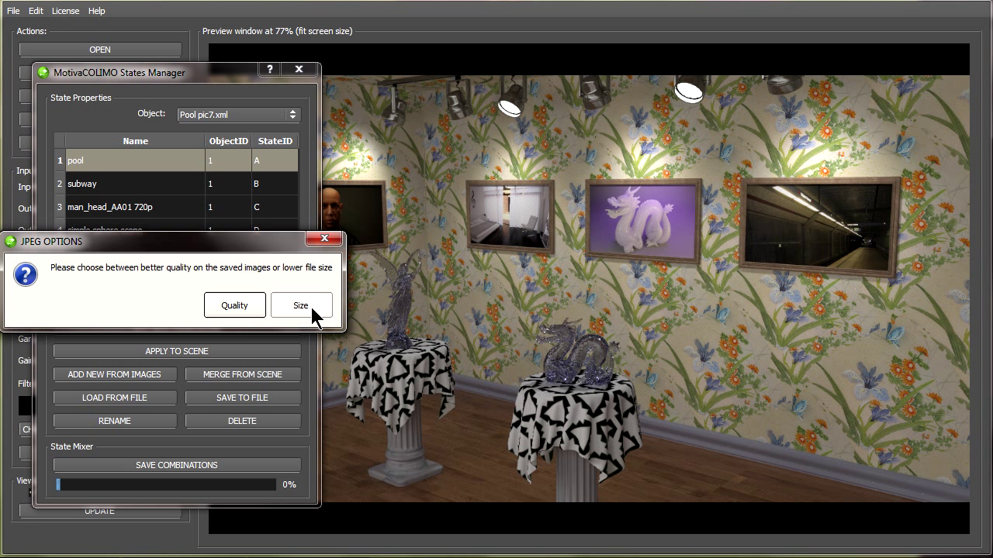
mouse_move(310, 320)
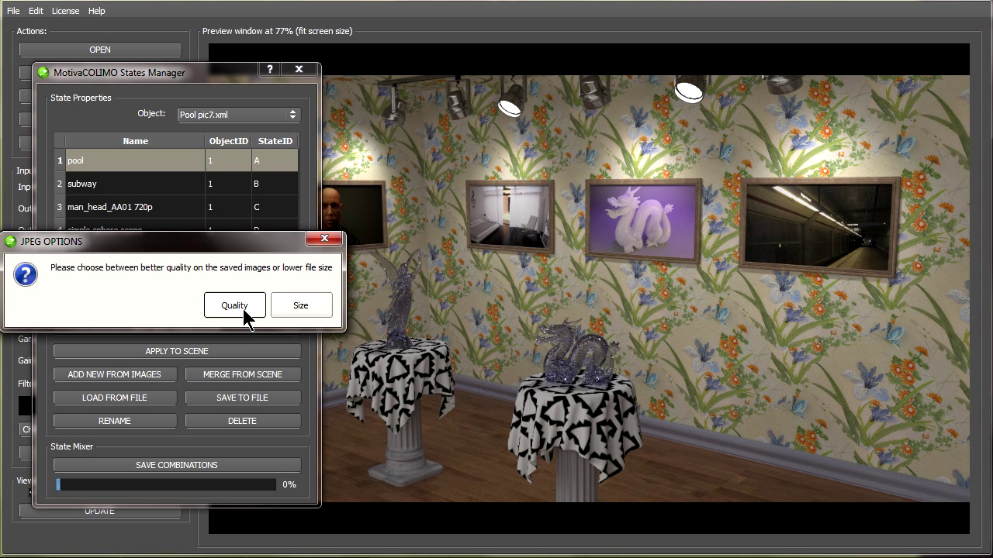
click(235, 304)
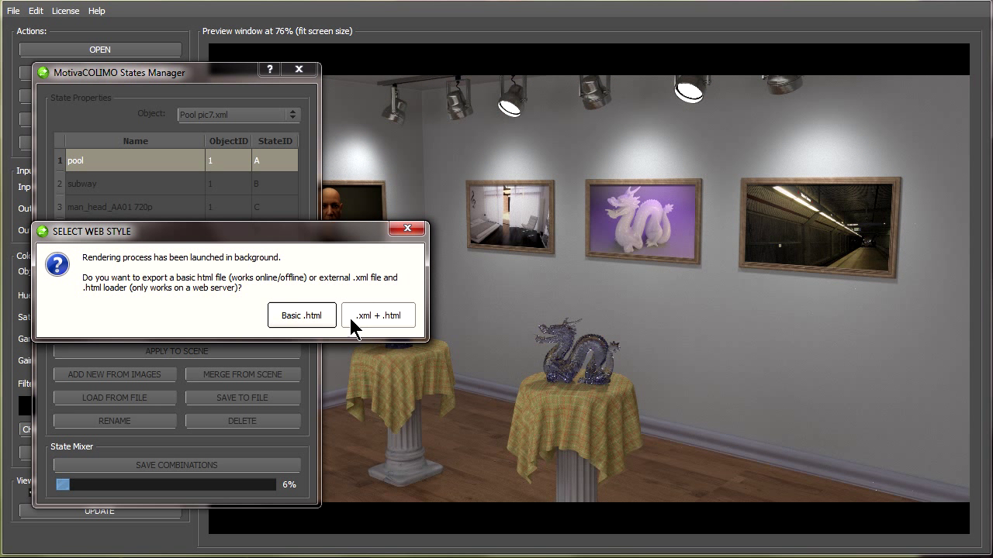
mouse_move(366, 319)
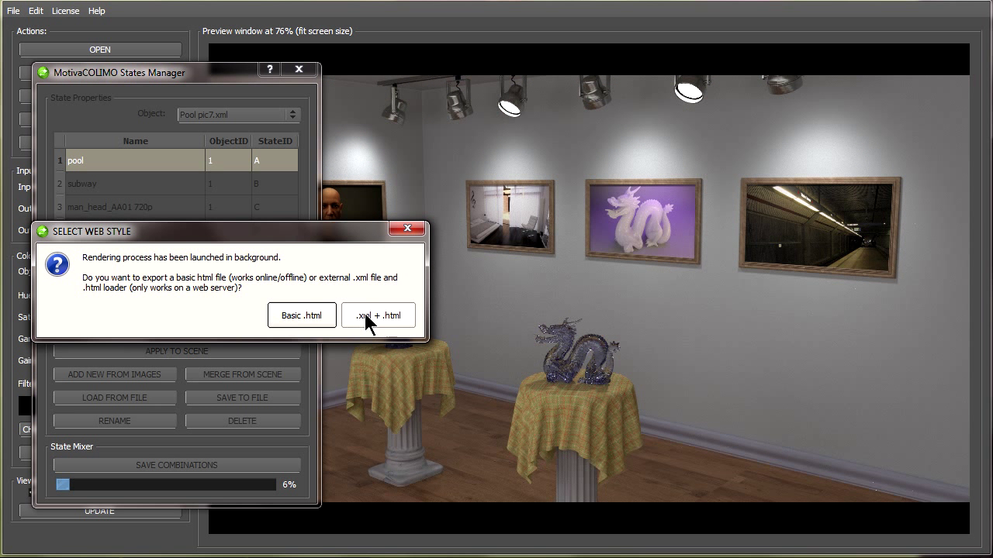
Step: Choose the .xml + .html web export style and let the combinations render
click(379, 315)
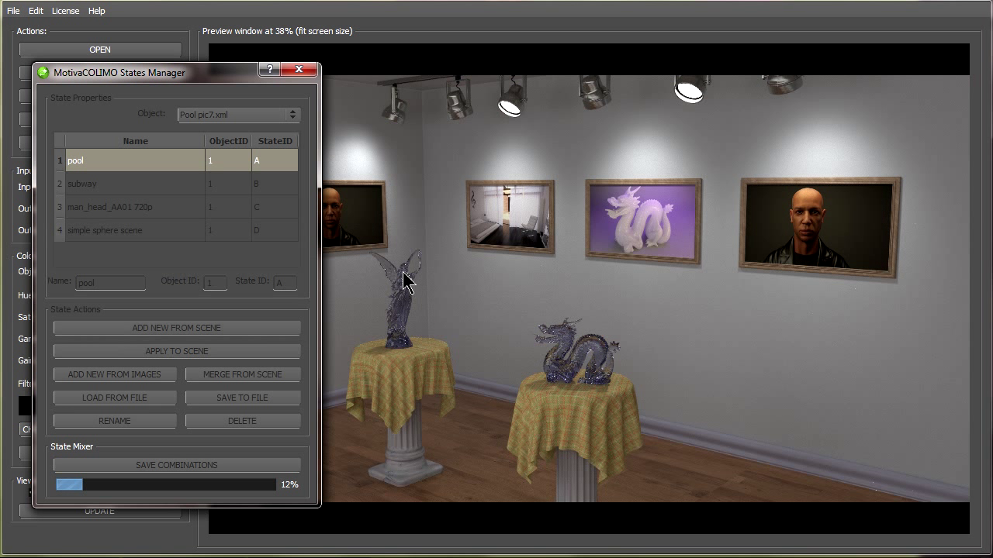
mouse_move(287, 447)
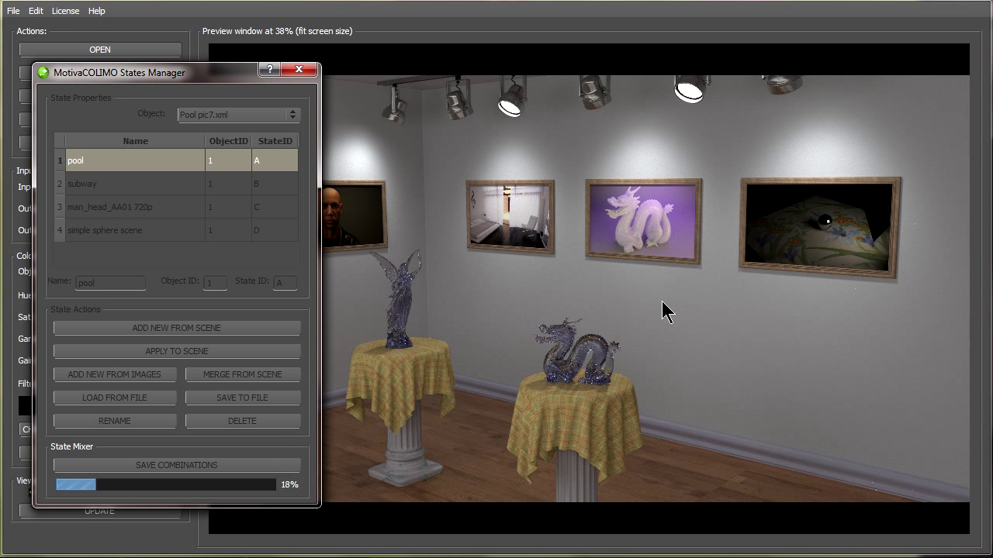
mouse_move(708, 388)
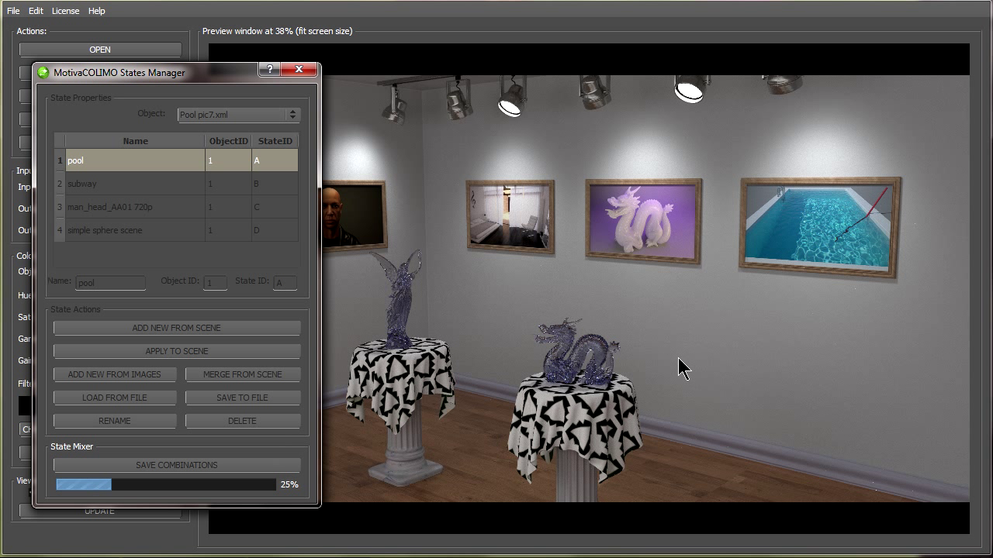
mouse_move(680, 369)
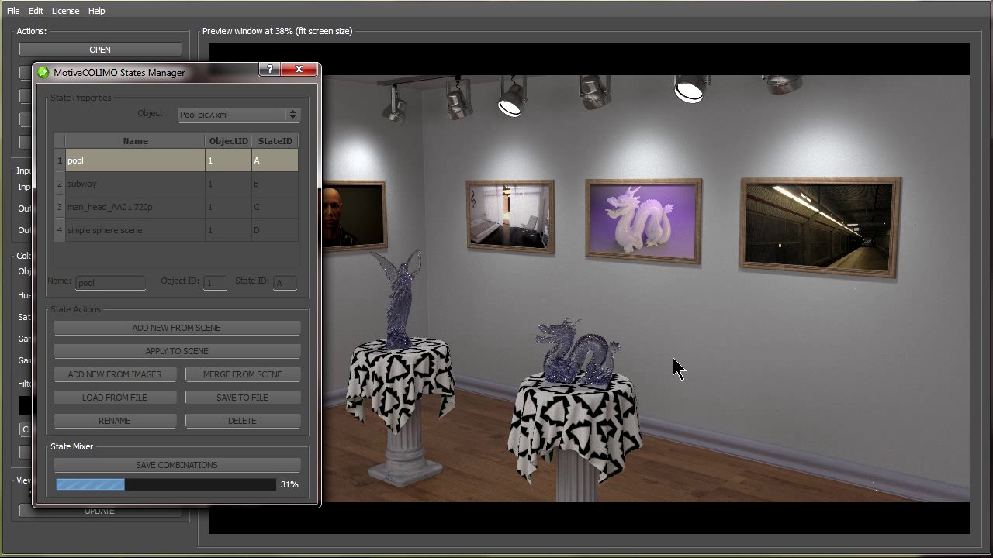
mouse_move(680, 364)
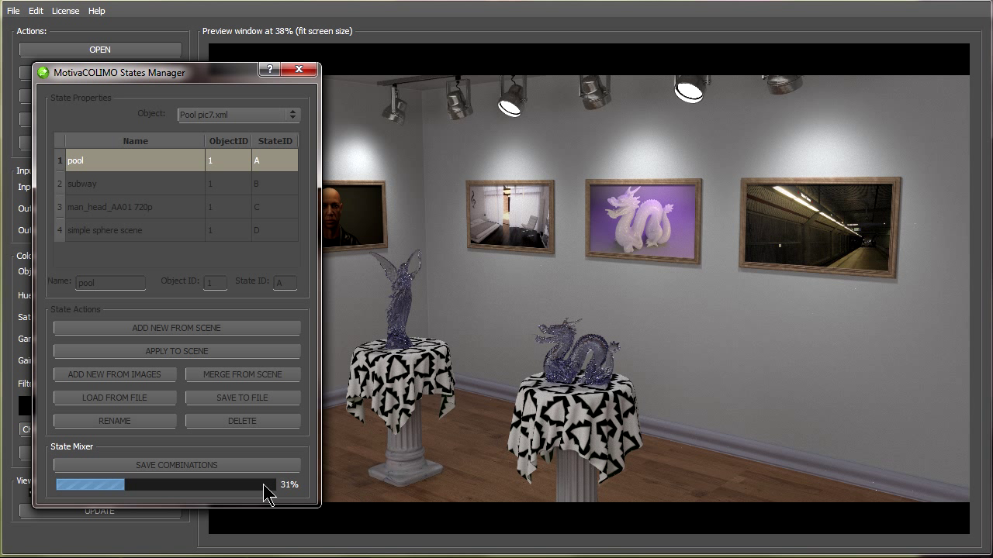
mouse_move(658, 411)
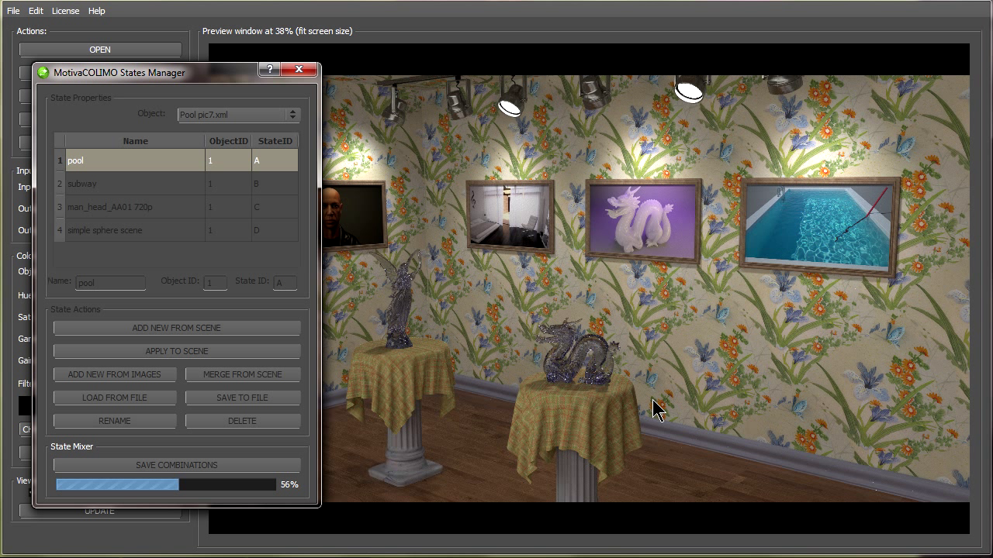
mouse_move(519, 320)
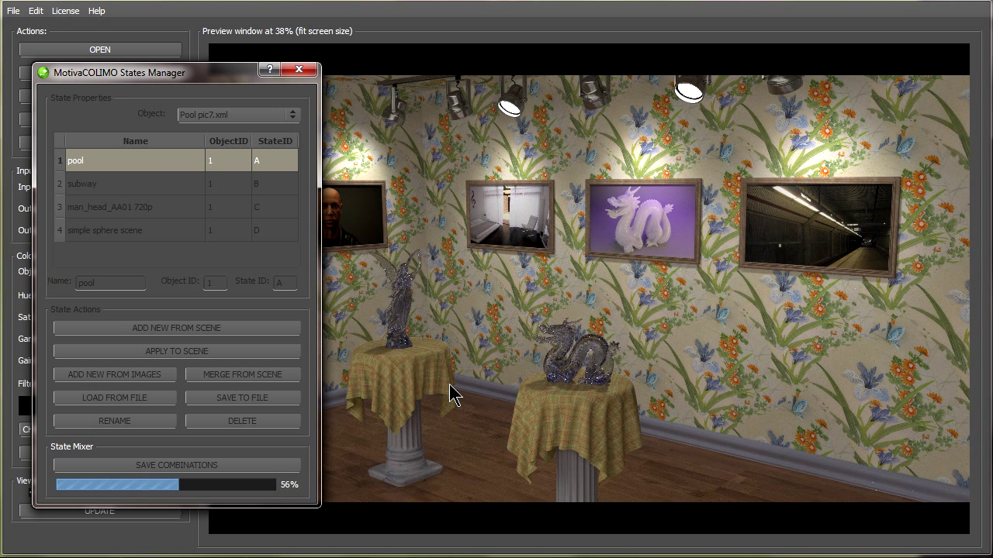
mouse_move(472, 308)
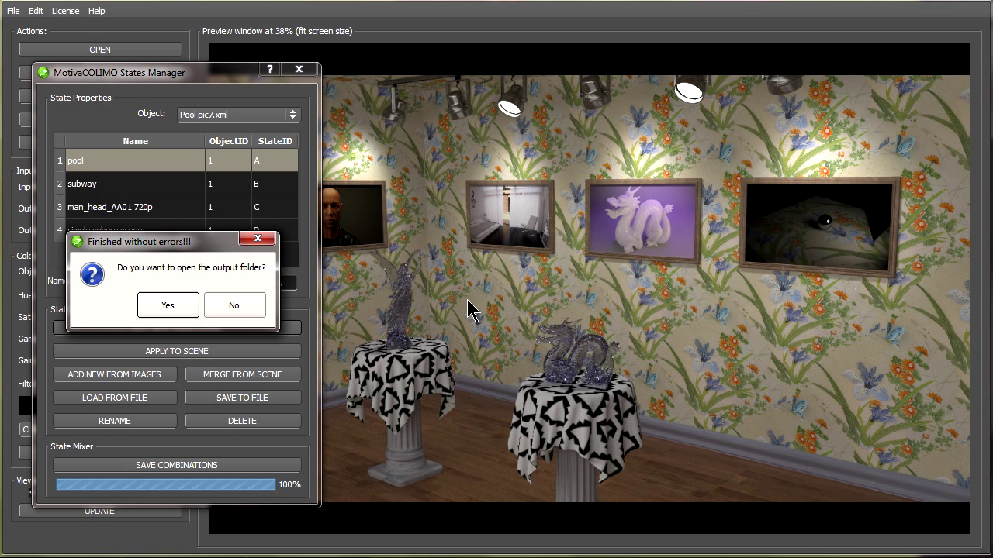
mouse_move(345, 335)
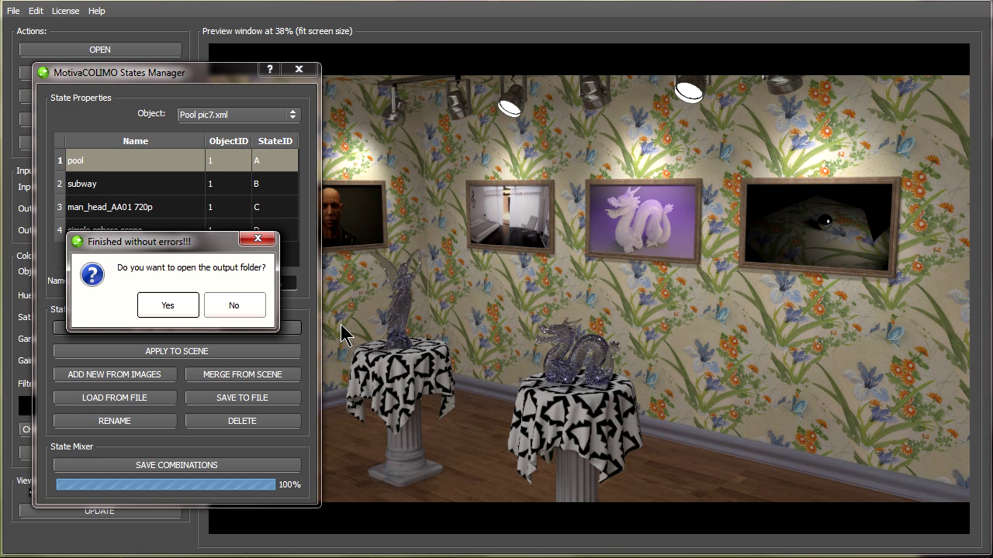
mouse_move(139, 282)
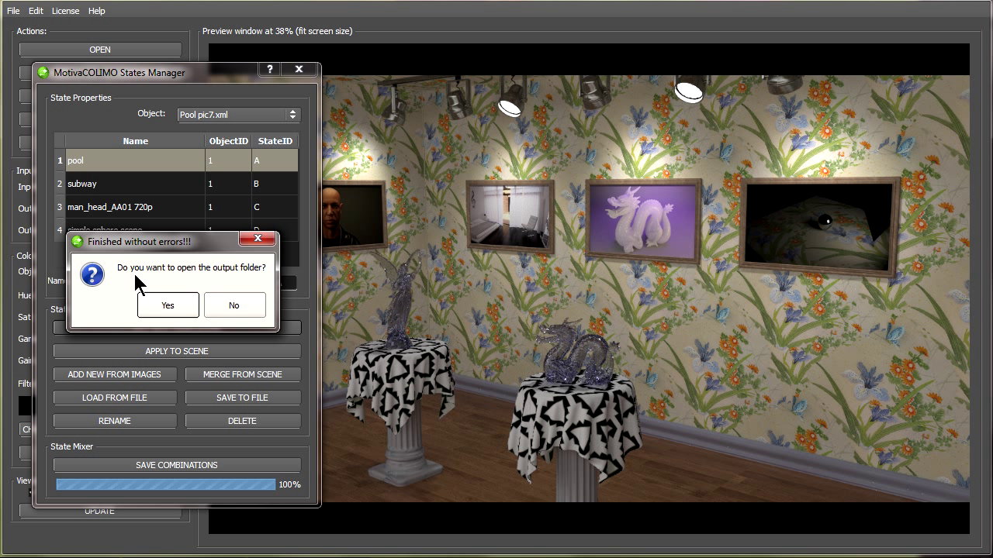
mouse_move(214, 279)
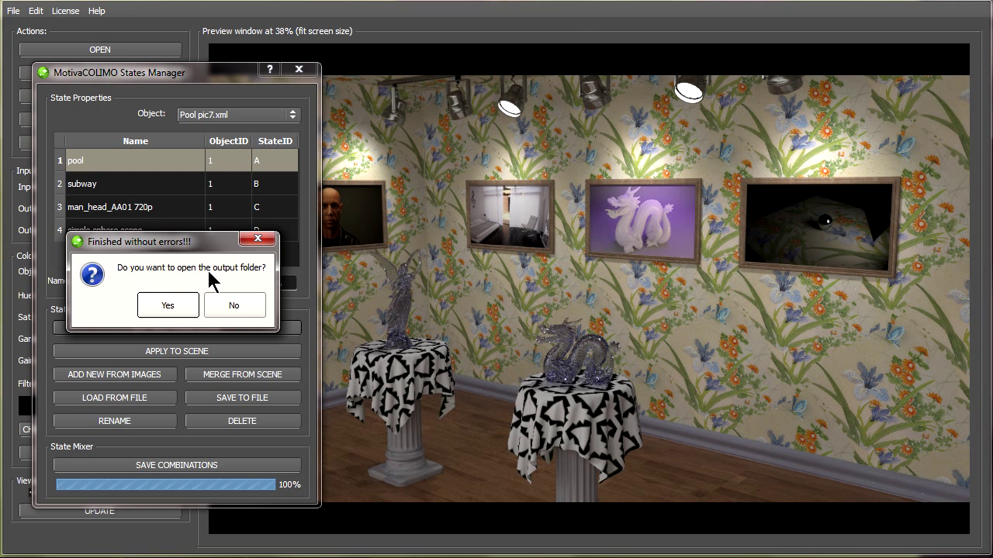
Step: Confirm opening the gallery output folder with the rendered JPEGs, pic.html and pic.css
click(167, 304)
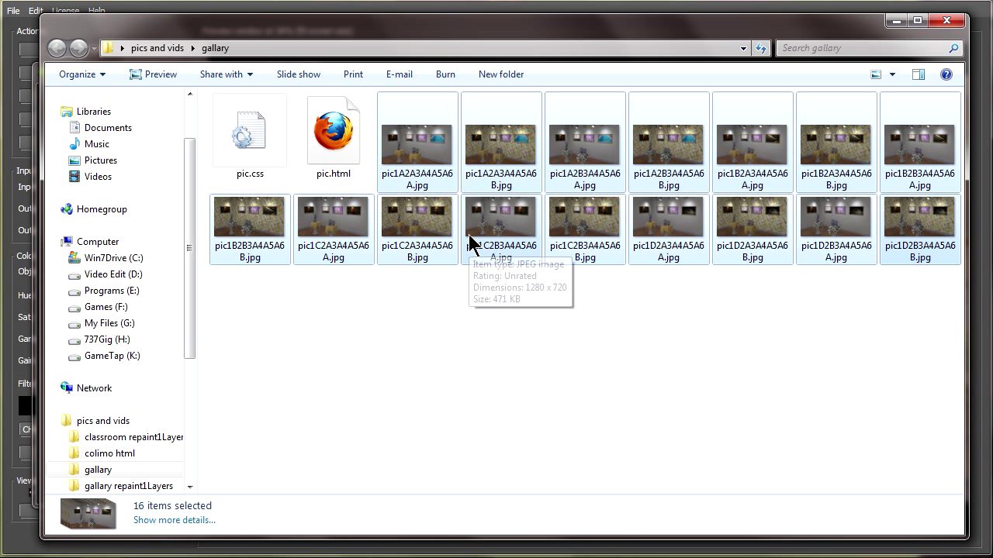
mouse_move(588, 225)
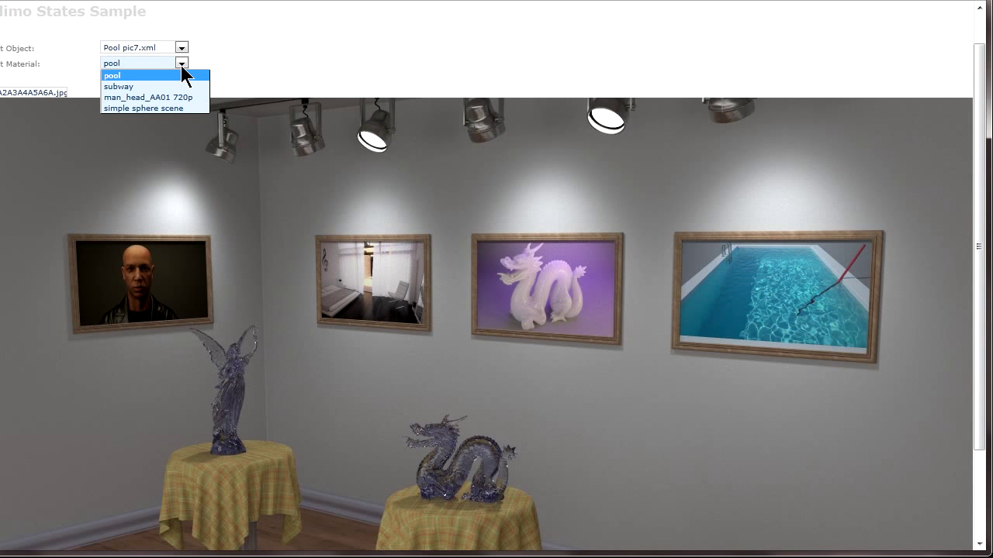
Step: In pic.html swap the pool painting's image, then give Walls13.xml the Flowers texture
click(118, 87)
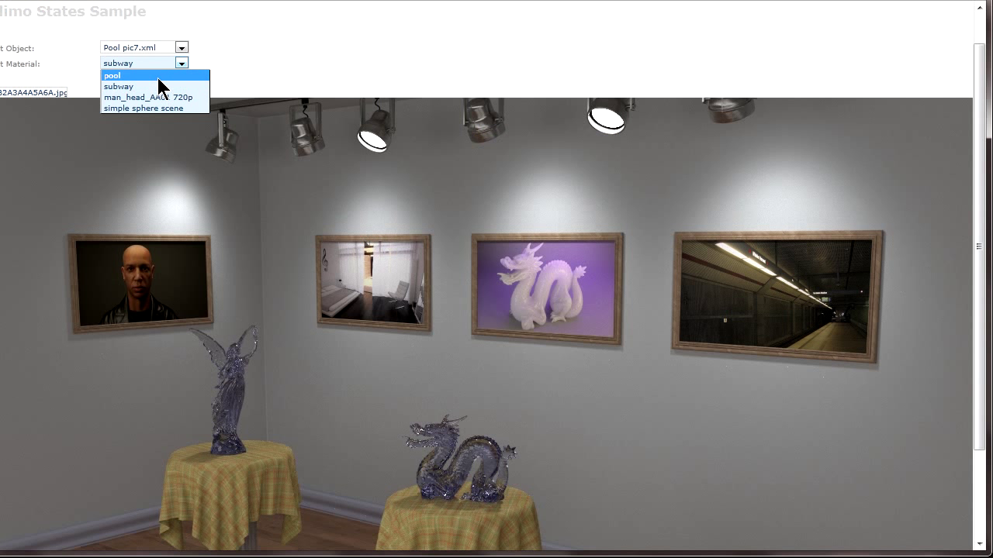
click(147, 96)
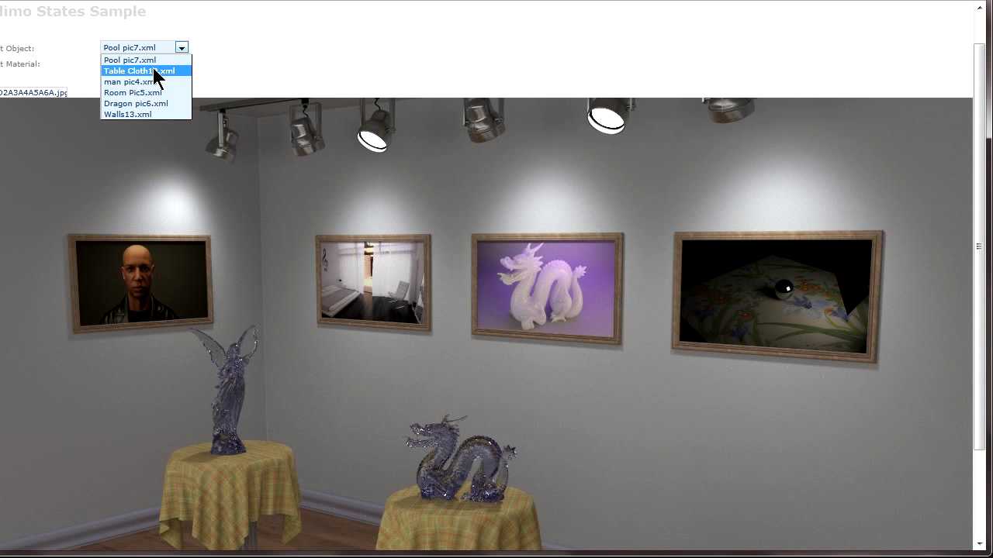
click(138, 71)
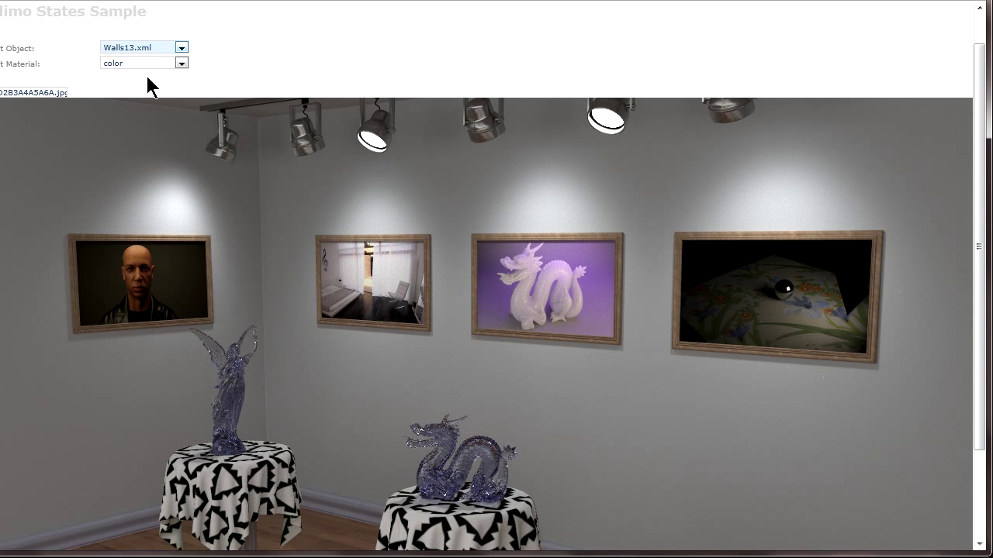
click(143, 62)
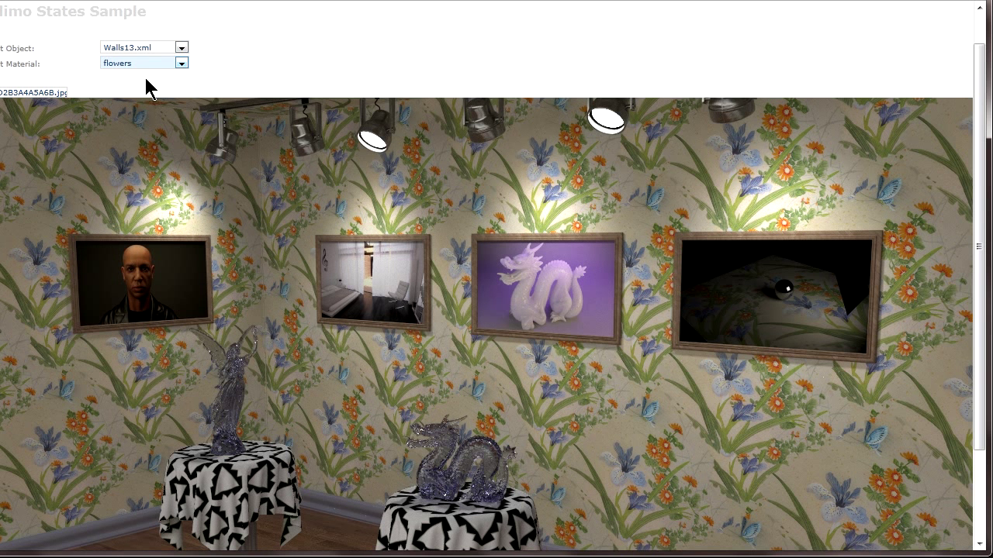
click(143, 62)
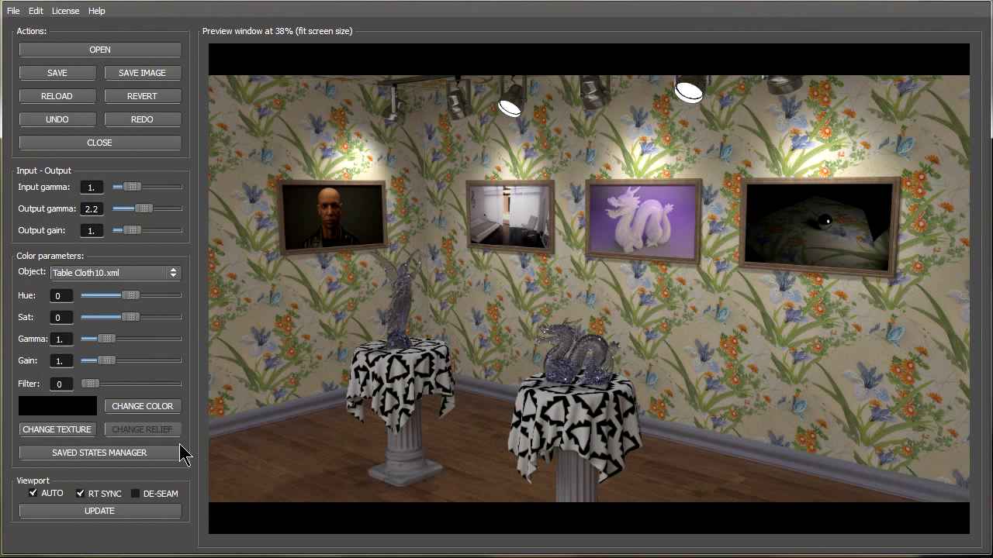
mouse_move(163, 131)
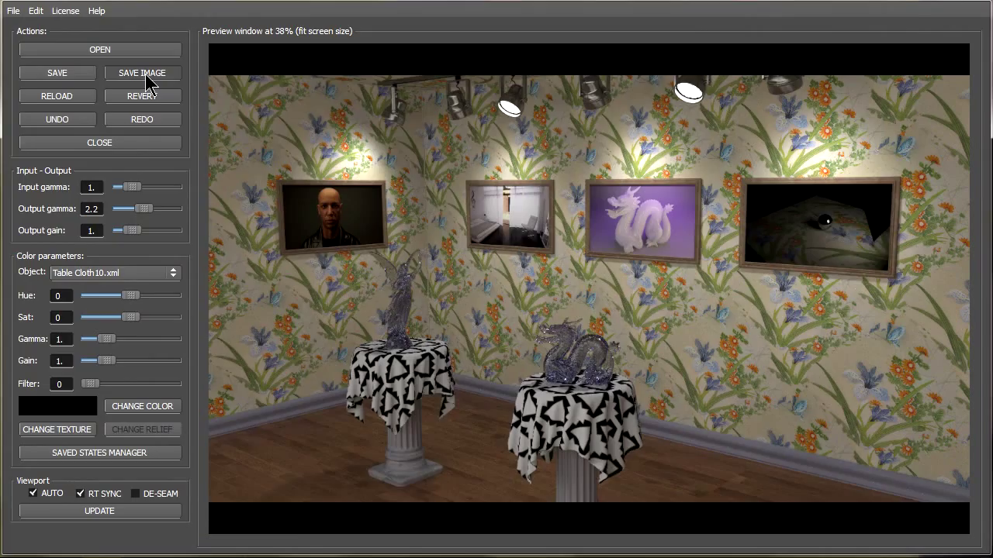
Step: Close the viewer and return to the main Colimo editor on the gallery scene
click(142, 73)
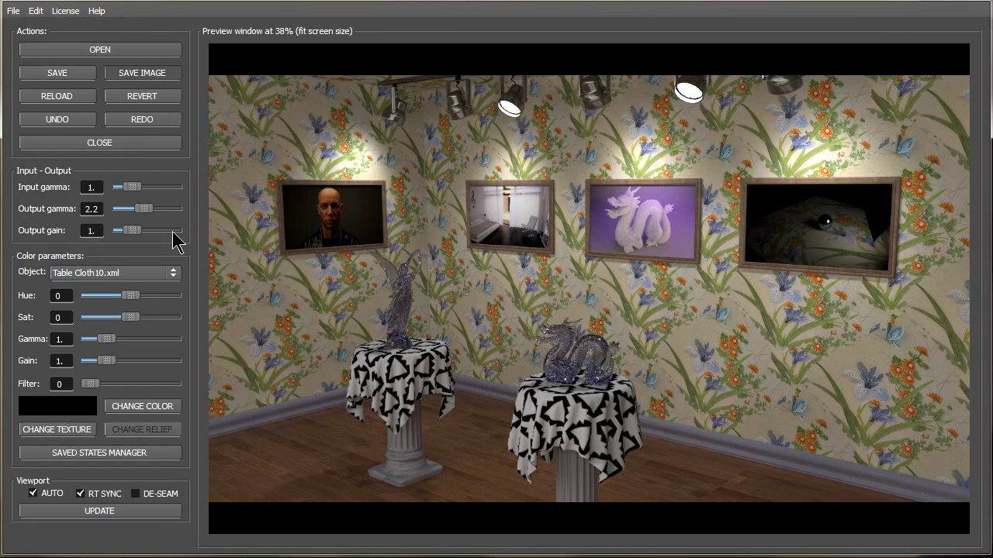
mouse_move(888, 379)
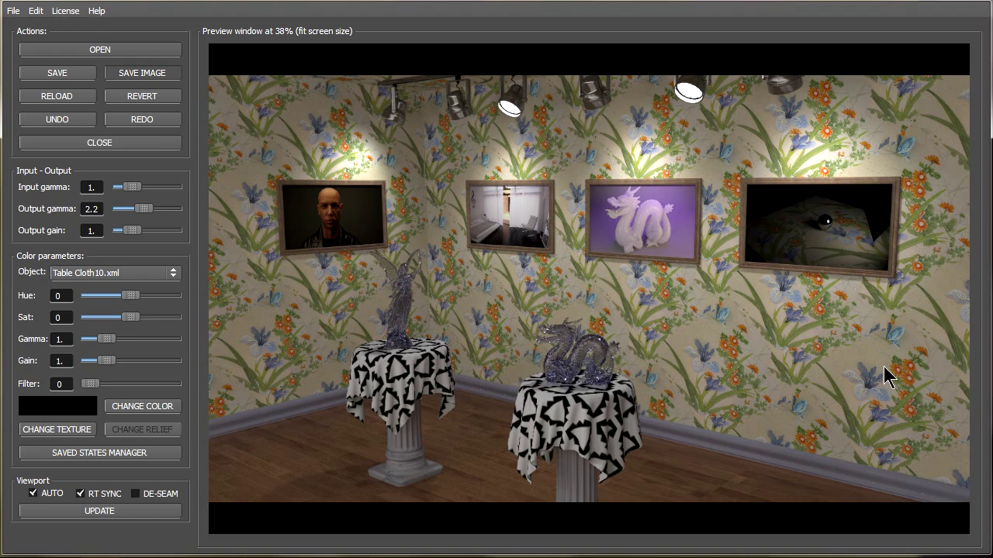